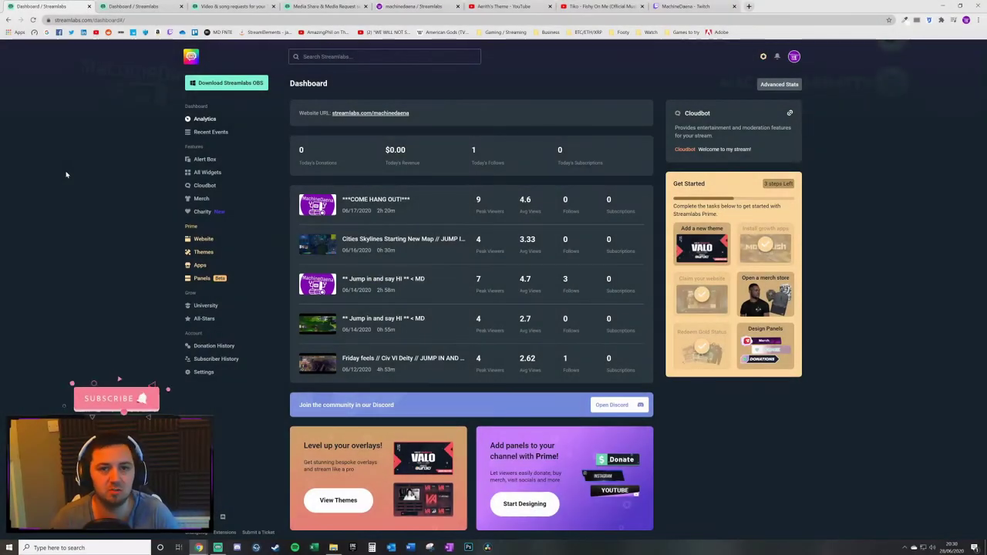
mouse_move(105, 89)
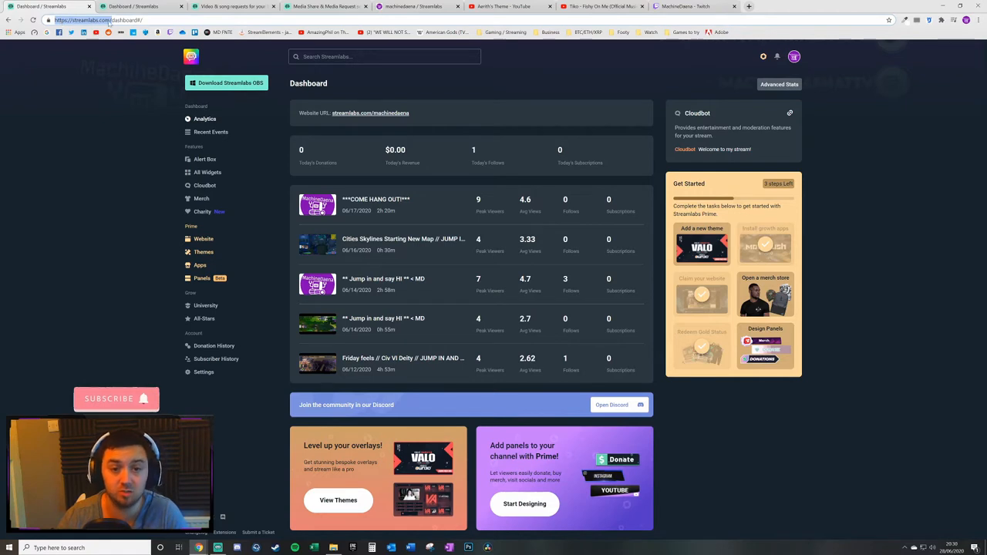
mouse_move(273, 250)
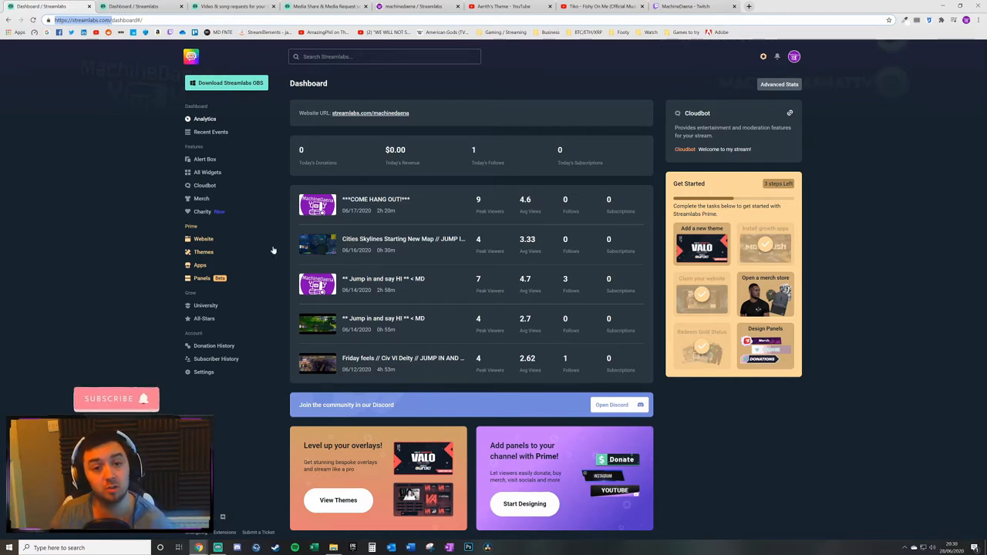
mouse_move(151, 193)
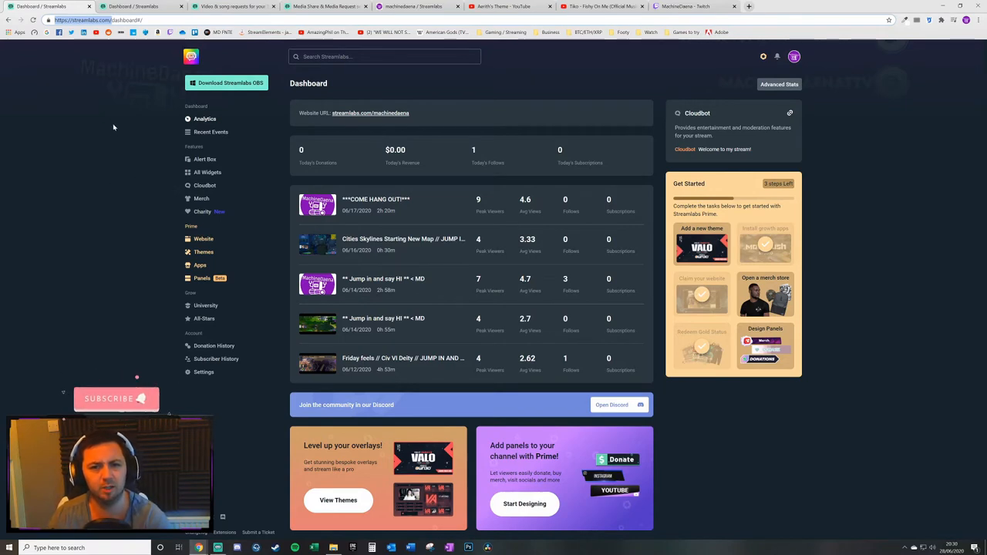
mouse_move(149, 110)
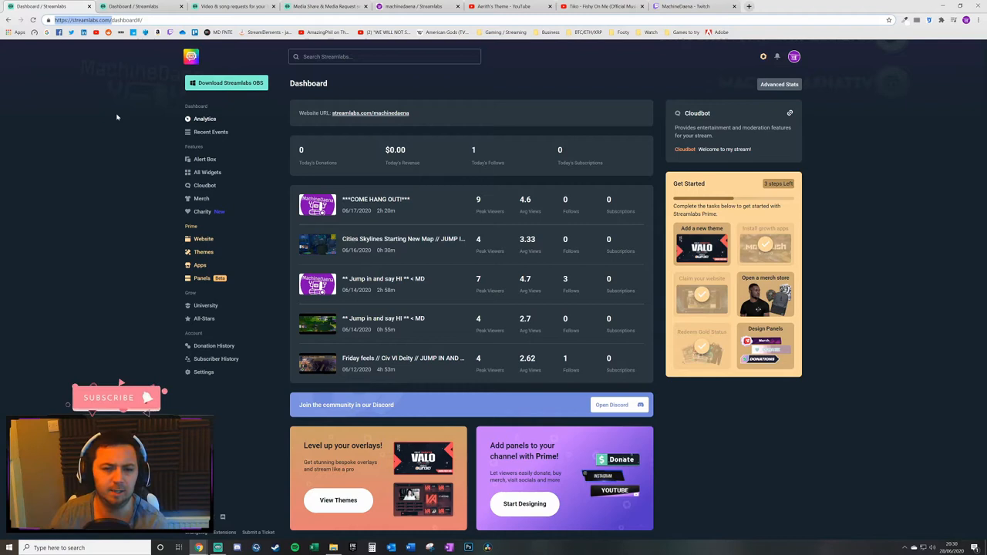
mouse_move(245, 159)
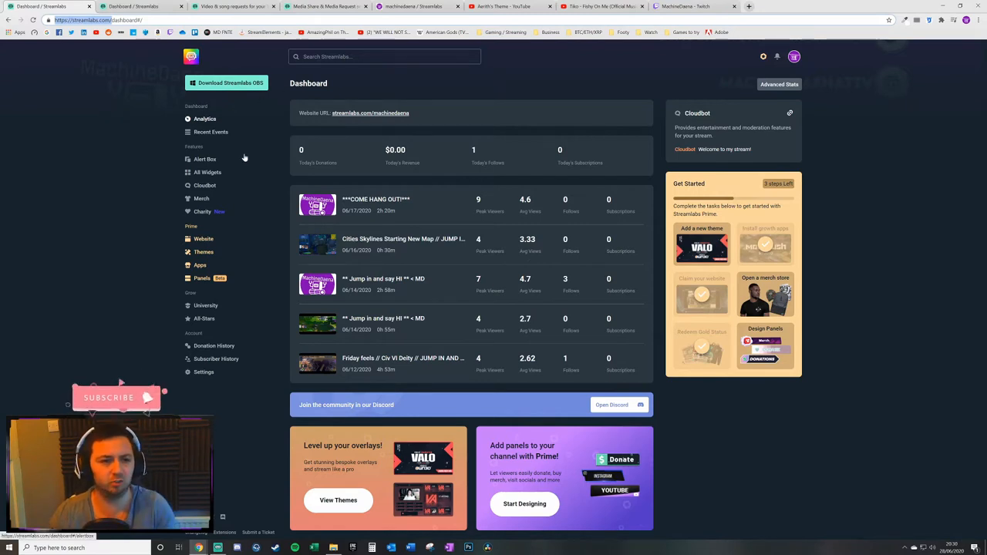
mouse_move(249, 159)
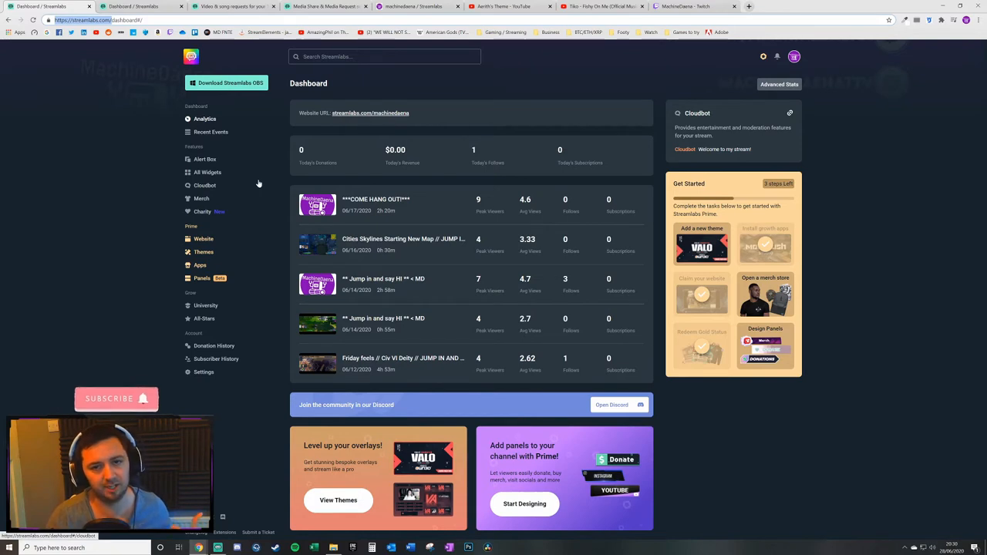
mouse_move(273, 201)
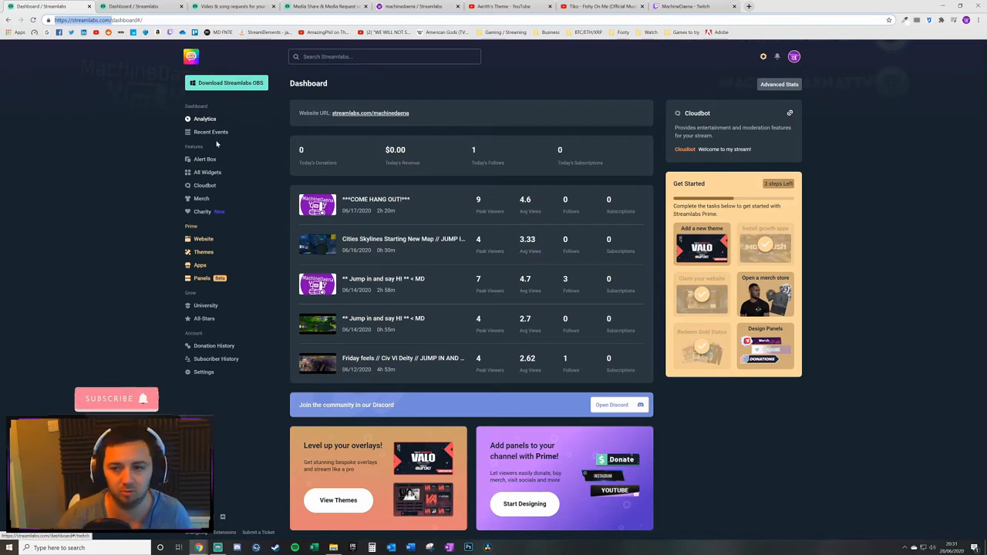
mouse_move(168, 63)
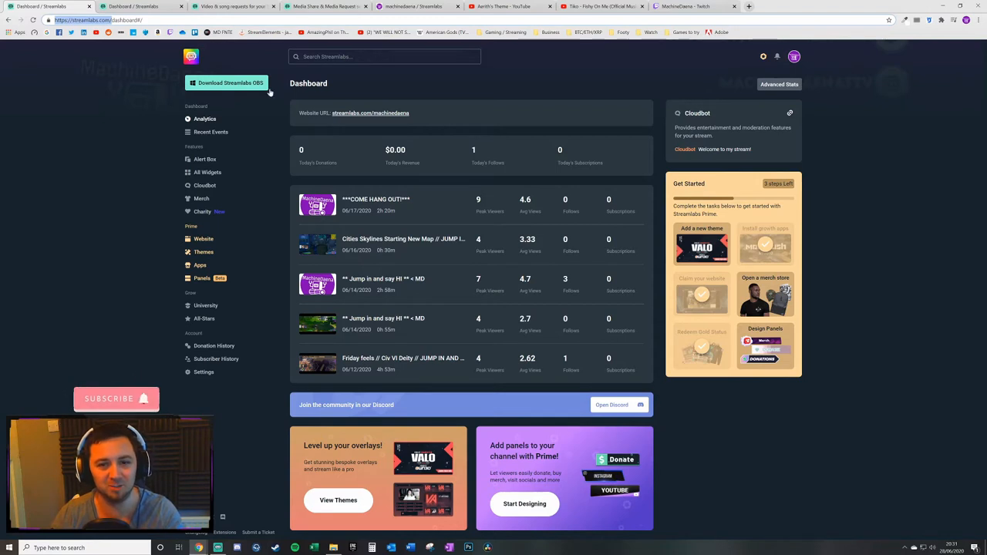
mouse_move(150, 163)
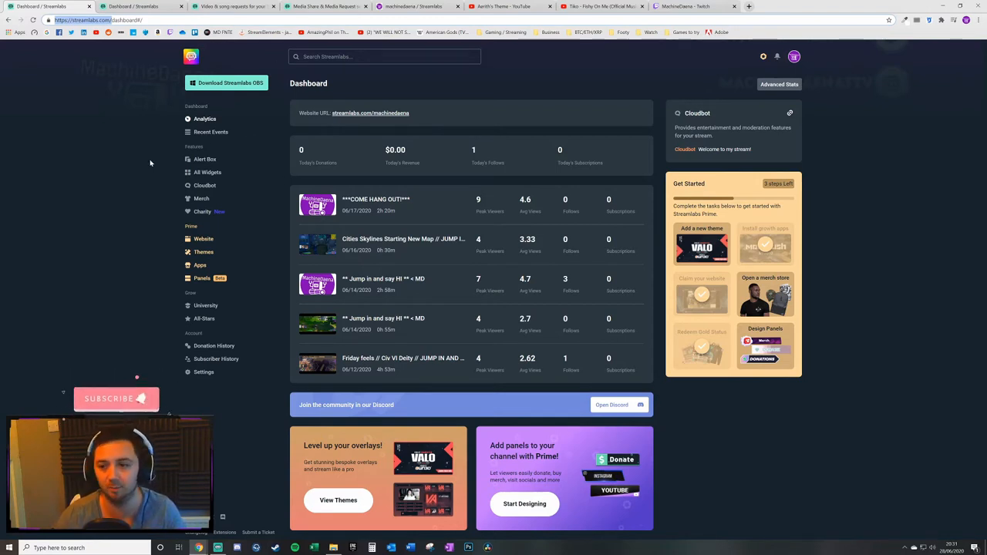
mouse_move(116, 228)
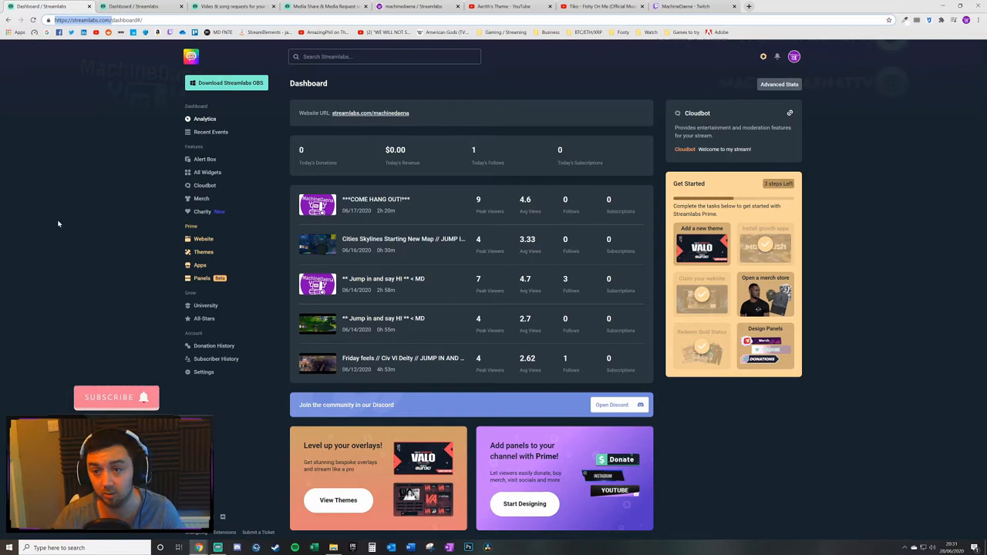
mouse_move(41, 235)
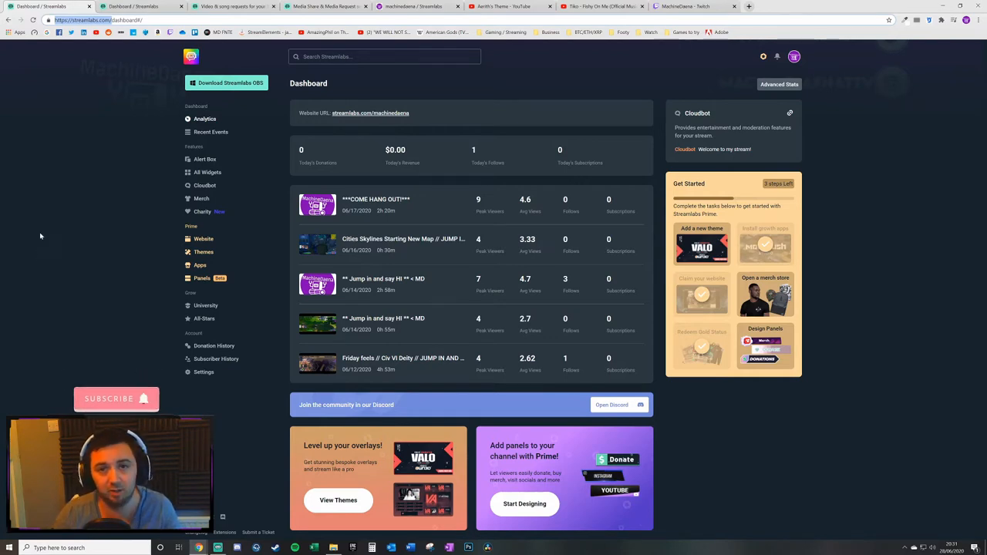
mouse_move(68, 200)
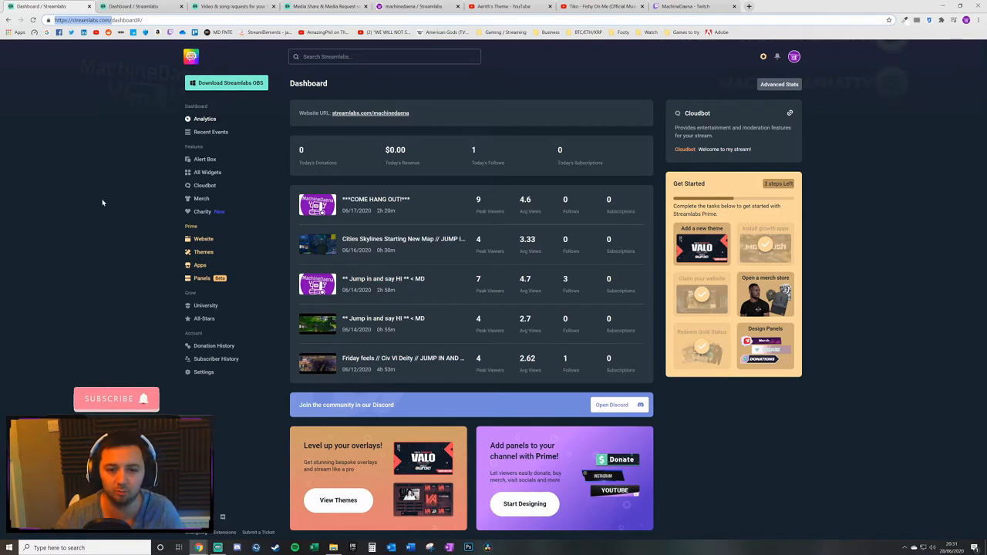
mouse_move(88, 227)
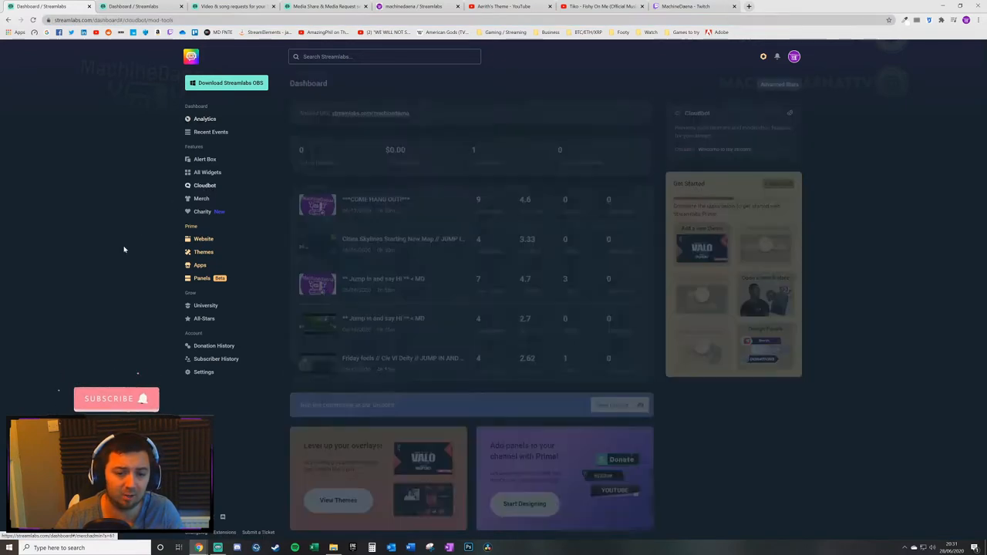
Open Cloudbot's Modules tab, showing Chat Alerts and Media Share switched on.
click(384, 57)
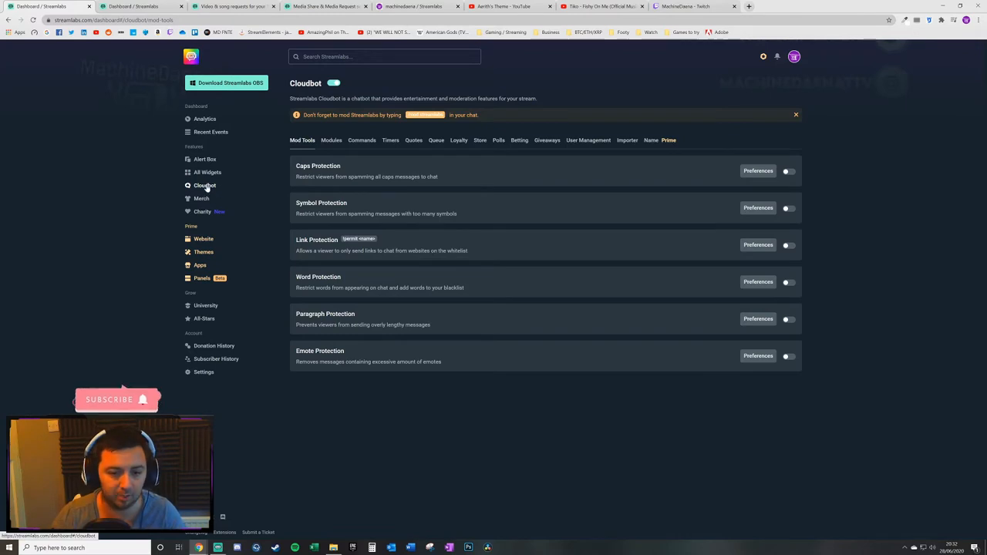
mouse_move(134, 303)
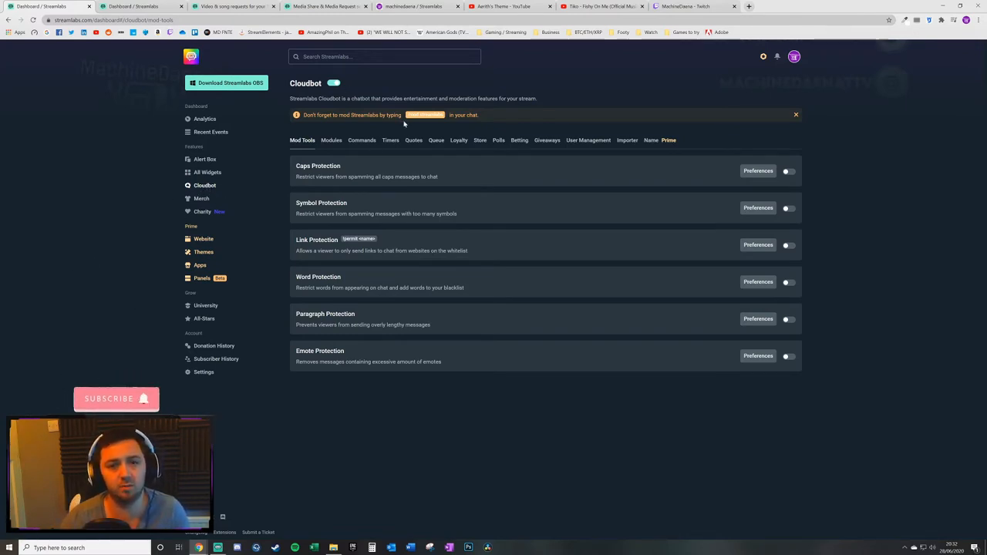
mouse_move(313, 92)
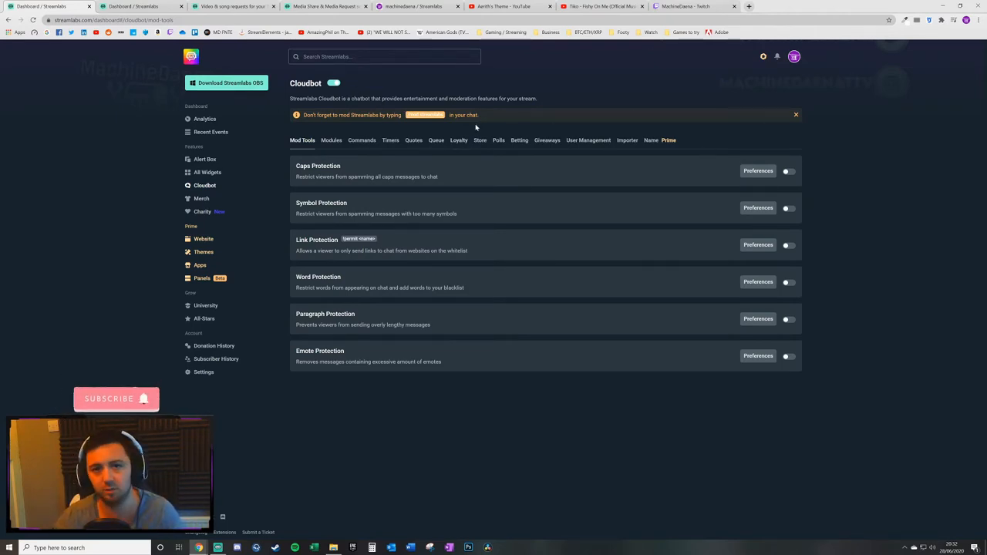
mouse_move(357, 130)
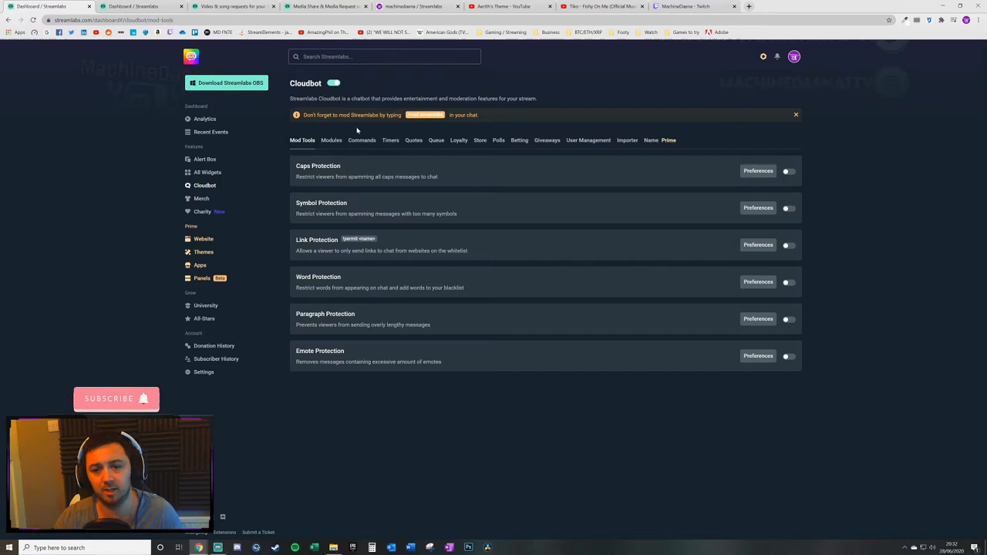
mouse_move(617, 220)
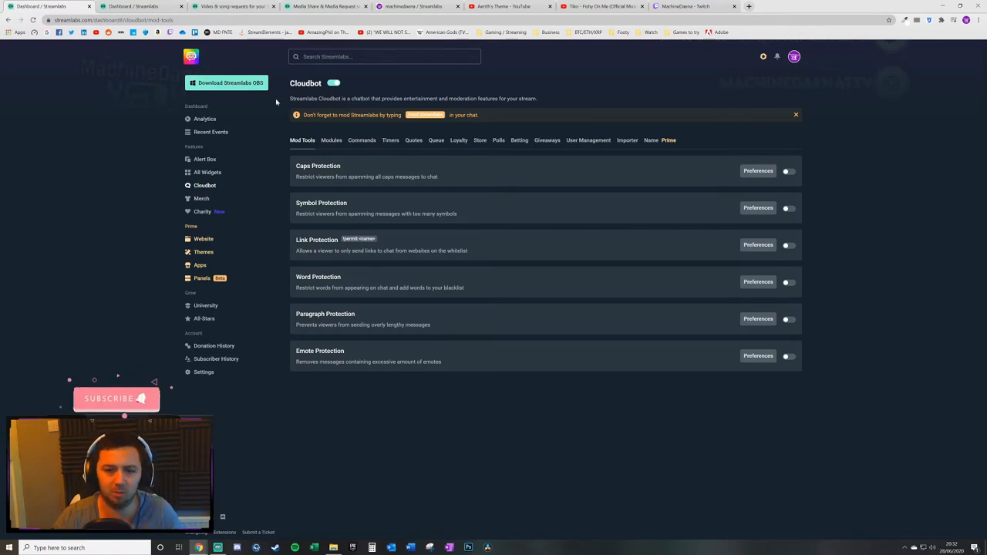
mouse_move(540, 152)
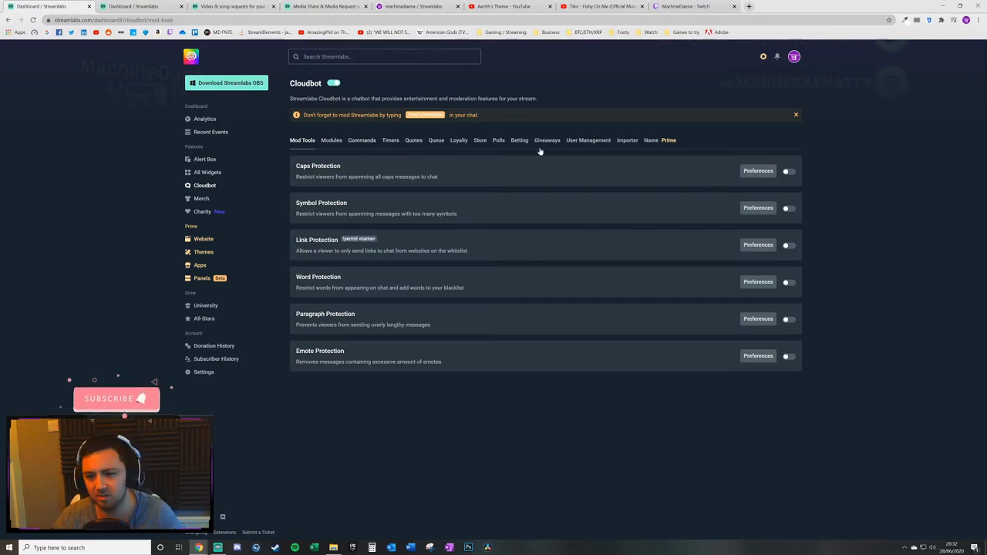
mouse_move(458, 143)
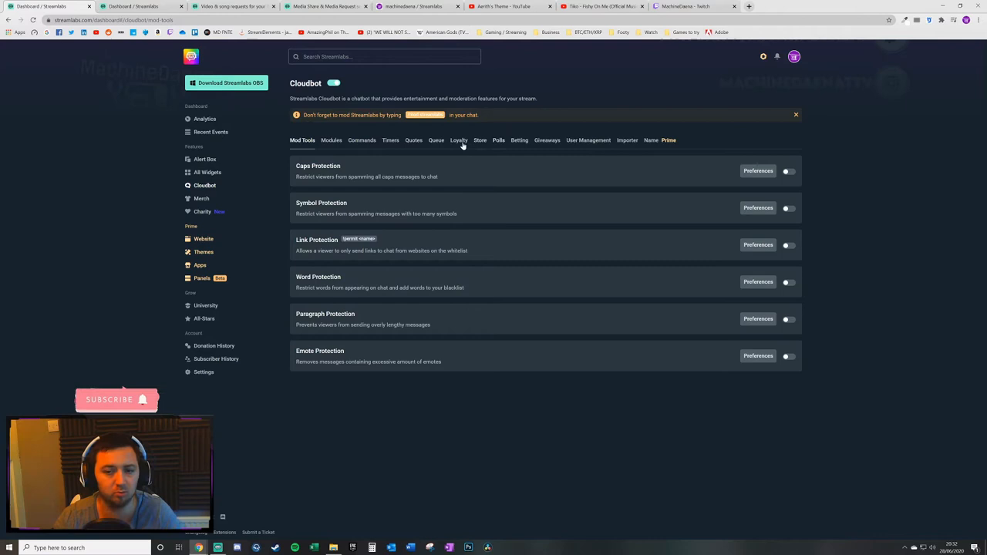
mouse_move(683, 150)
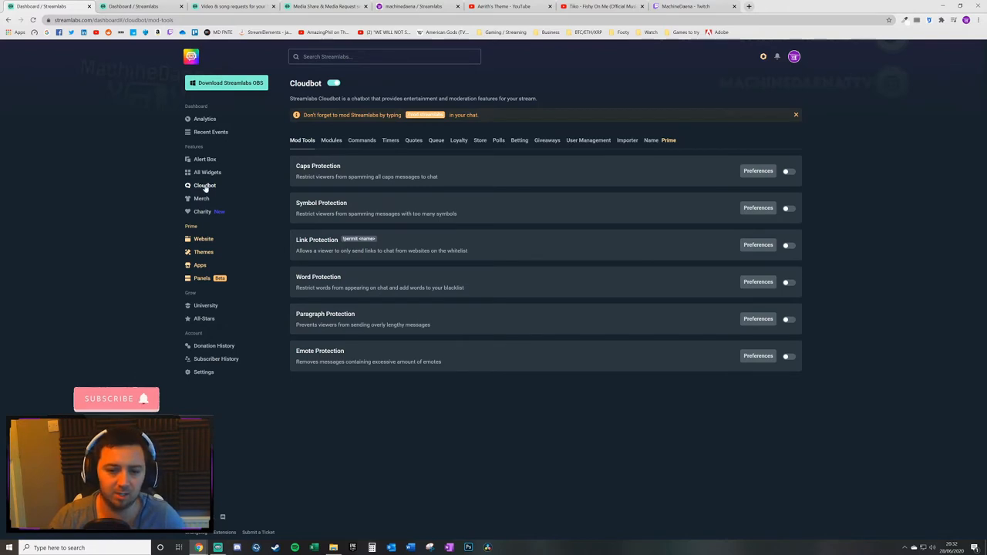
click(331, 140)
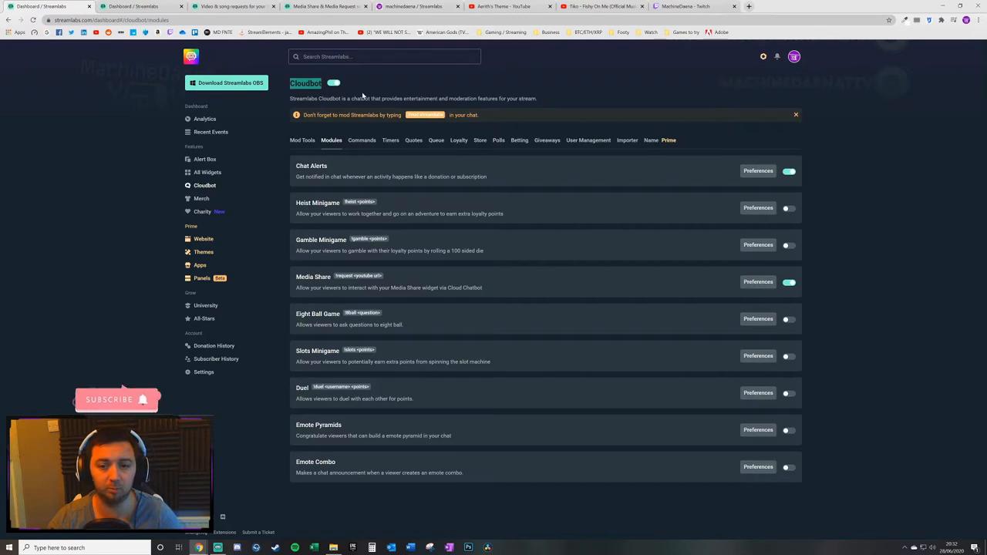
click(692, 6)
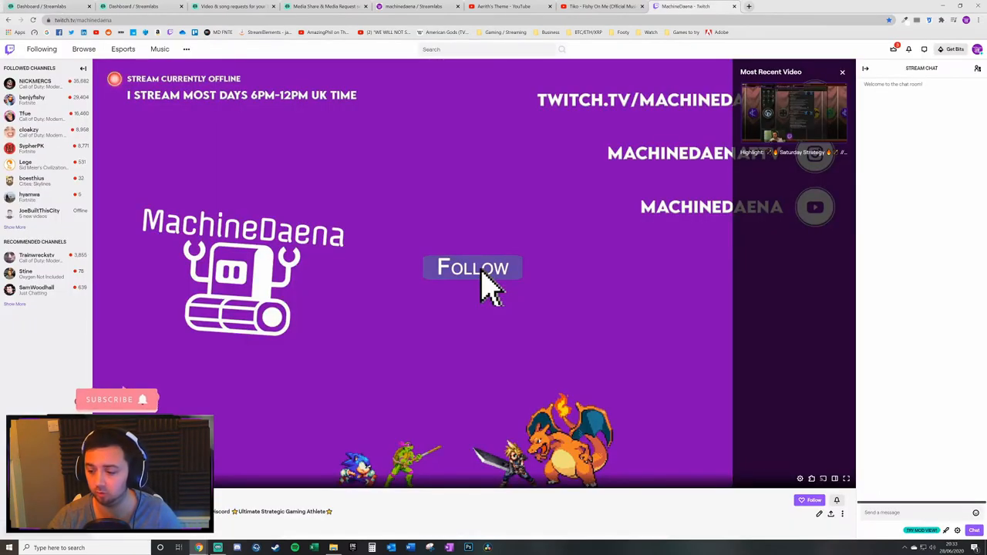
mouse_move(957, 530)
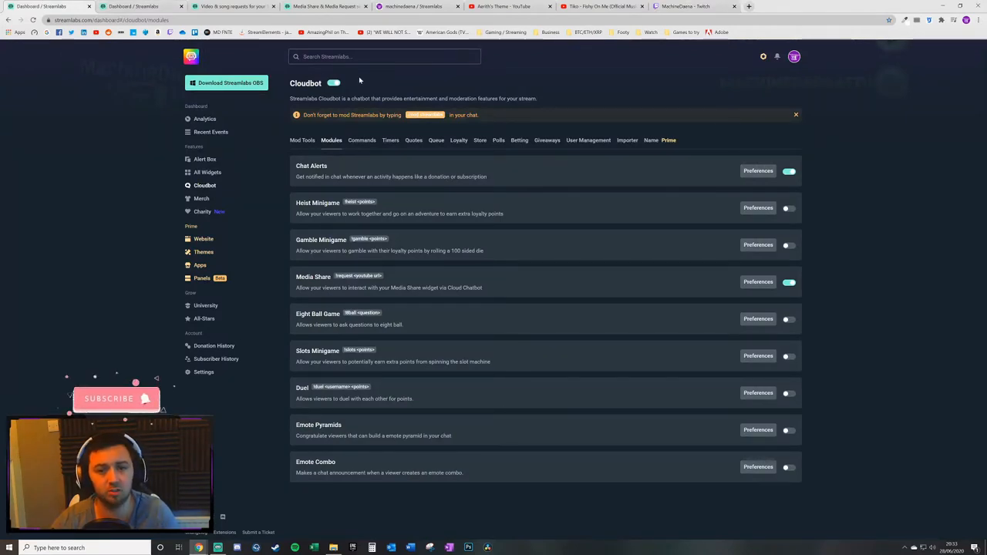
mouse_move(279, 80)
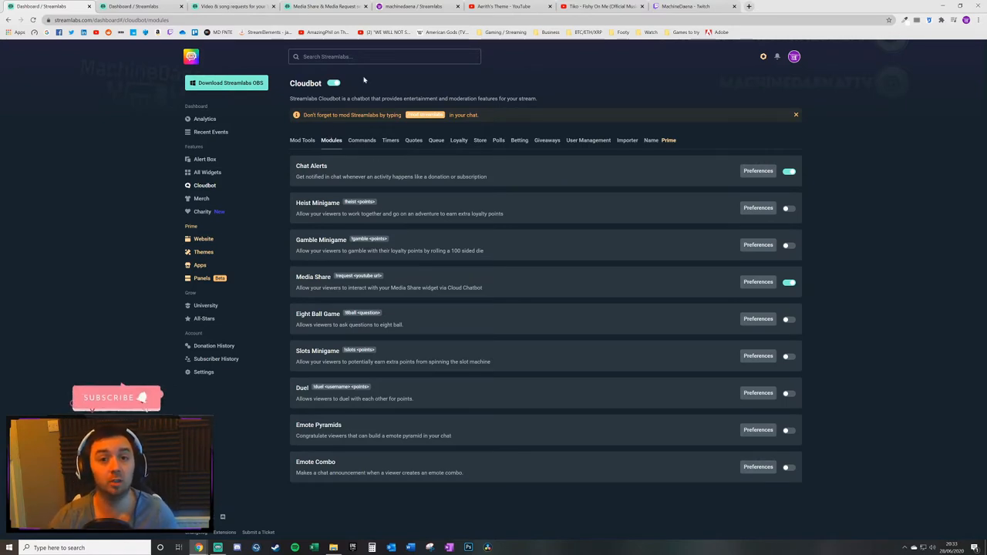
mouse_move(357, 97)
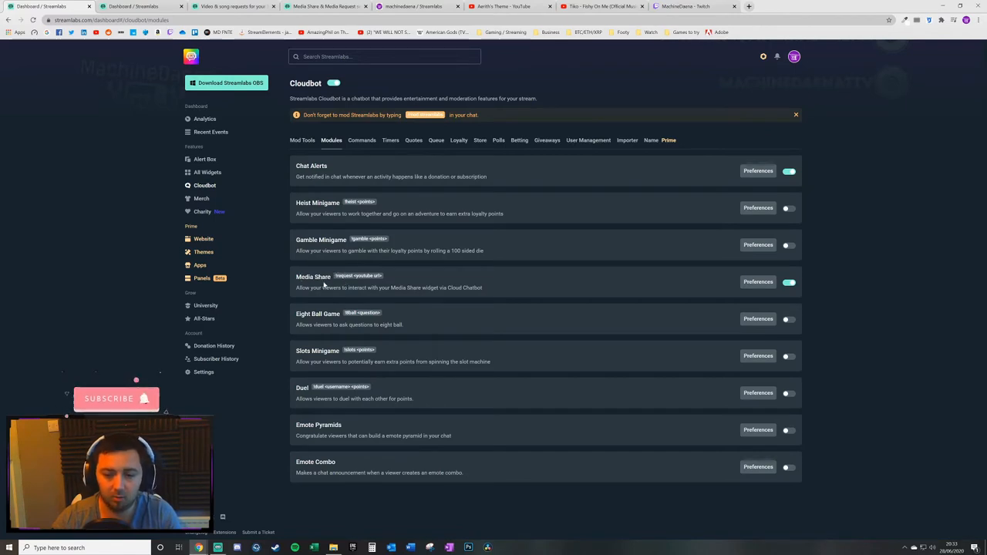
mouse_move(556, 282)
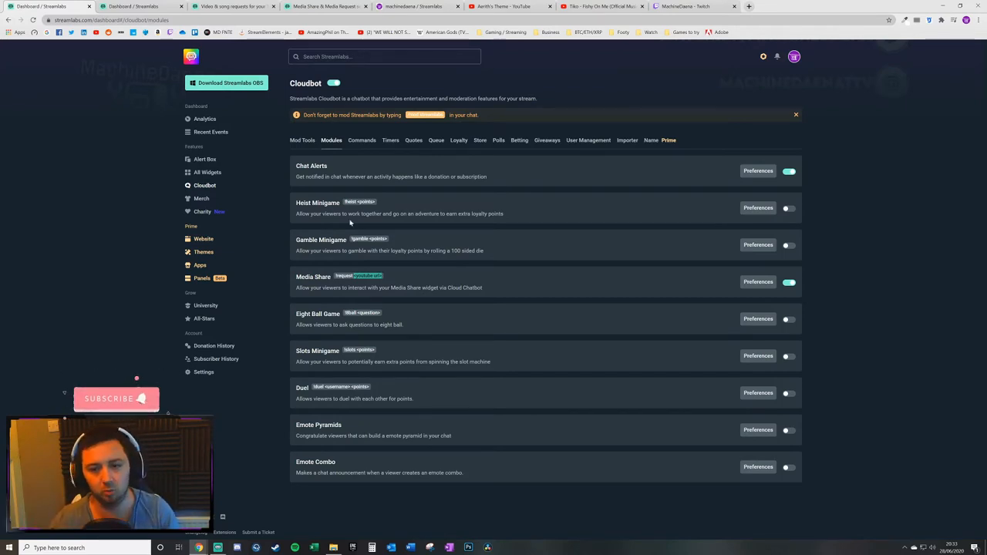
Draft a custom command '!MediaSharingGuide', then close the dialog without saving.
click(362, 140)
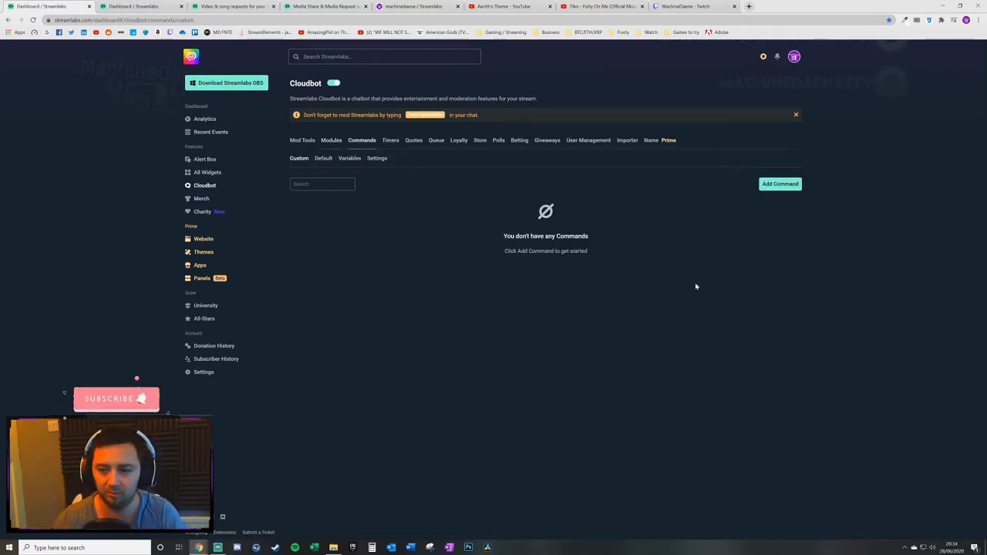
click(780, 183)
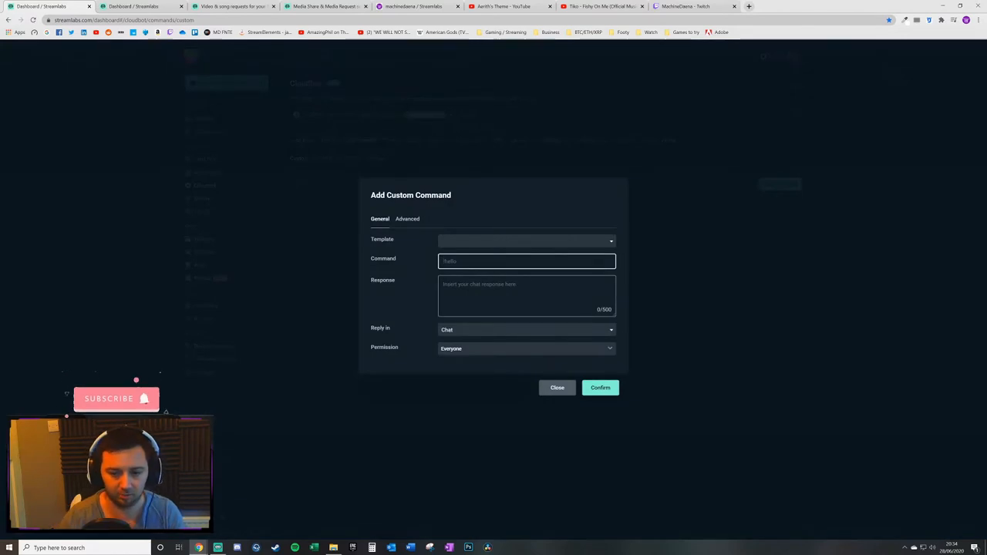
text(1)
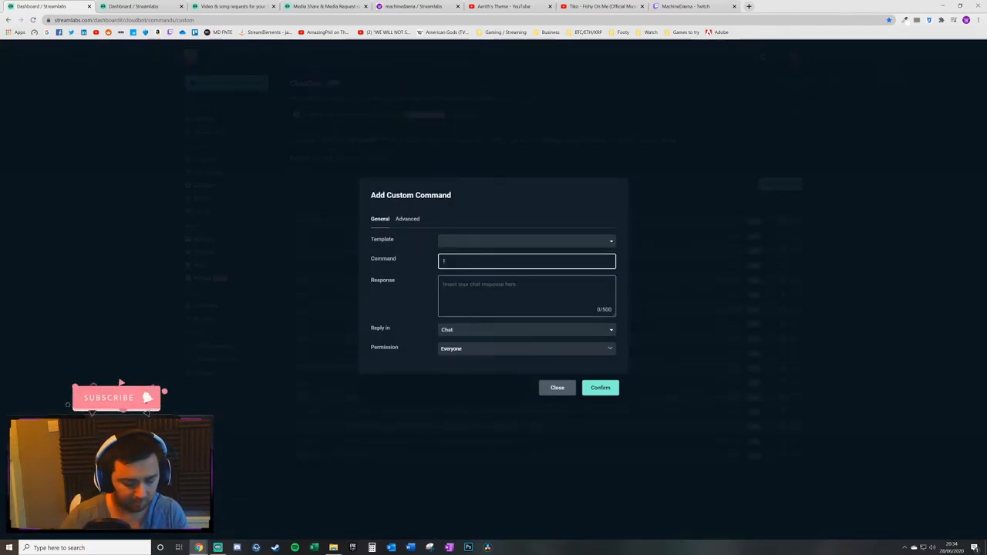
text(!MediaShar)
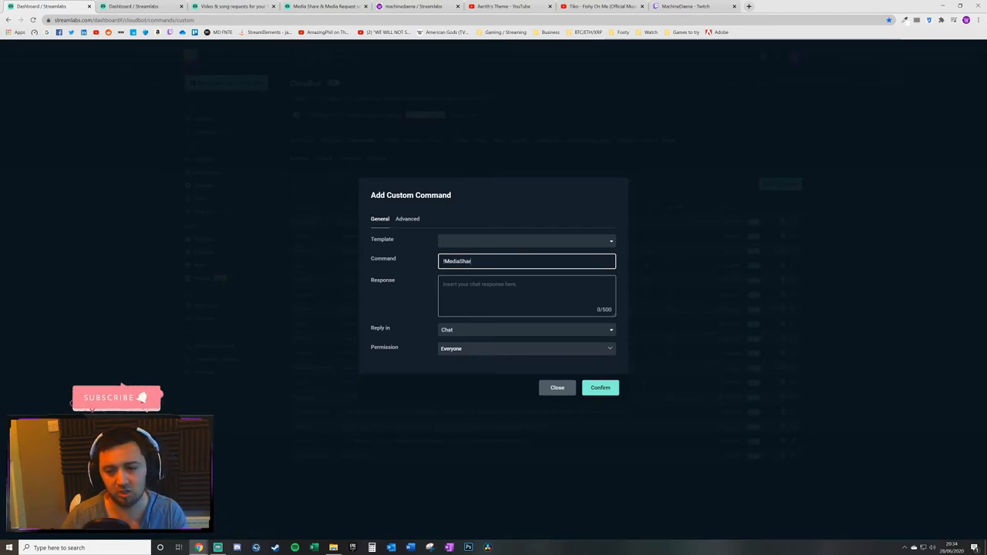
text(ing)
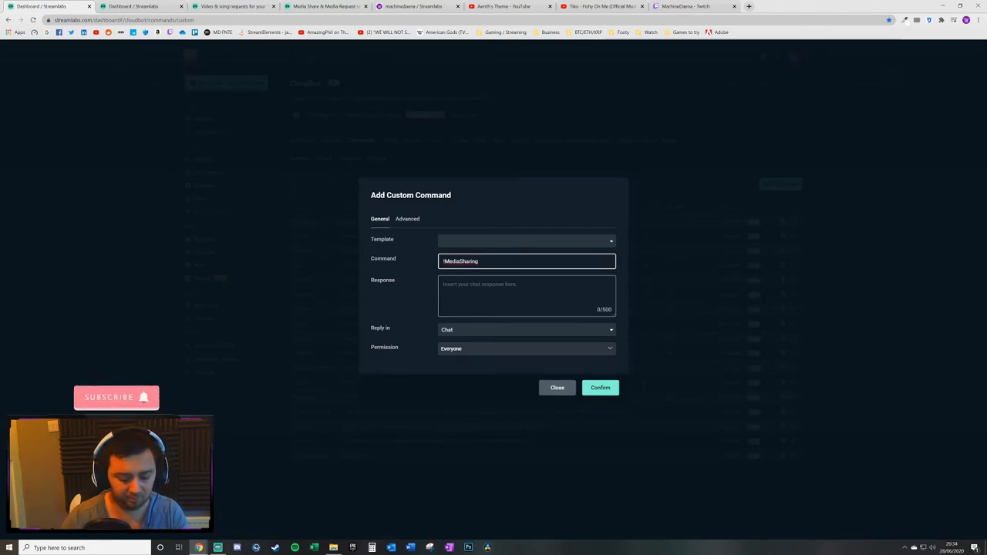
text(Guide)
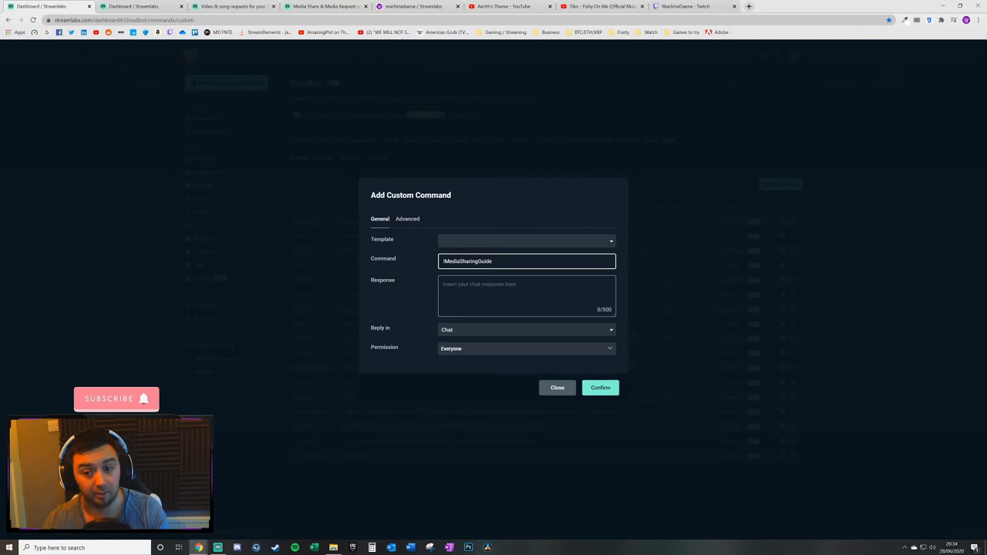
click(527, 296)
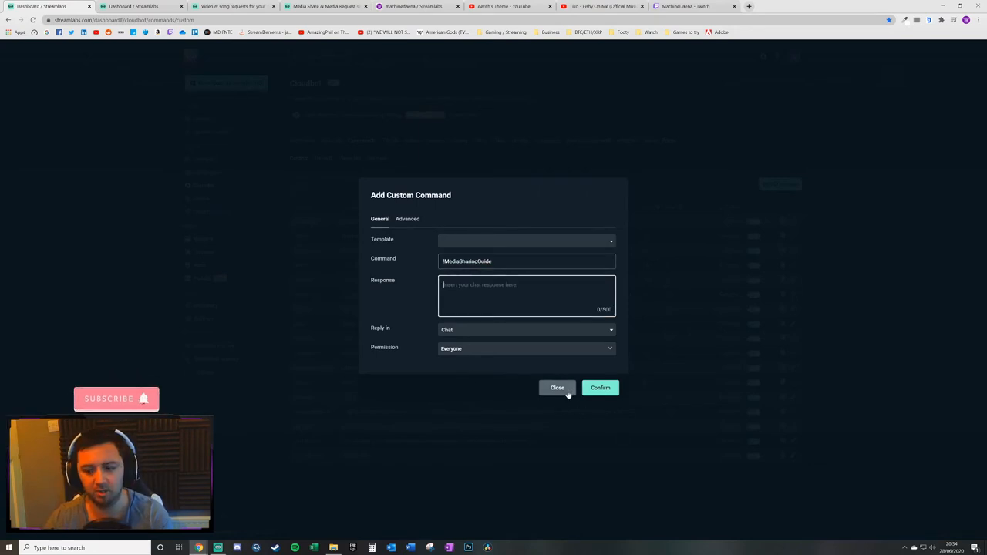
click(557, 387)
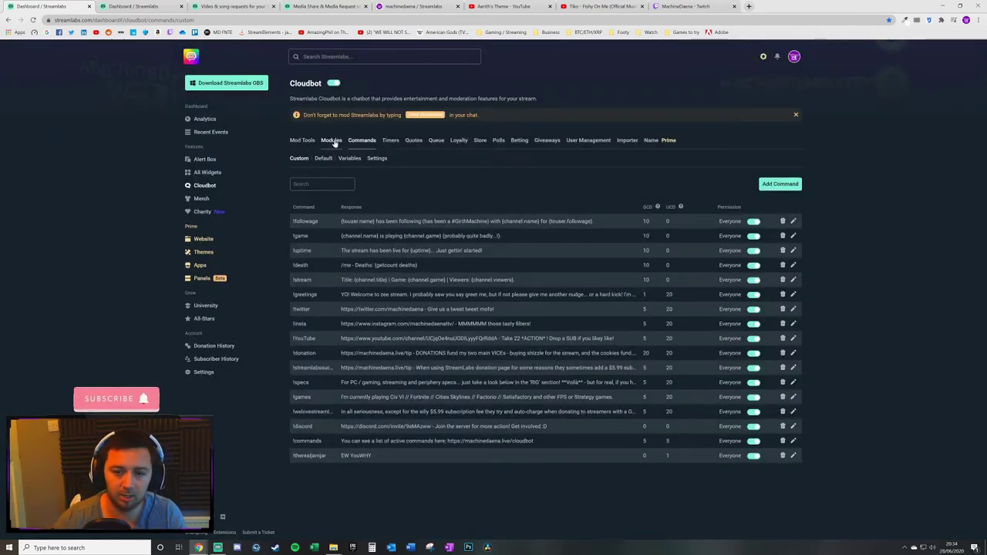
Open Media Share preferences and select the max duration value (queue limit 100, duration 120).
click(331, 139)
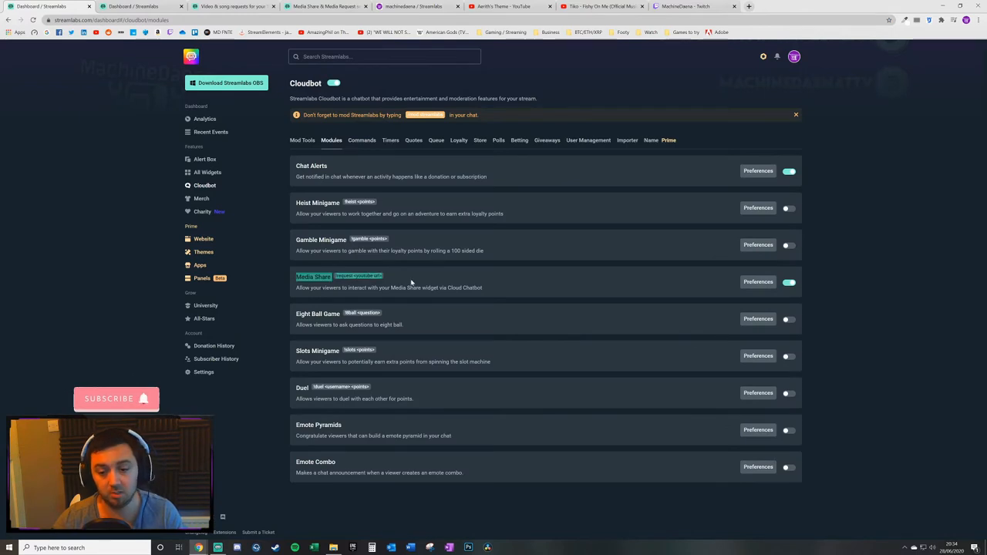
click(757, 281)
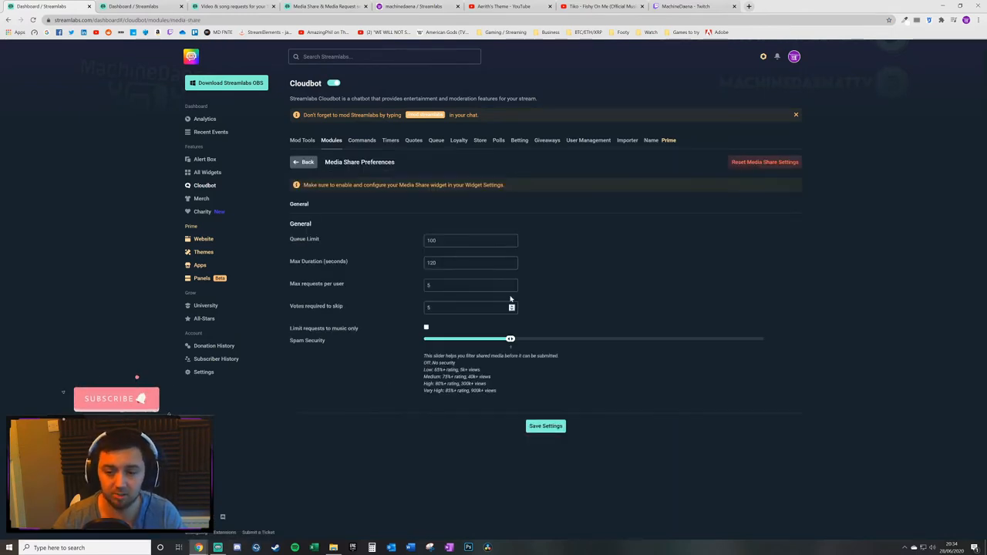
mouse_move(317, 213)
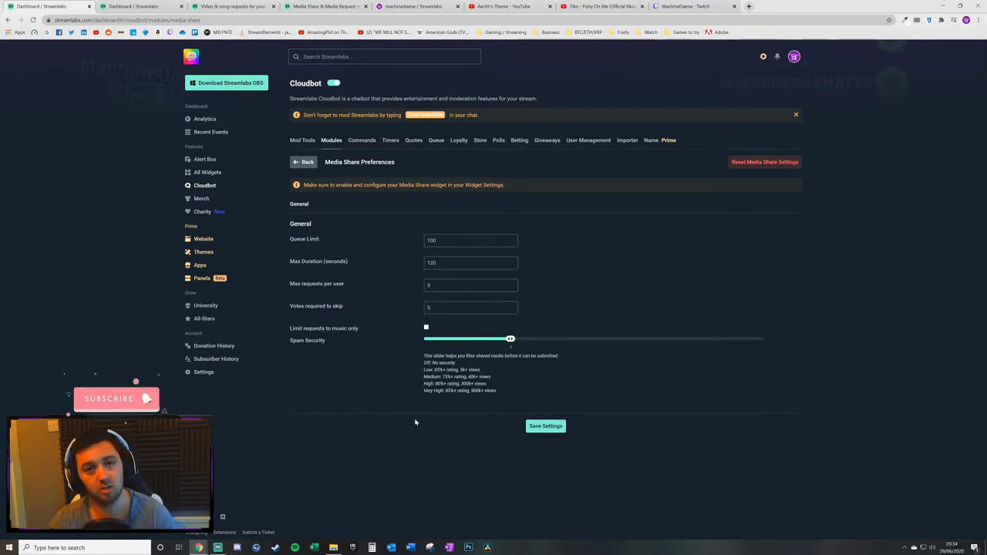
mouse_move(300, 381)
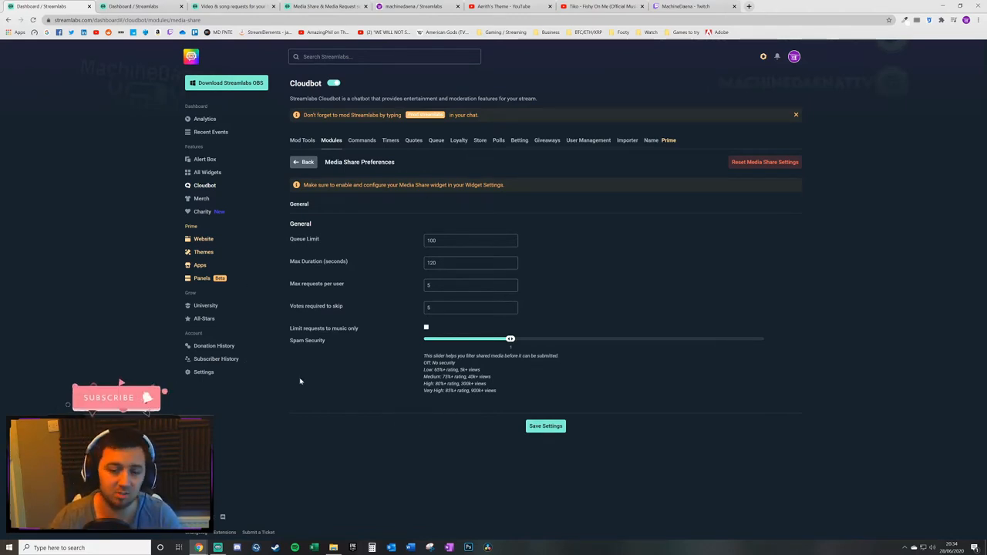
mouse_move(681, 300)
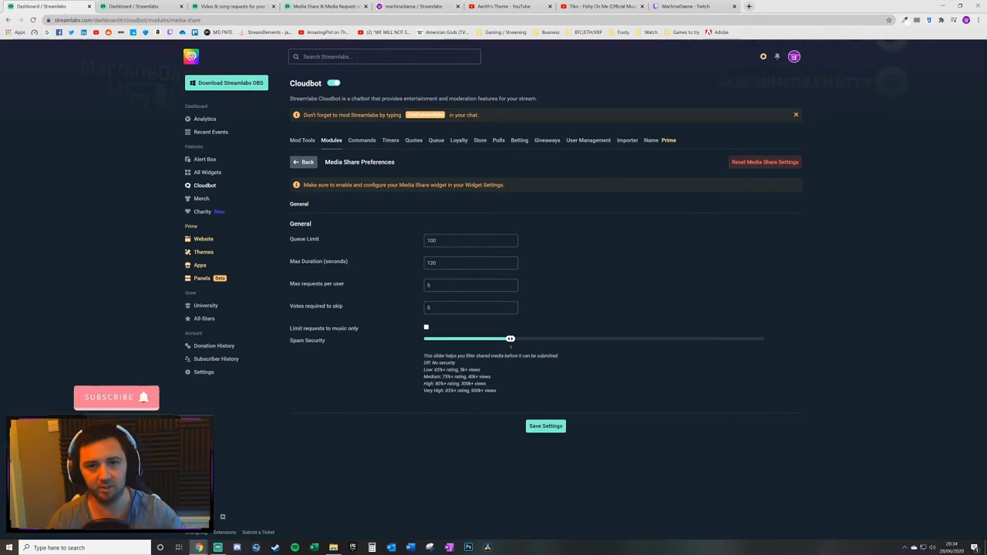
mouse_move(462, 272)
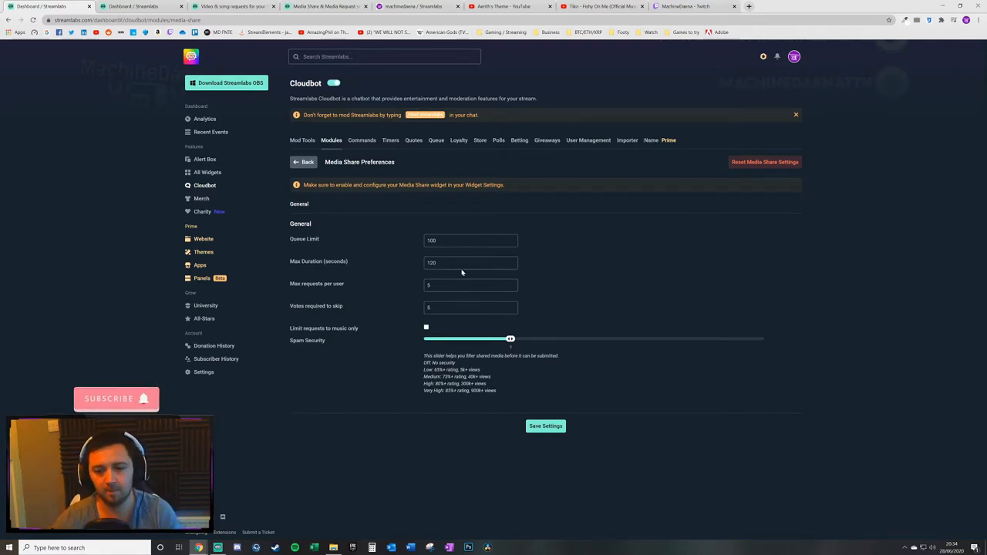
mouse_move(697, 144)
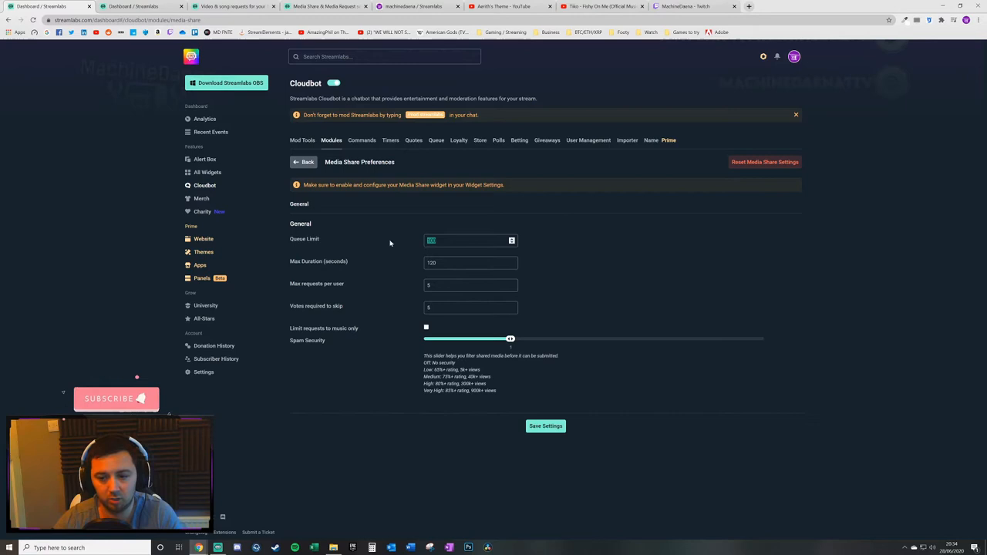
mouse_move(378, 229)
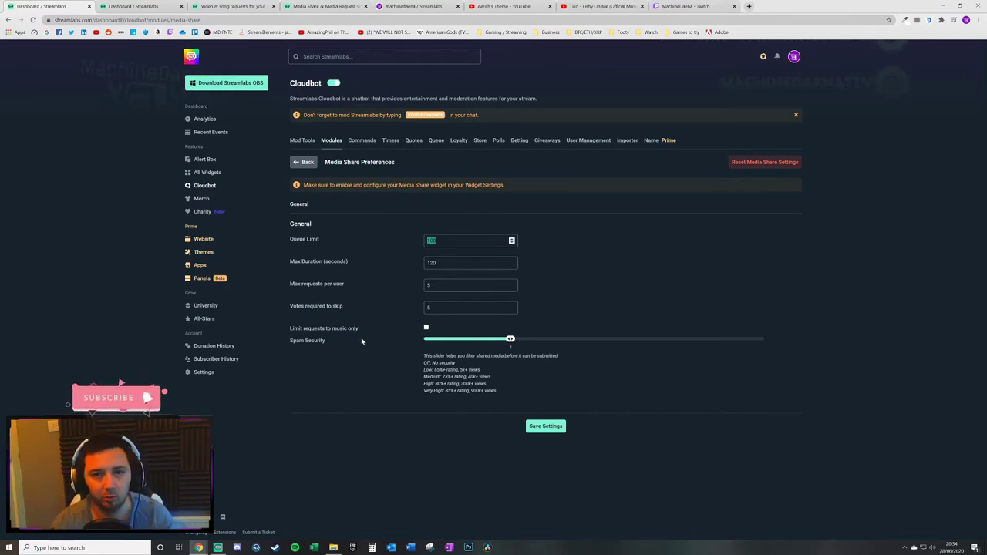
click(471, 262)
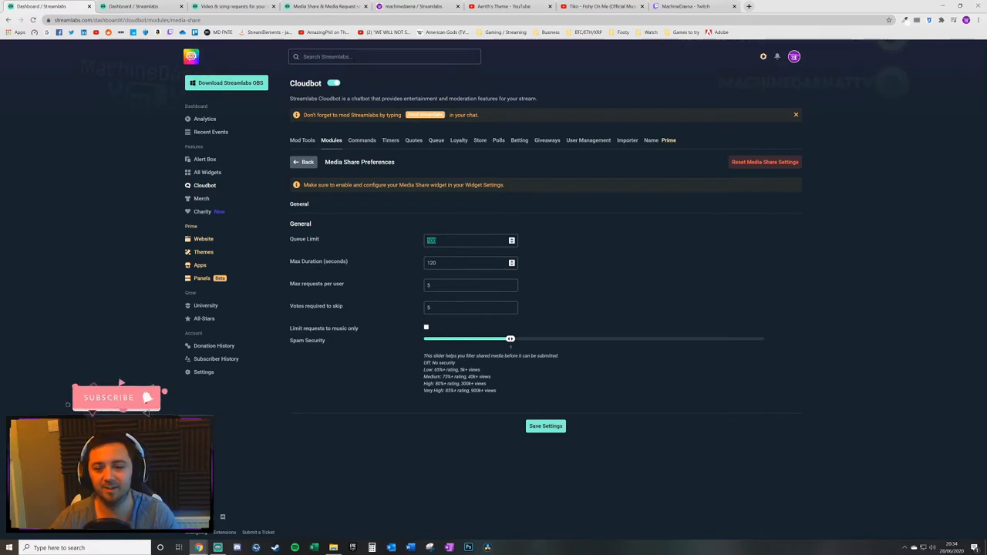
click(471, 262)
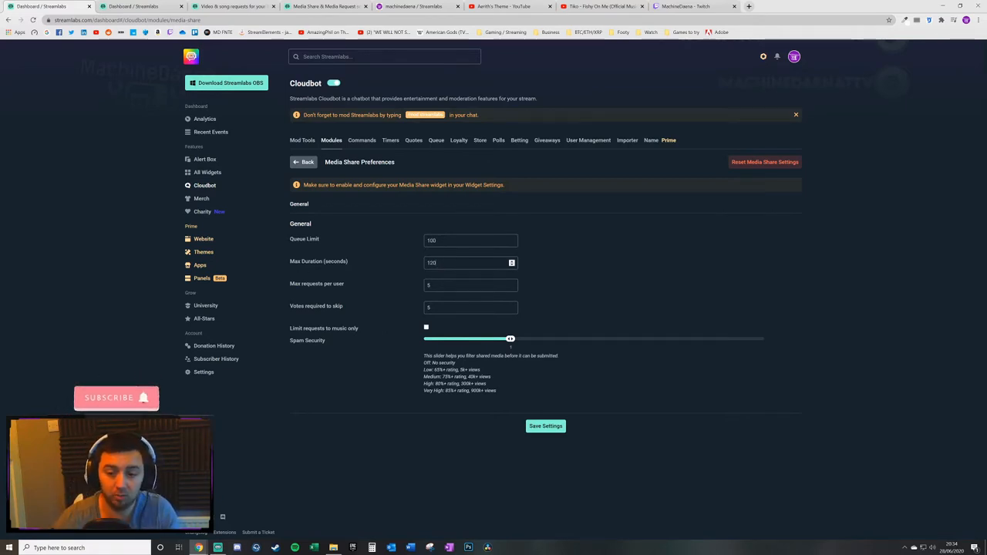
triple_click(470, 262)
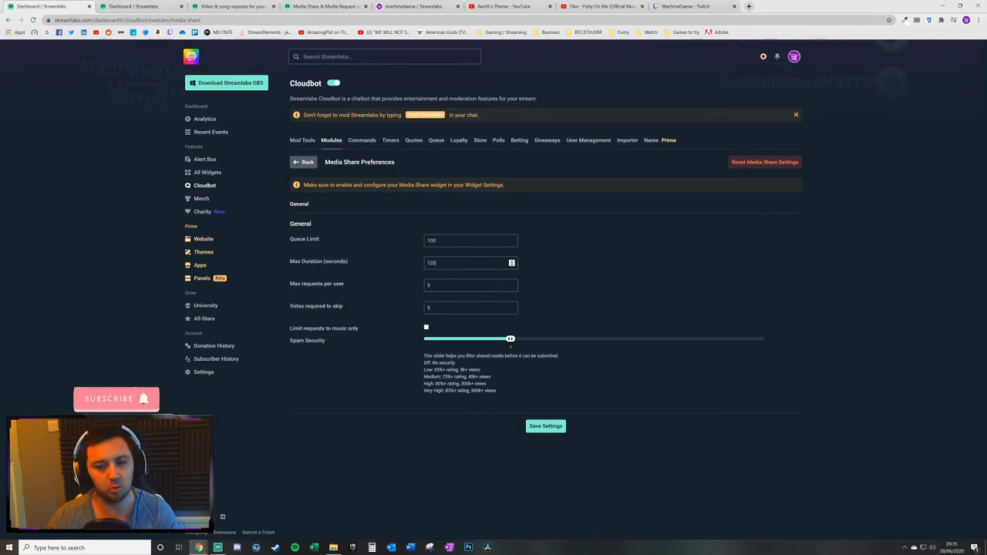
triple_click(471, 262)
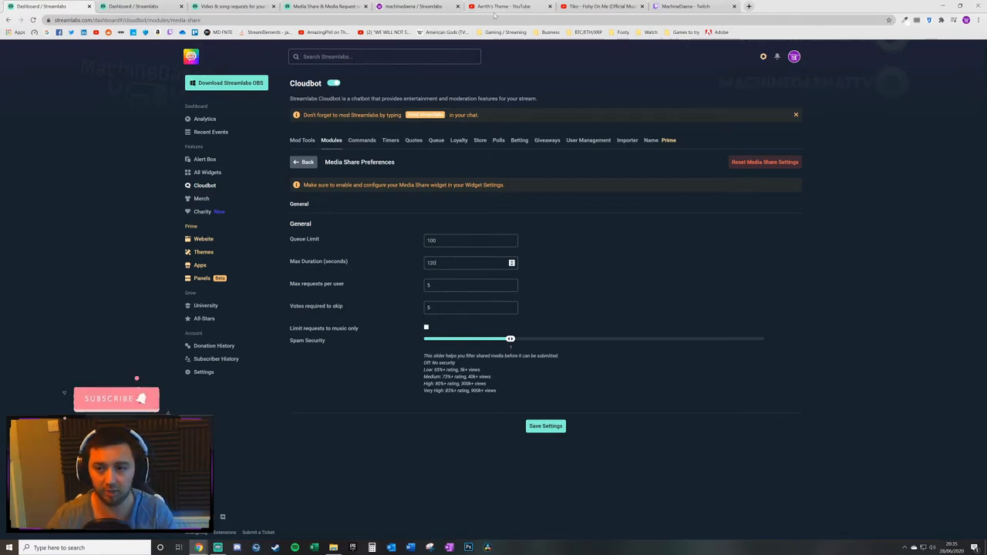
click(601, 6)
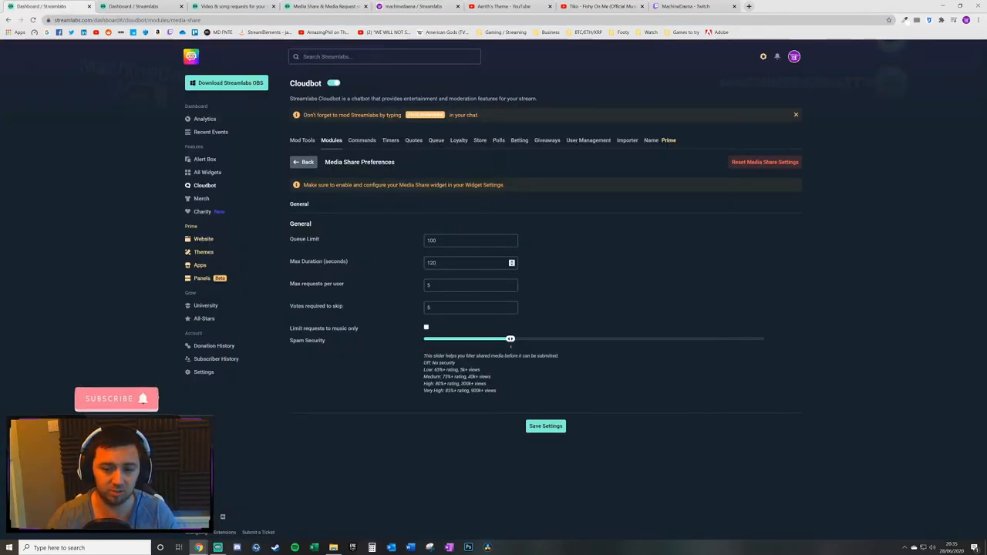
Test a !request song request in Twitch chat, then return to Streamlabs.
click(692, 7)
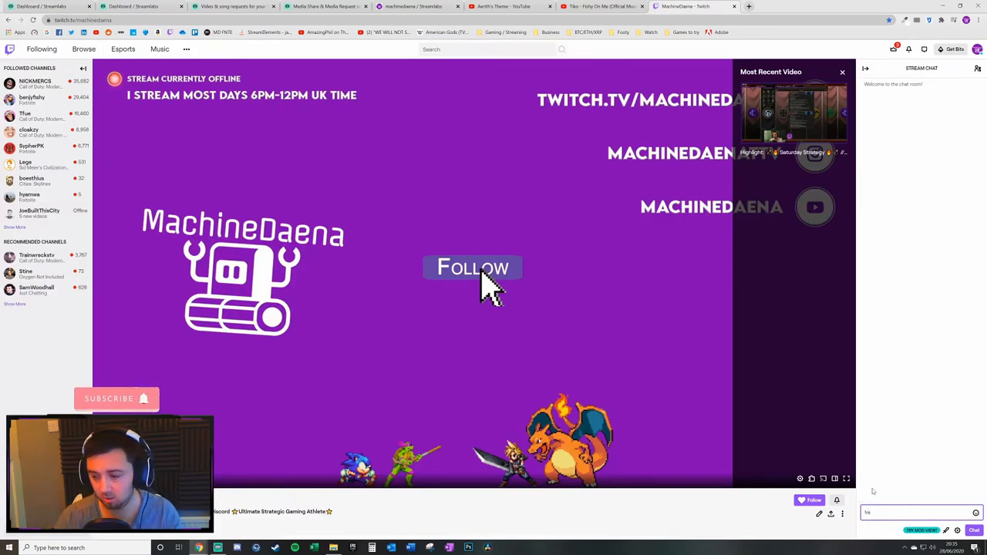
text(!request)
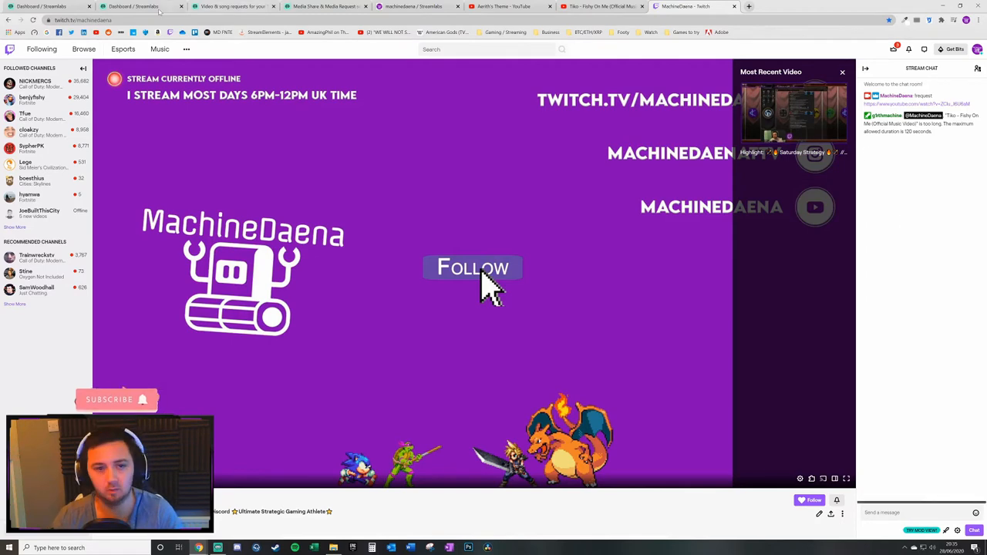
click(472, 268)
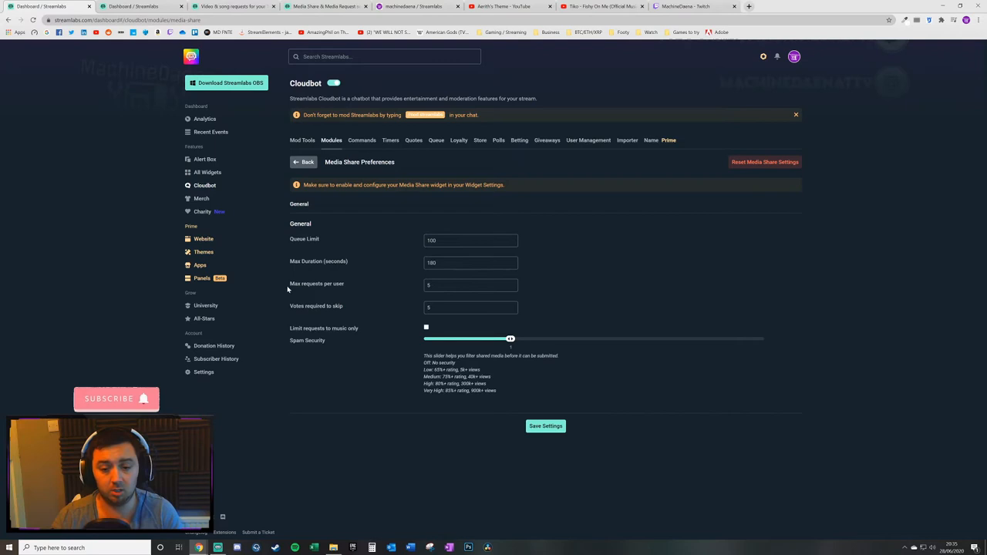
click(470, 284)
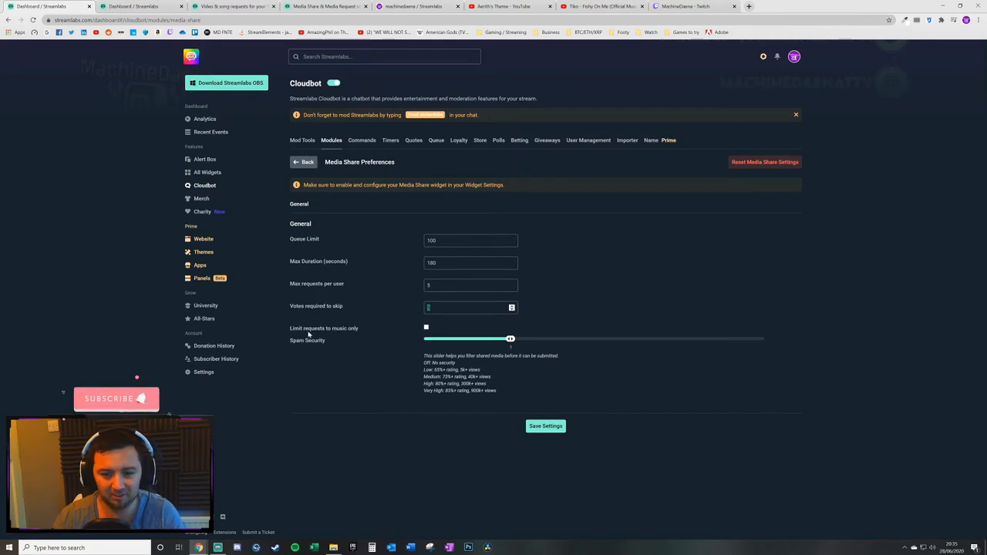
click(426, 326)
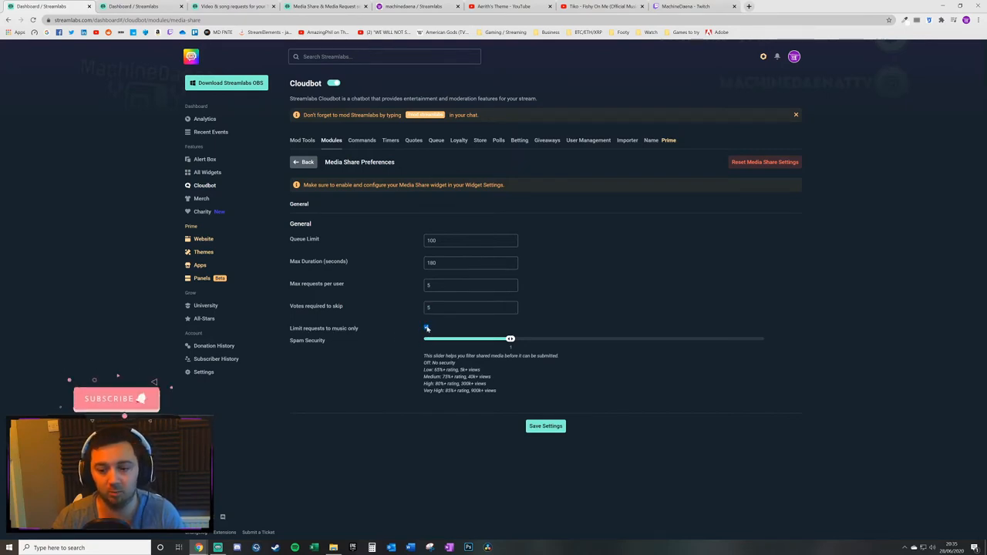
click(426, 328)
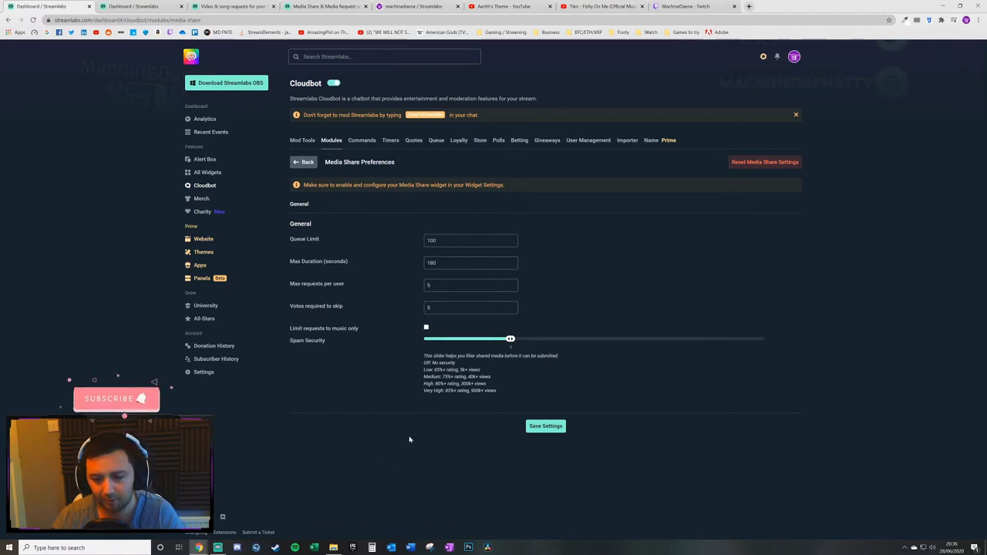
mouse_move(420, 419)
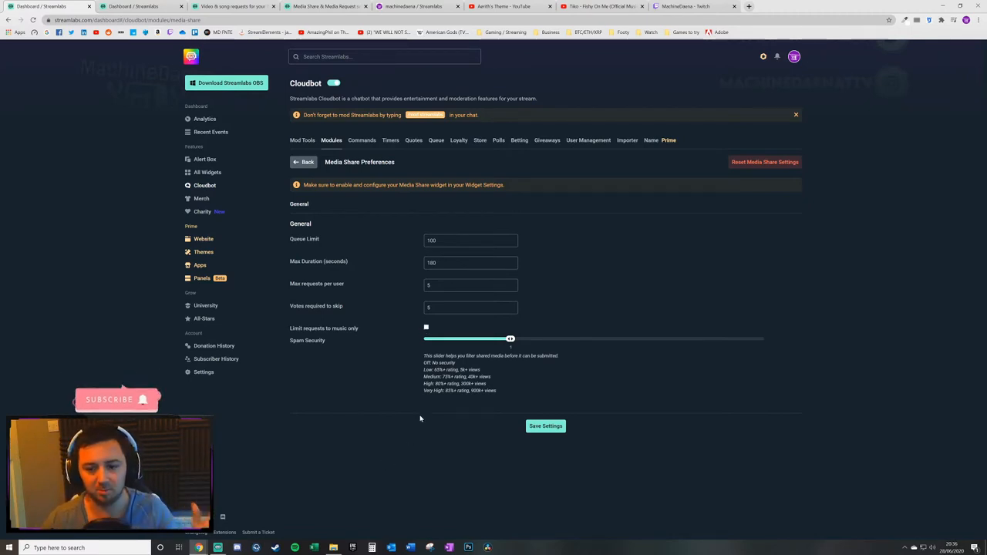
mouse_move(297, 346)
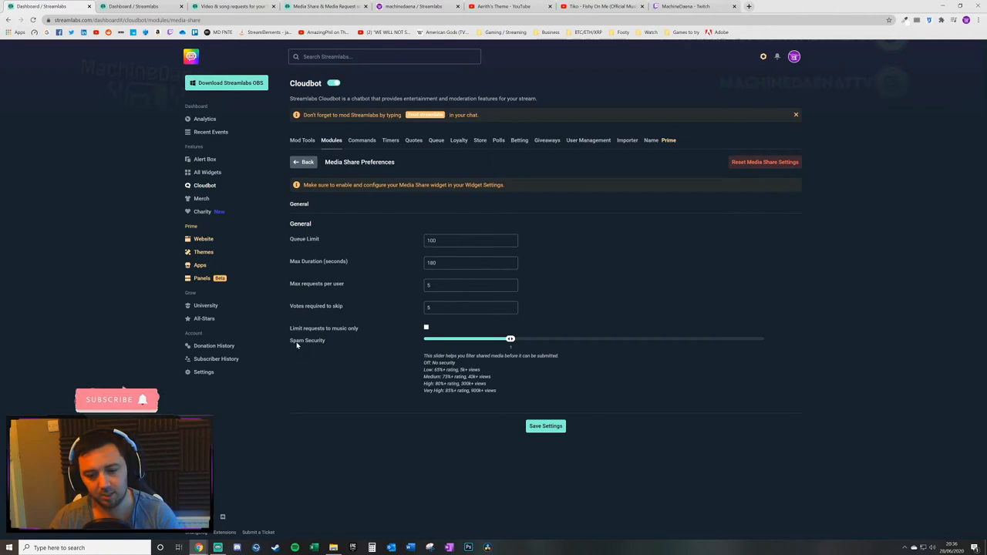
mouse_move(280, 349)
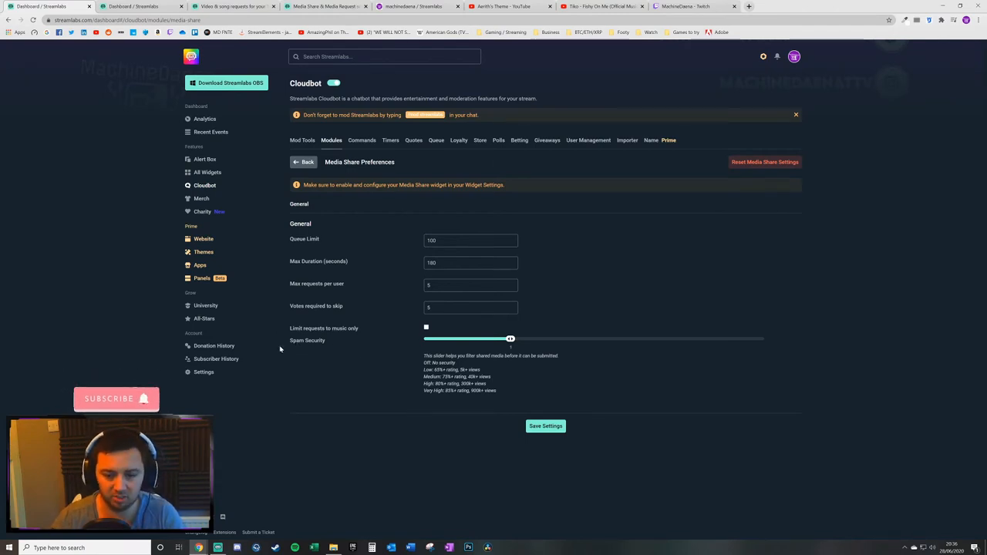
mouse_move(543, 311)
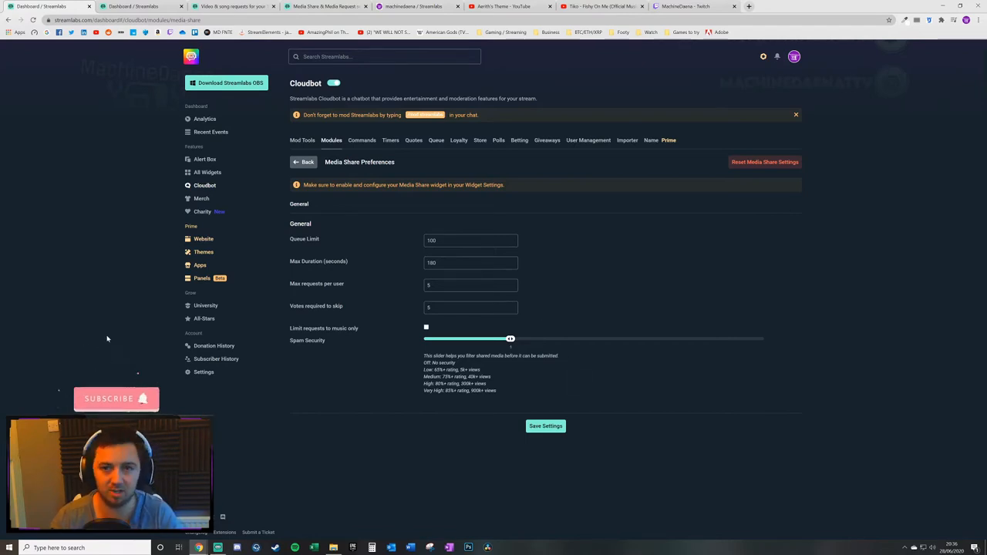
mouse_move(668, 400)
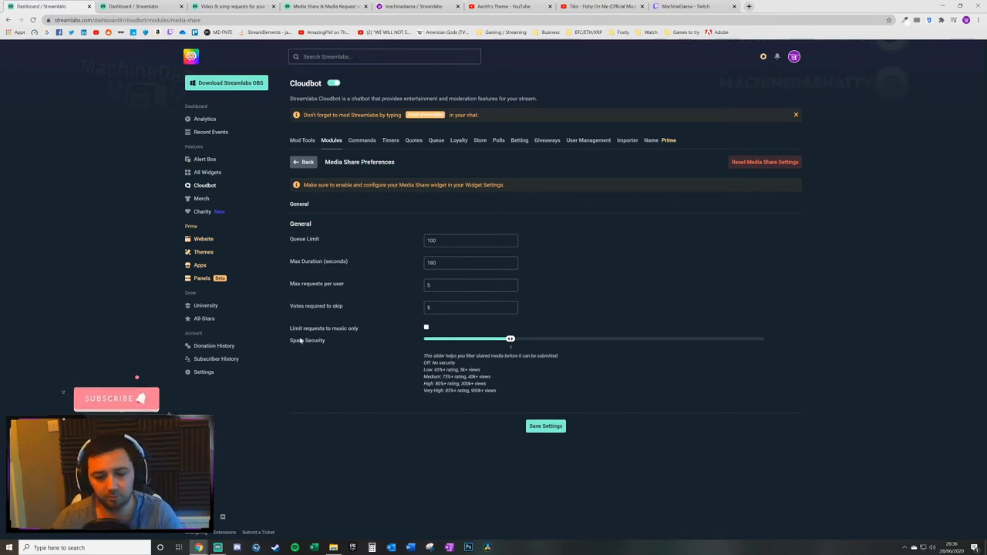
drag(510, 339, 595, 339)
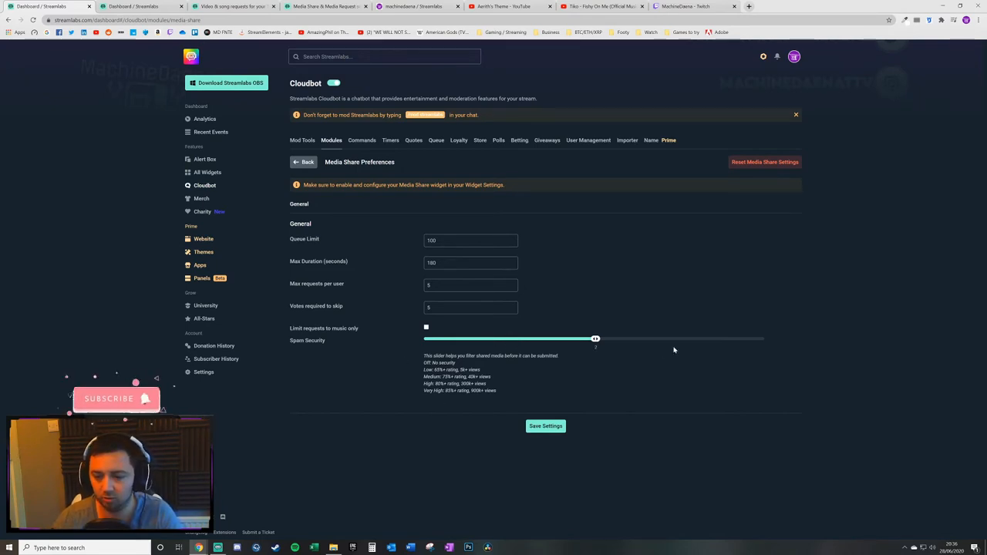
drag(595, 338, 681, 337)
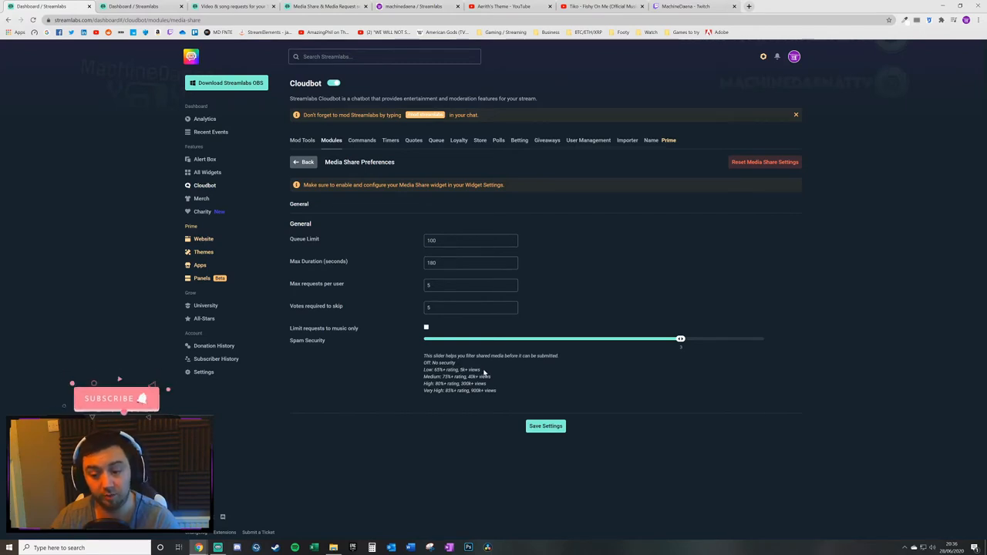
drag(680, 339, 509, 338)
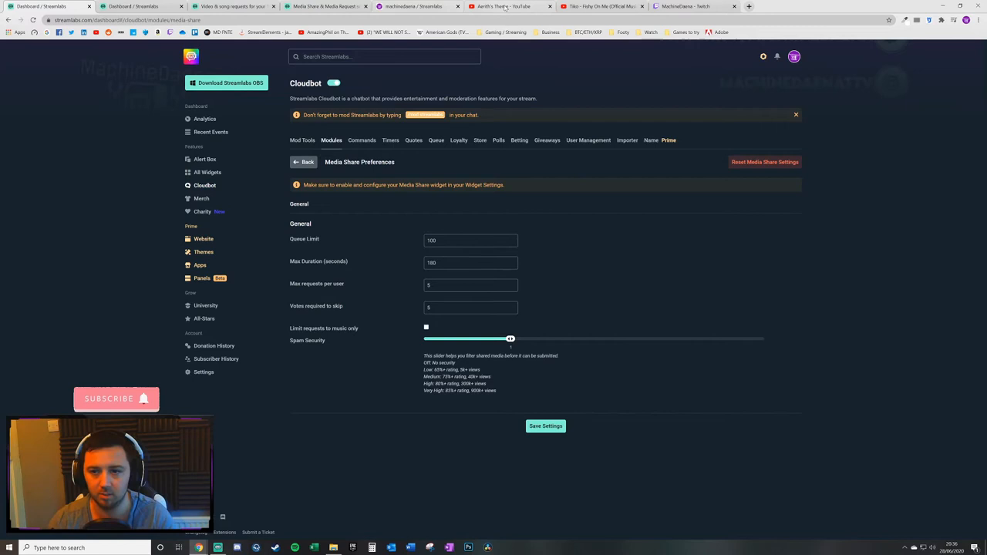
Visit the Aerith's Theme YouTube video, then move to the Twitch channel tab.
click(501, 6)
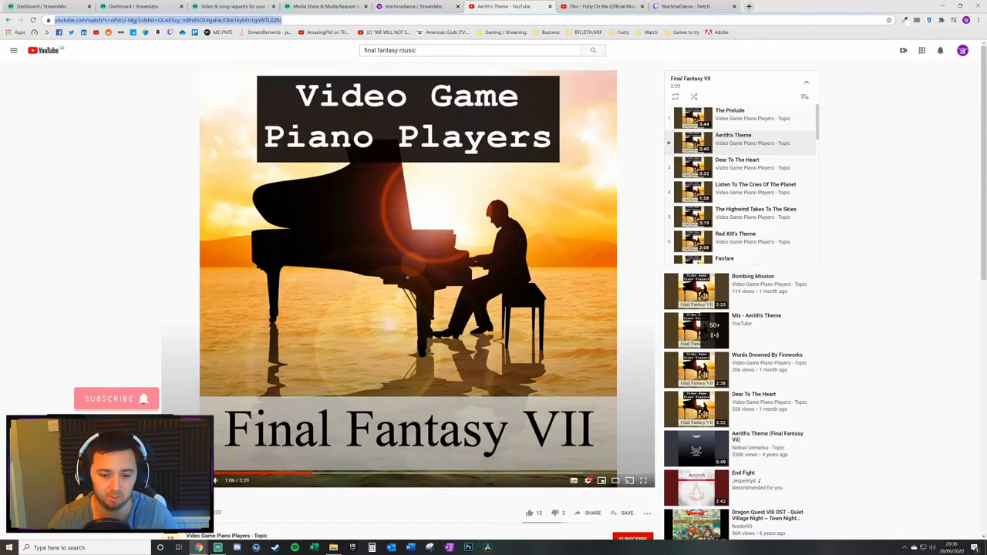
mouse_move(594, 426)
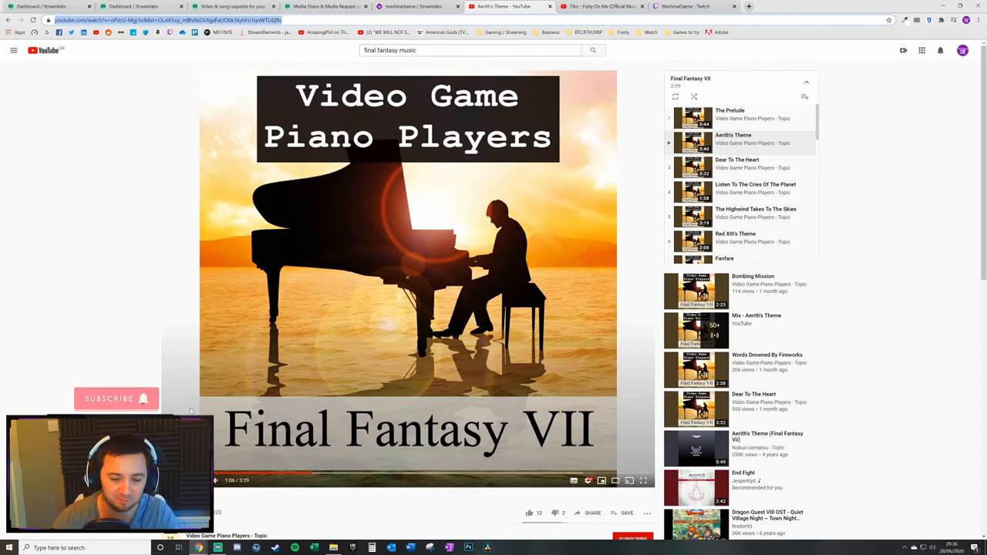
mouse_move(129, 360)
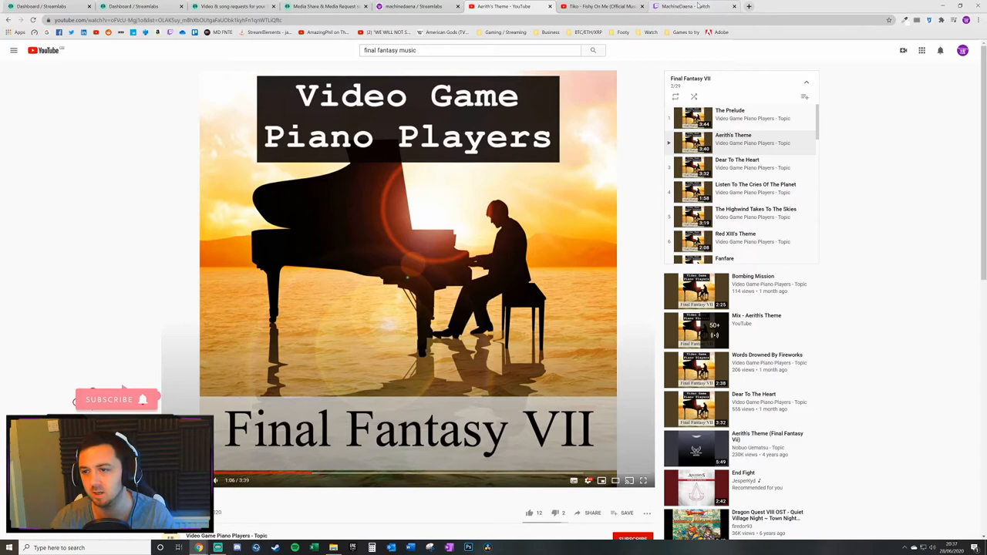
click(685, 6)
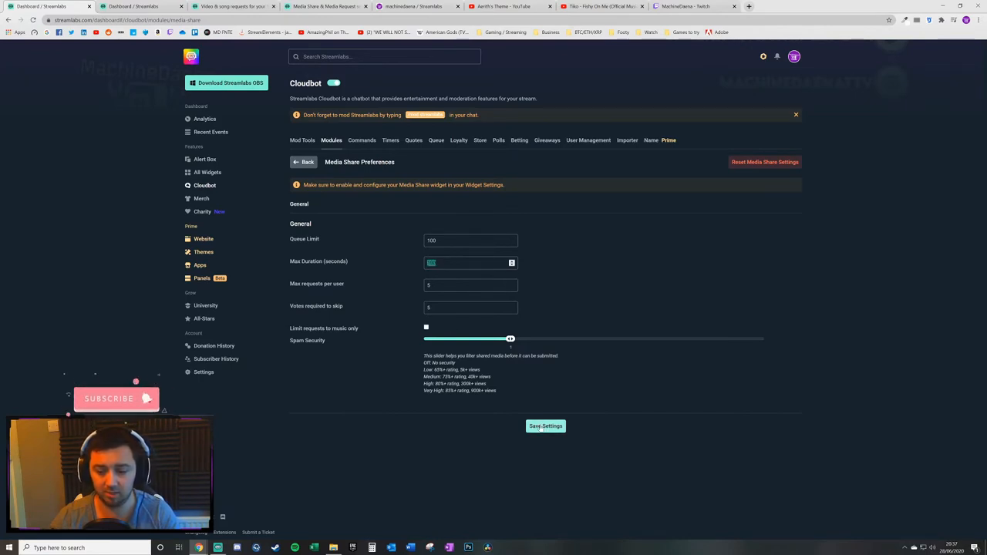
Save Media Share with a 180-second max duration and return to Cloudbot modules.
click(546, 425)
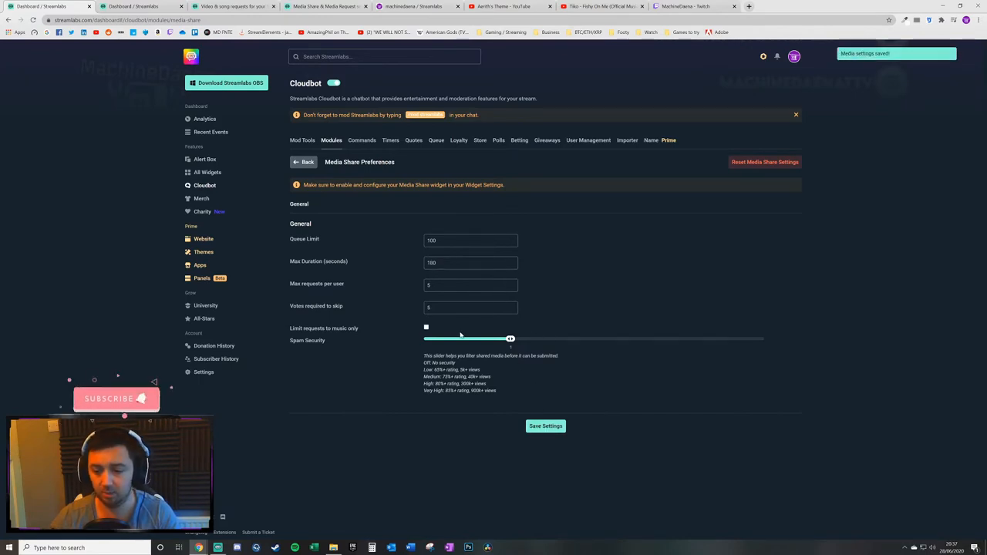
mouse_move(853, 346)
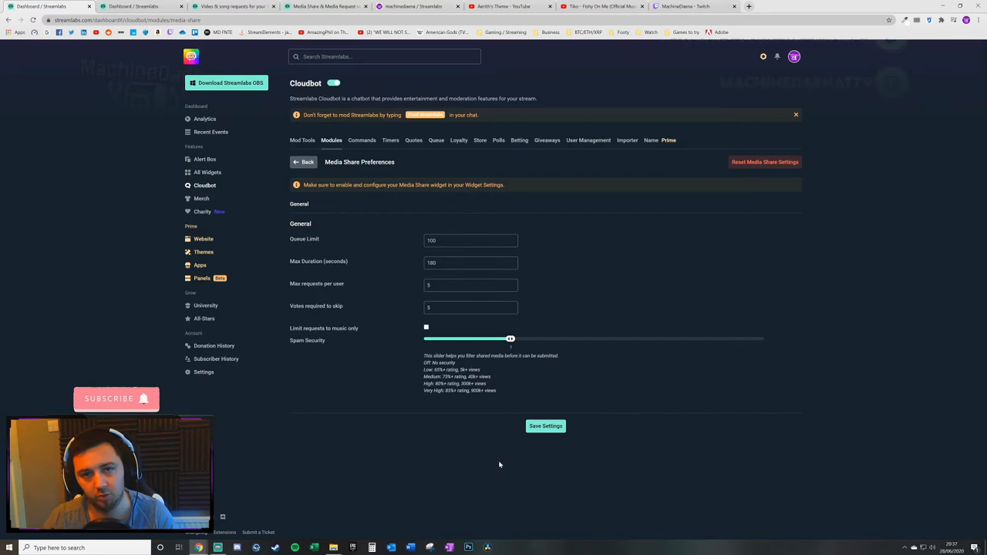
mouse_move(585, 166)
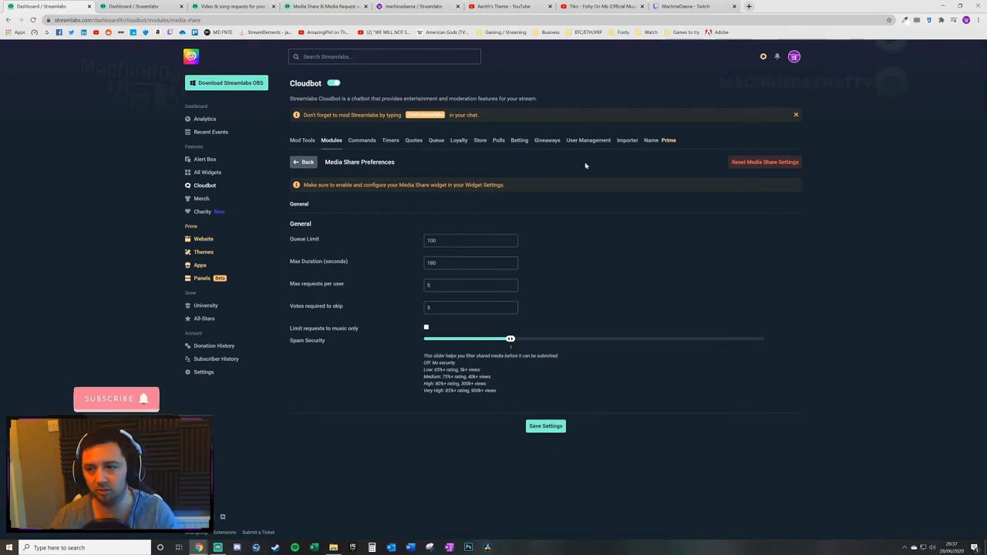
mouse_move(492, 153)
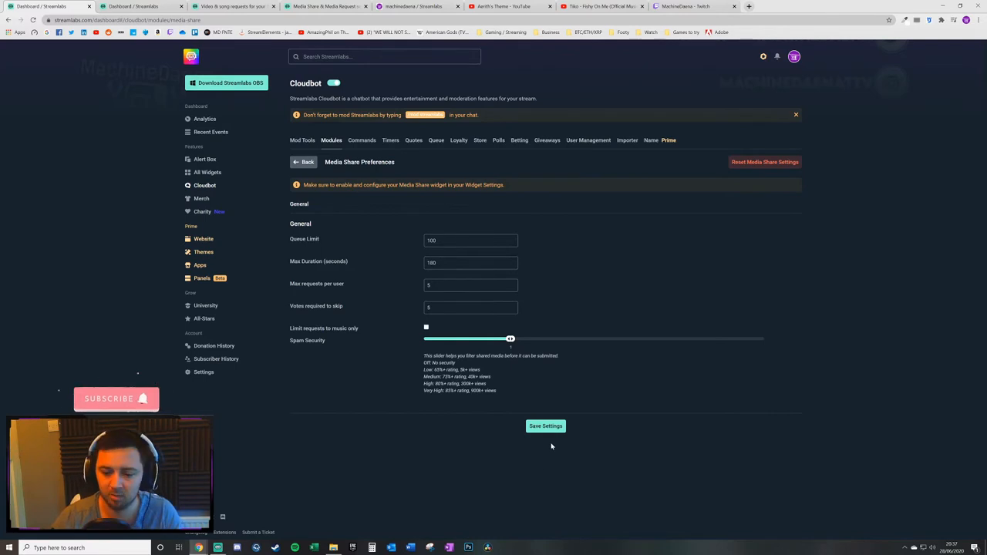
click(545, 425)
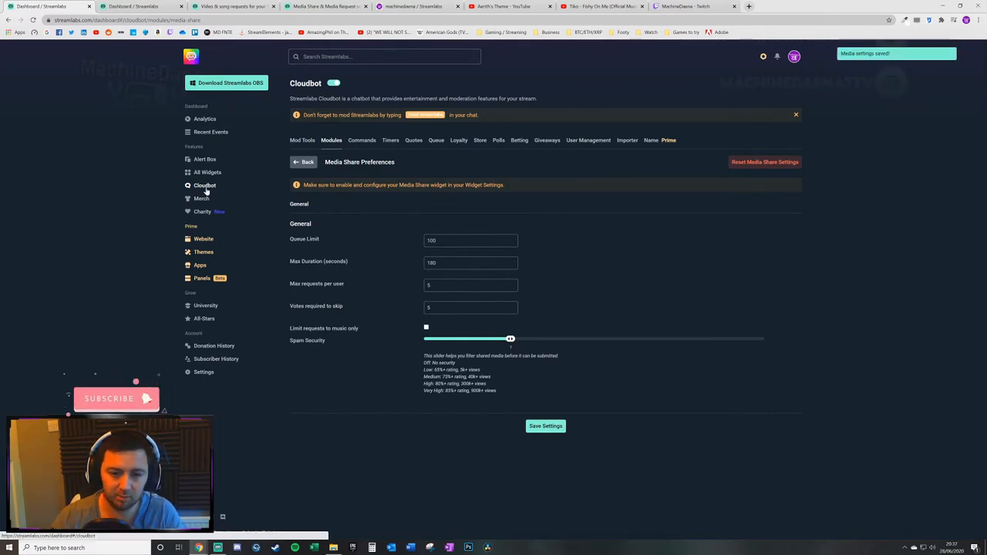
click(307, 162)
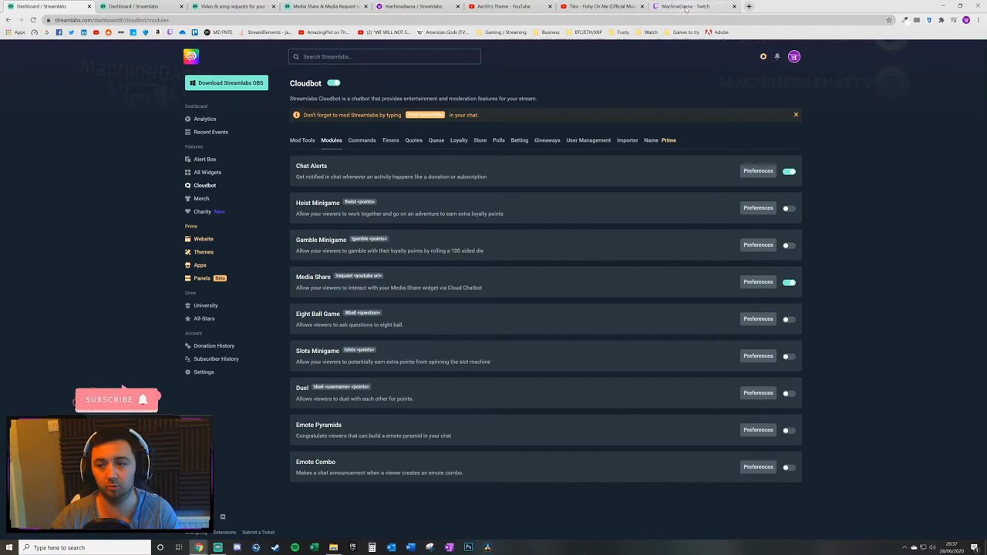
click(686, 6)
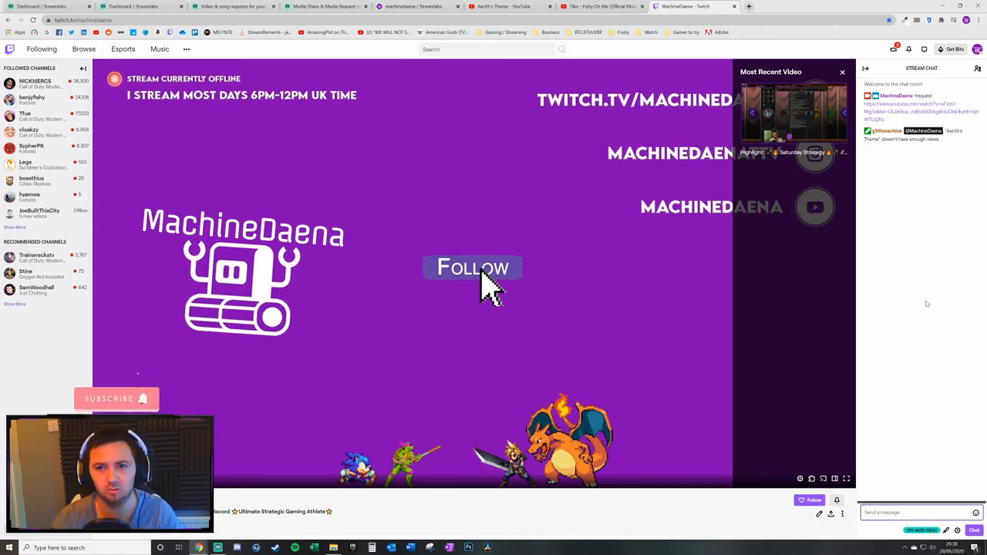
mouse_move(203, 367)
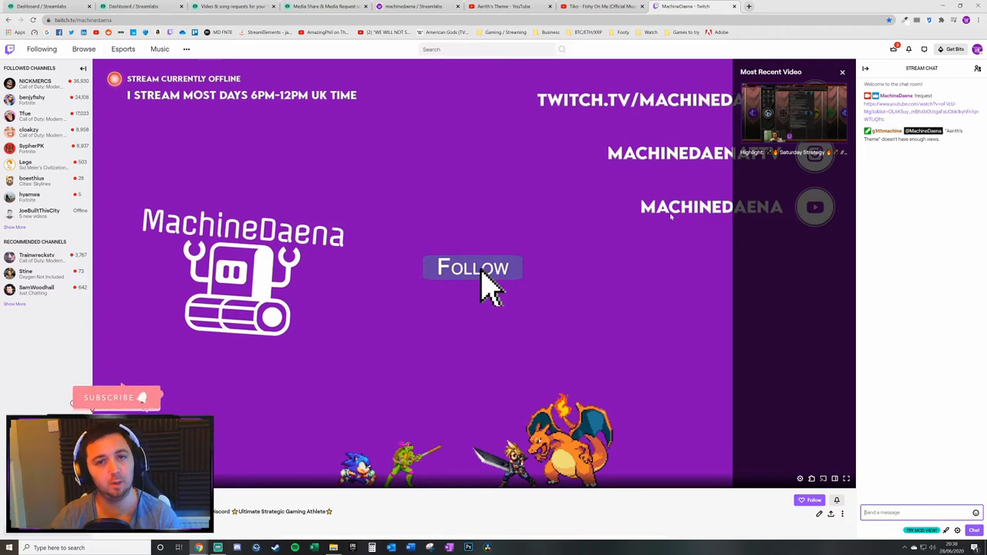
mouse_move(622, 211)
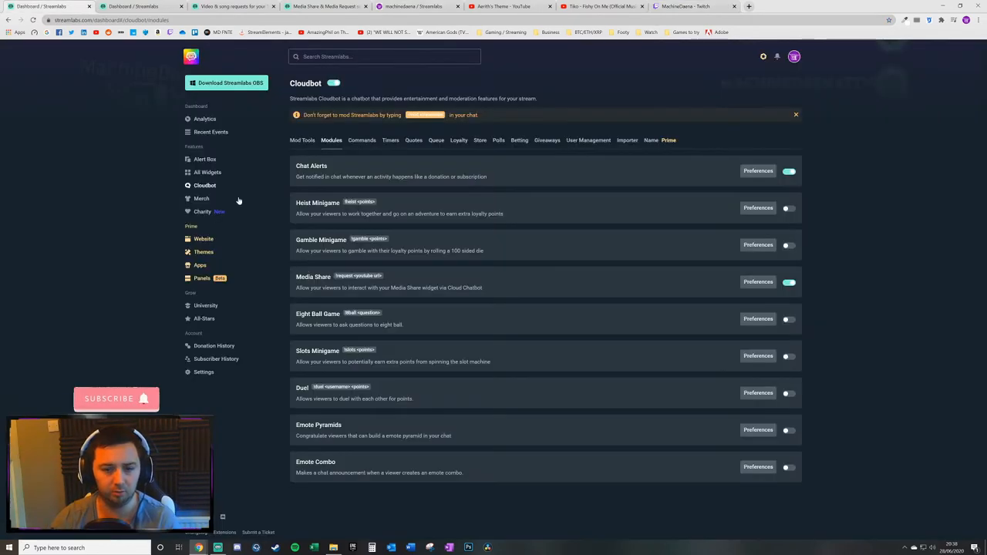
View Cloudbot's custom commands list, then switch to the Twitch chat.
click(362, 140)
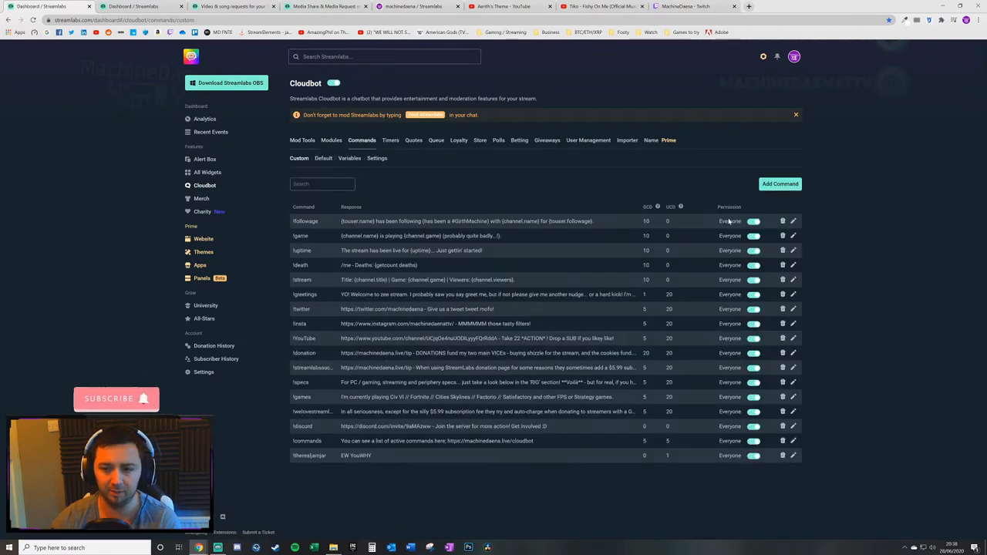
mouse_move(265, 309)
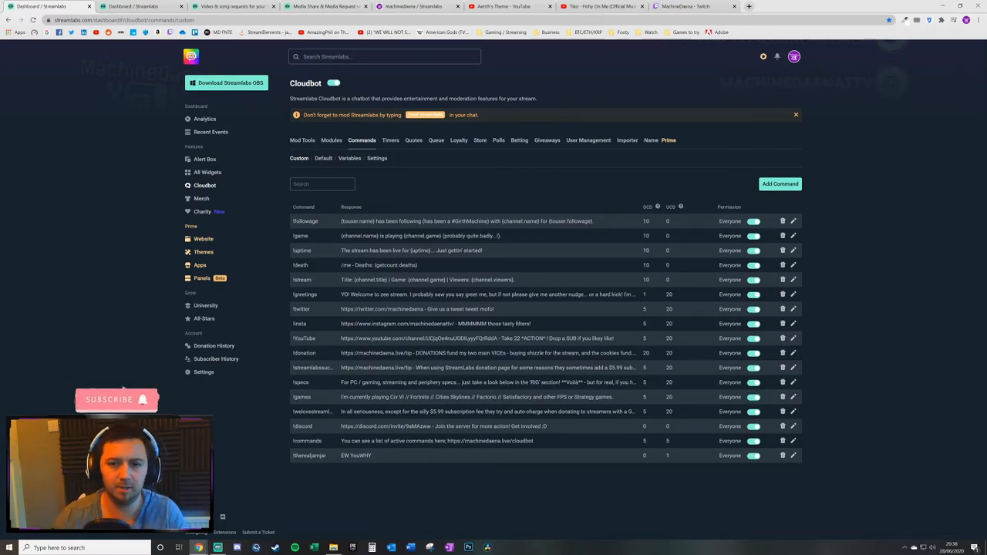
click(692, 6)
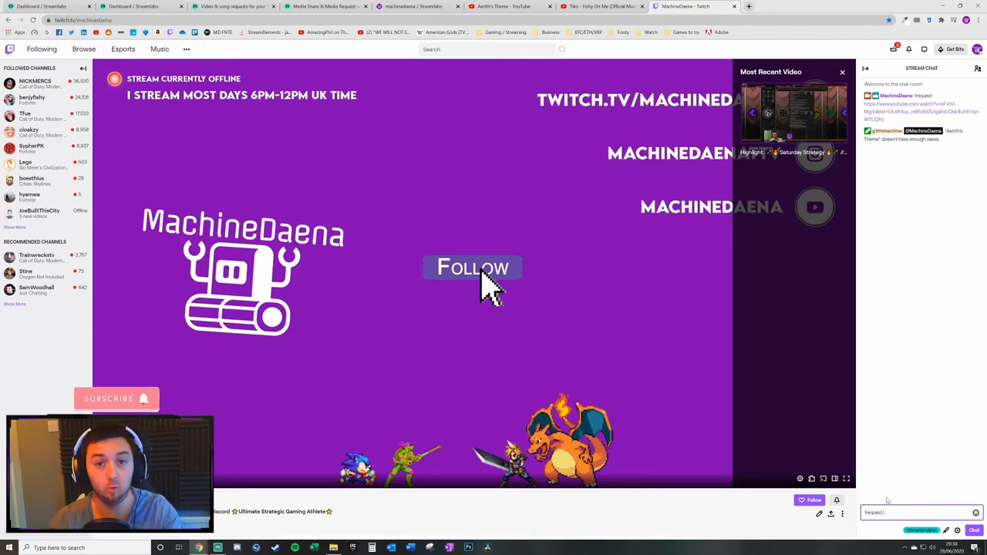
Return to Streamlabs and open the All Widgets gallery.
click(142, 6)
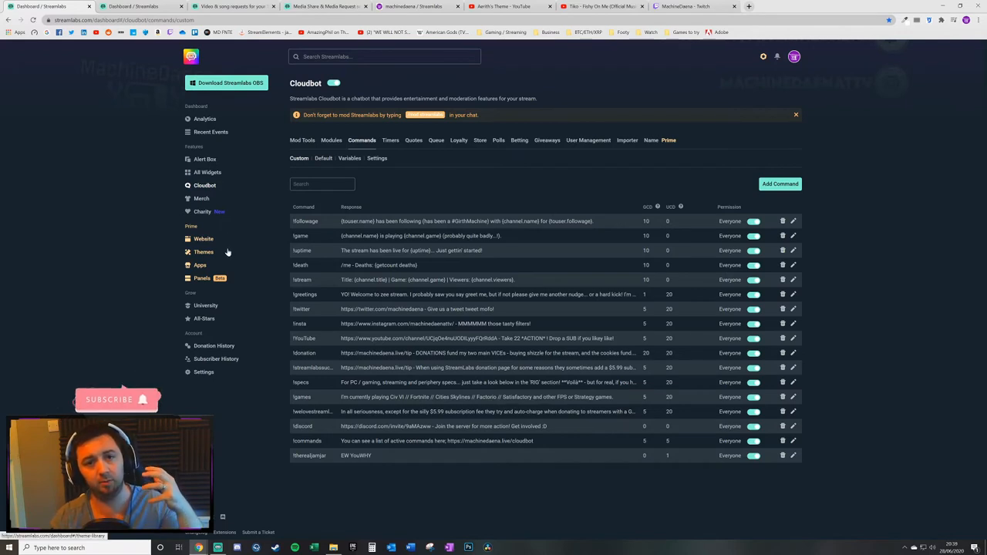
mouse_move(239, 247)
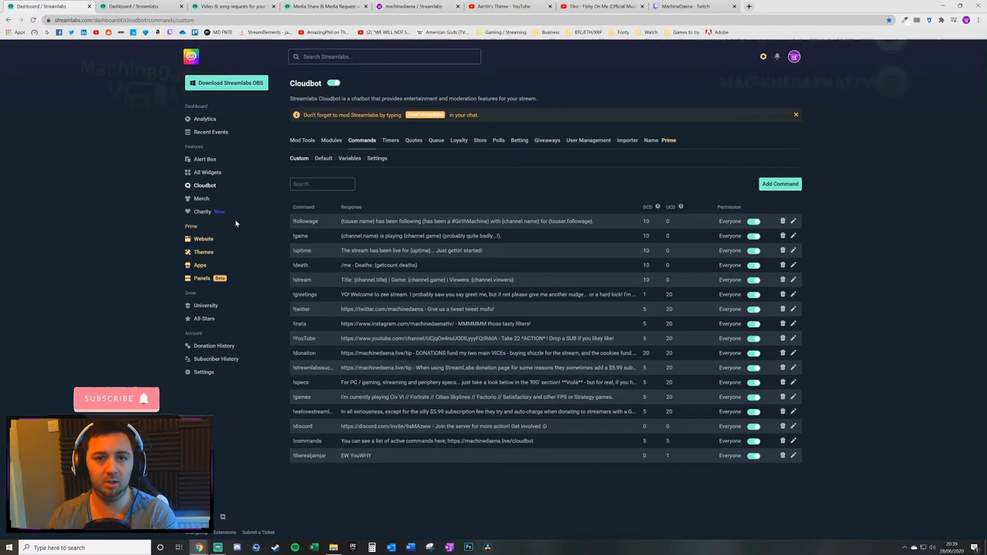
mouse_move(178, 272)
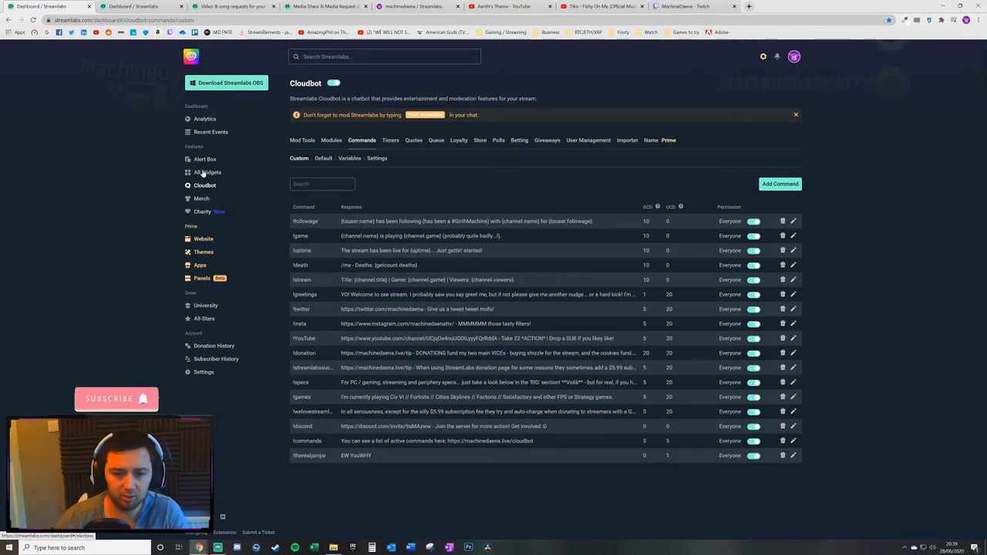
click(206, 172)
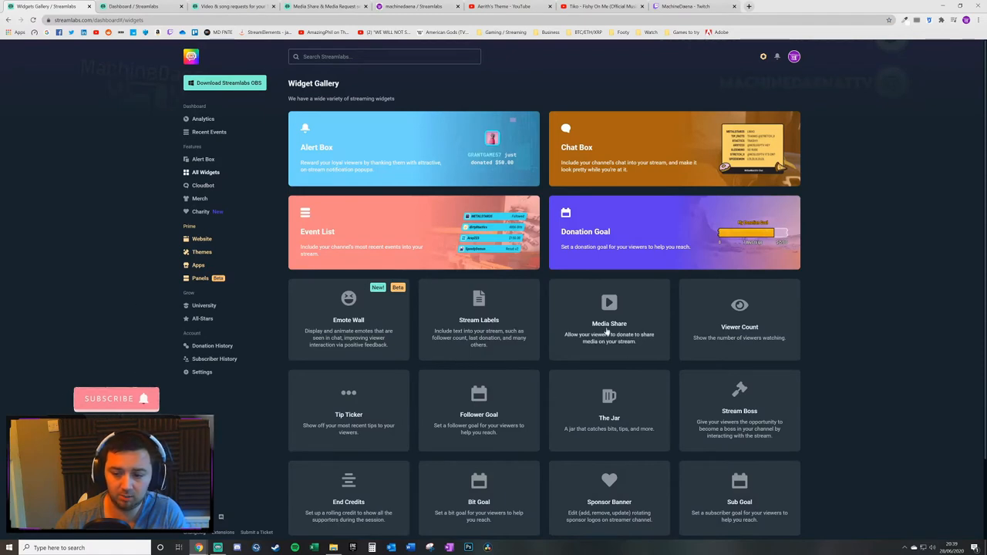
mouse_move(355, 127)
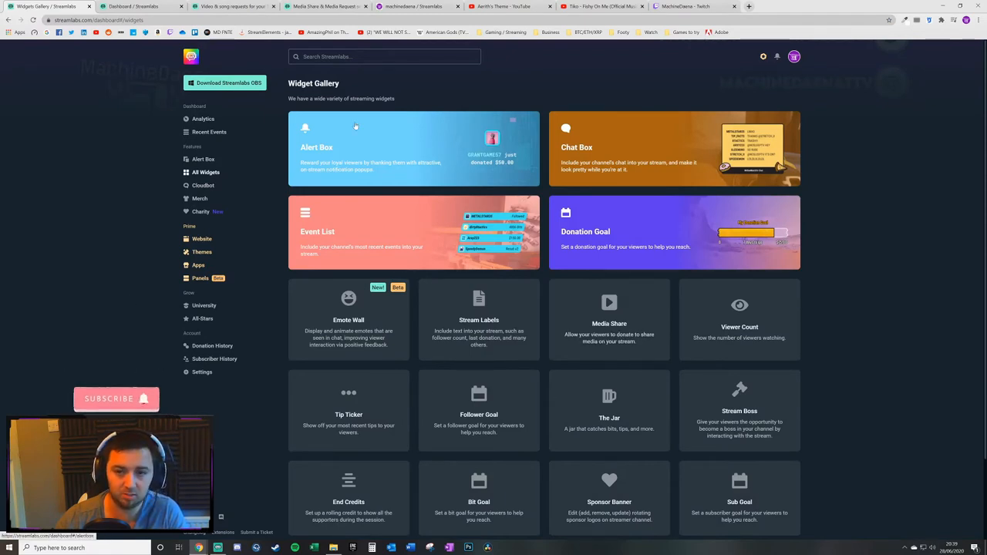
Search 'medi' and pick Media Share widget settings from the suggestions.
text(media shar)
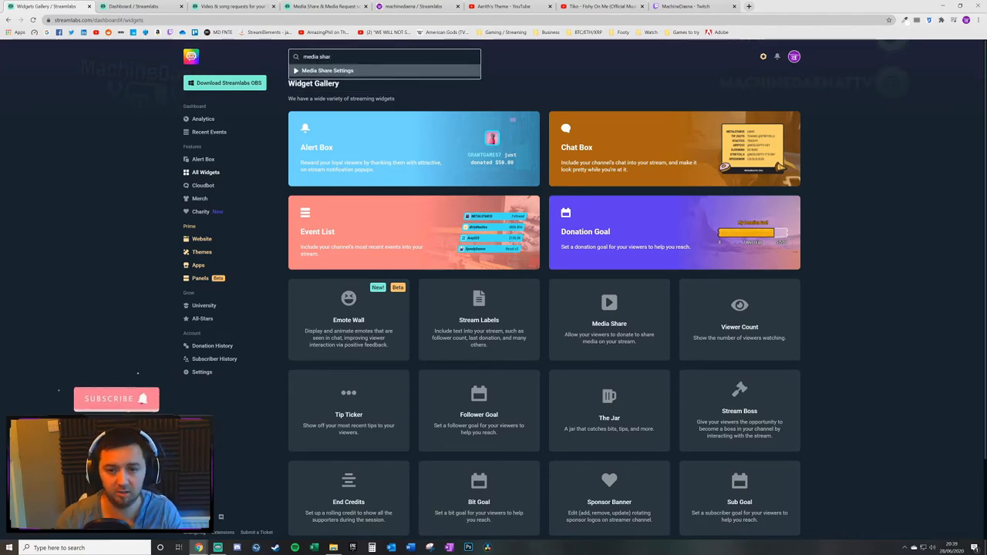
click(328, 70)
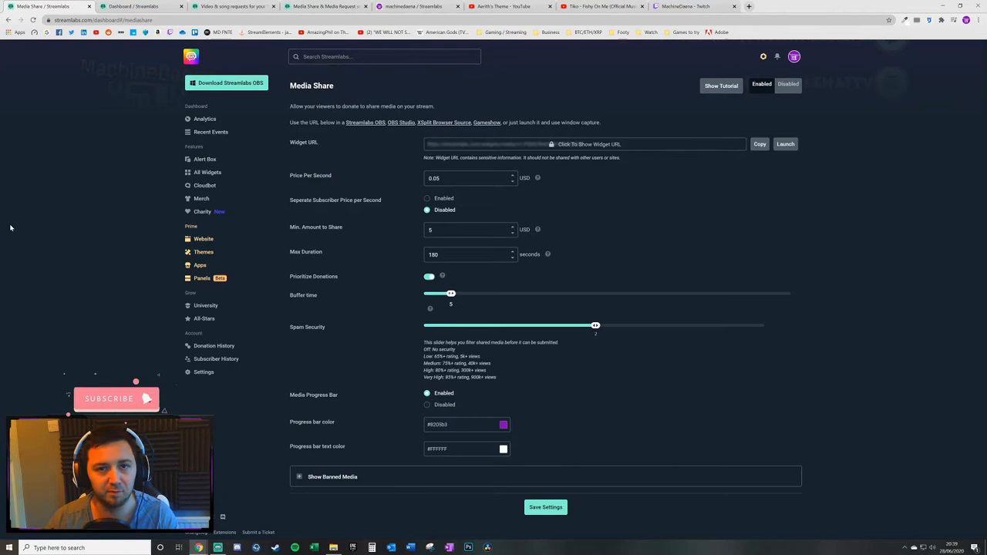
mouse_move(670, 232)
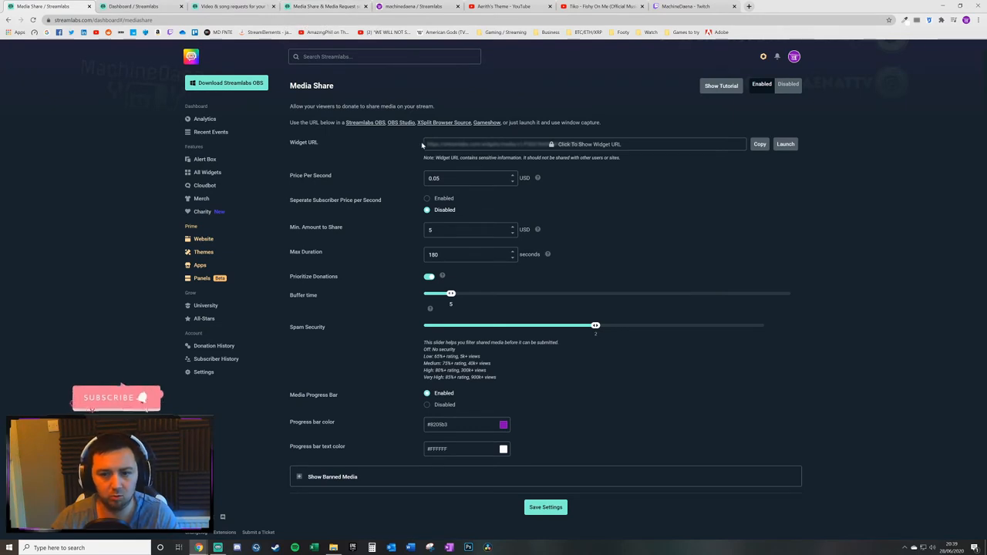
mouse_move(312, 144)
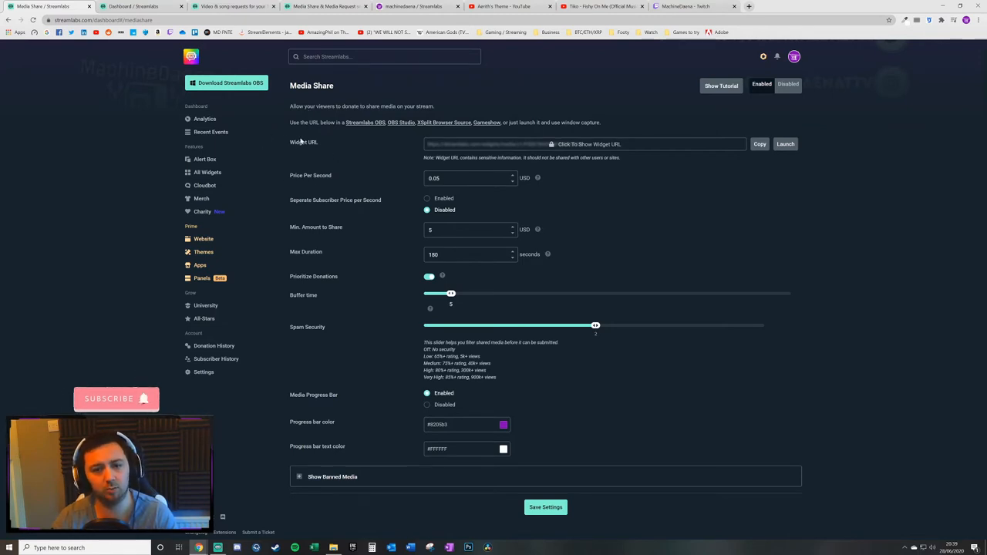
mouse_move(336, 196)
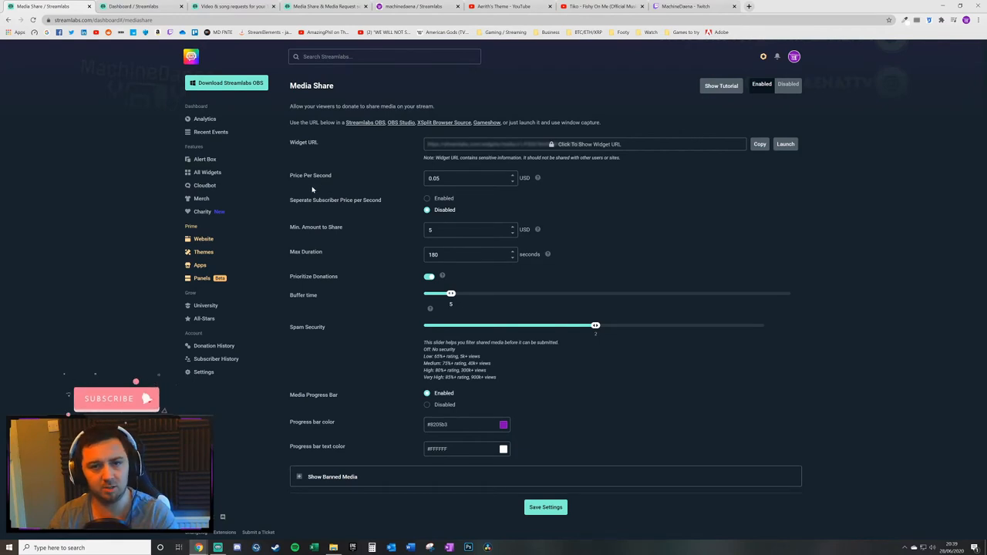
mouse_move(454, 274)
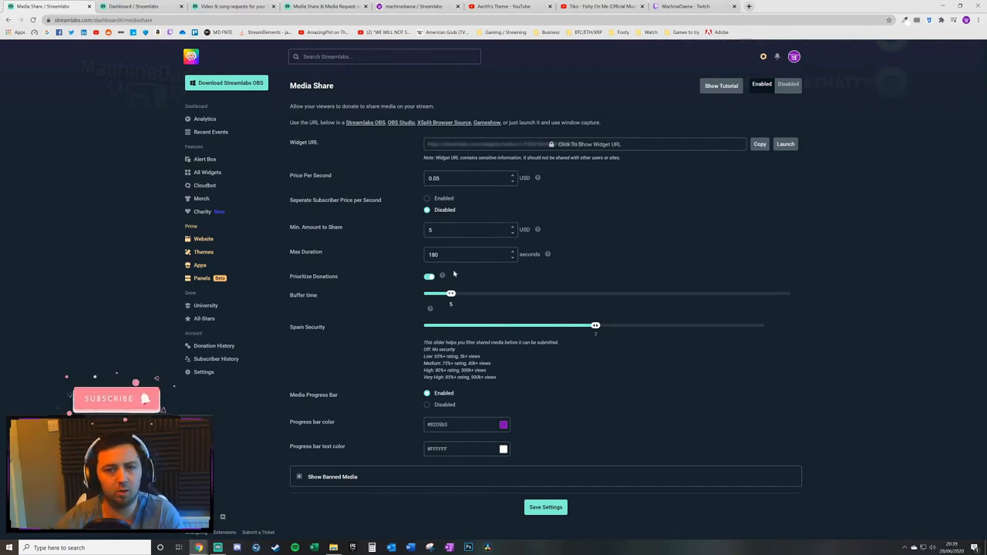
mouse_move(333, 148)
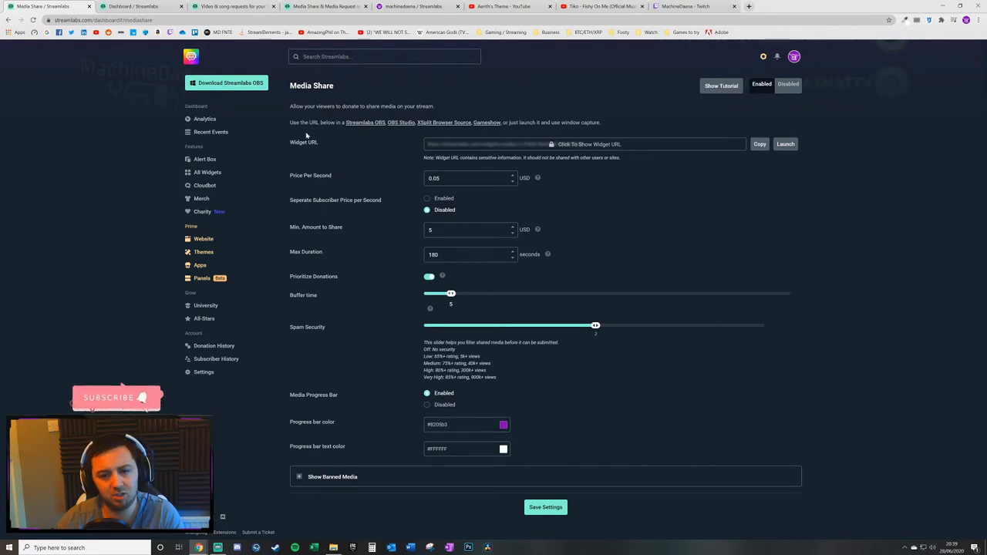
mouse_move(315, 54)
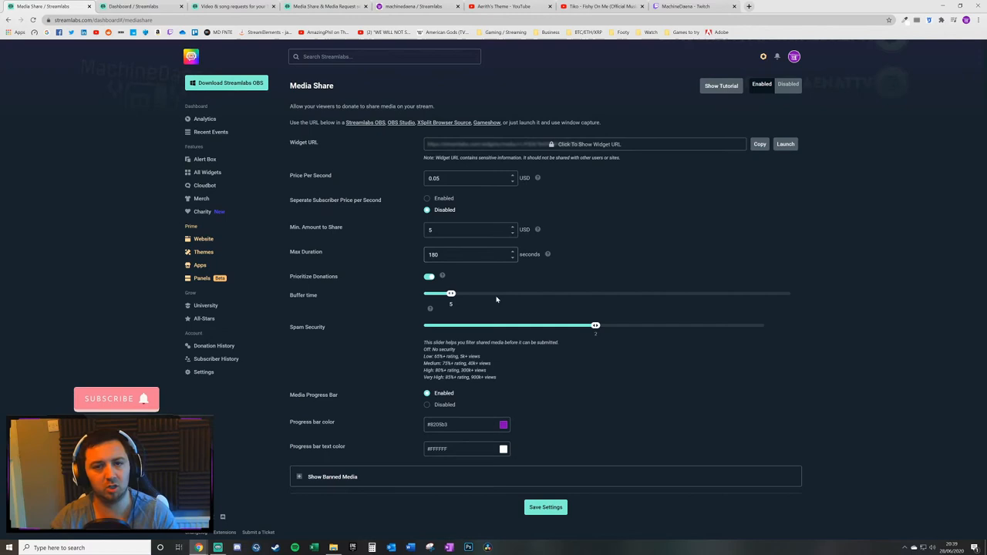
mouse_move(485, 293)
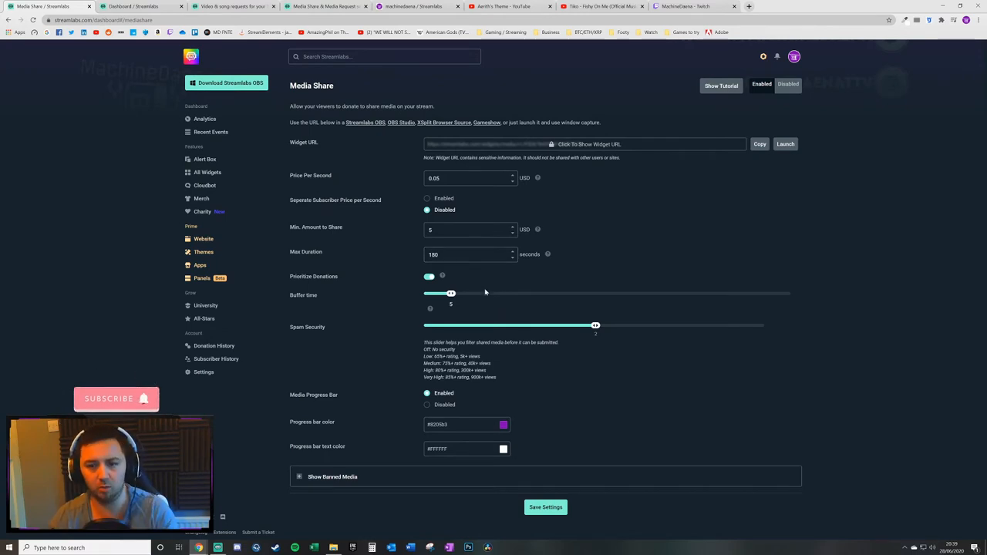
mouse_move(303, 256)
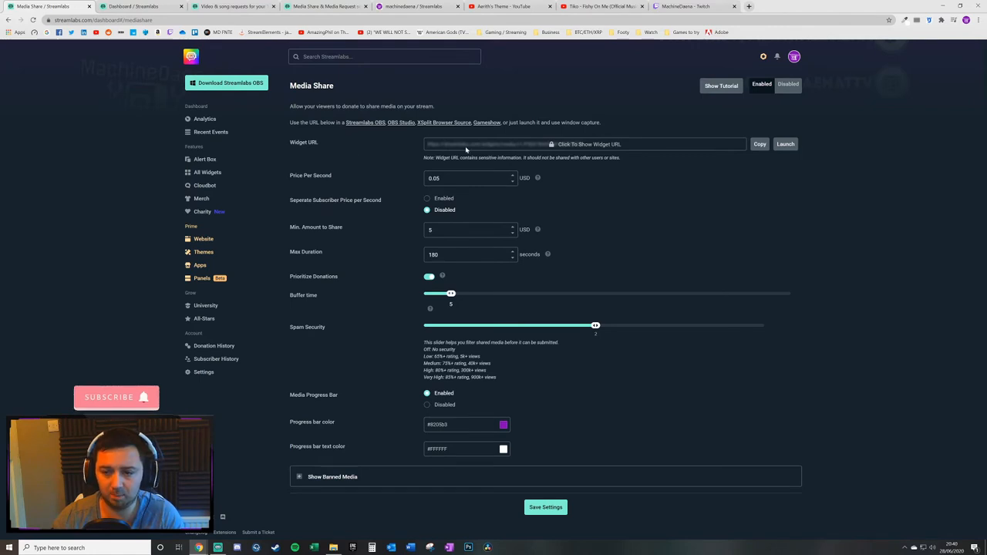
mouse_move(698, 153)
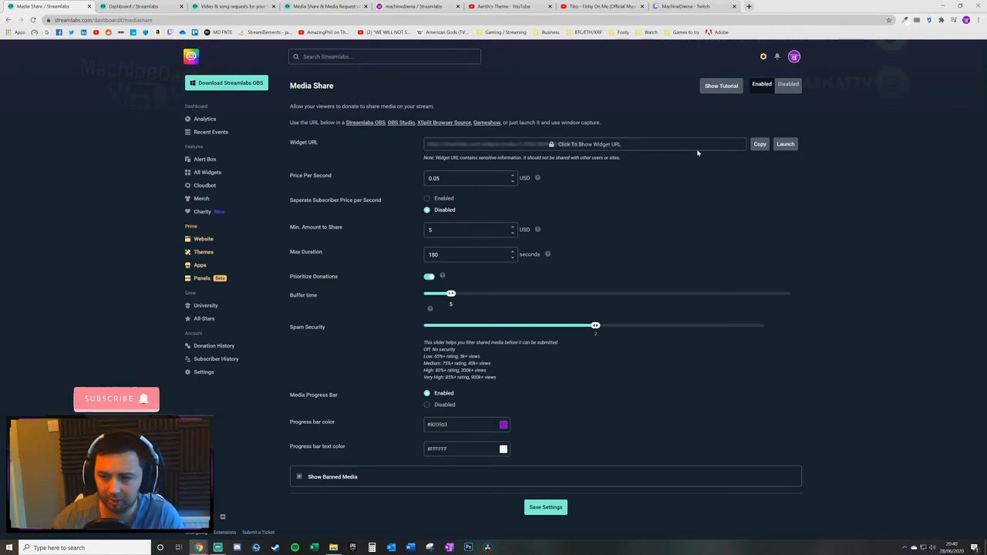
Copy the Media Share widget URL and switch to Streamlabs OBS.
click(759, 144)
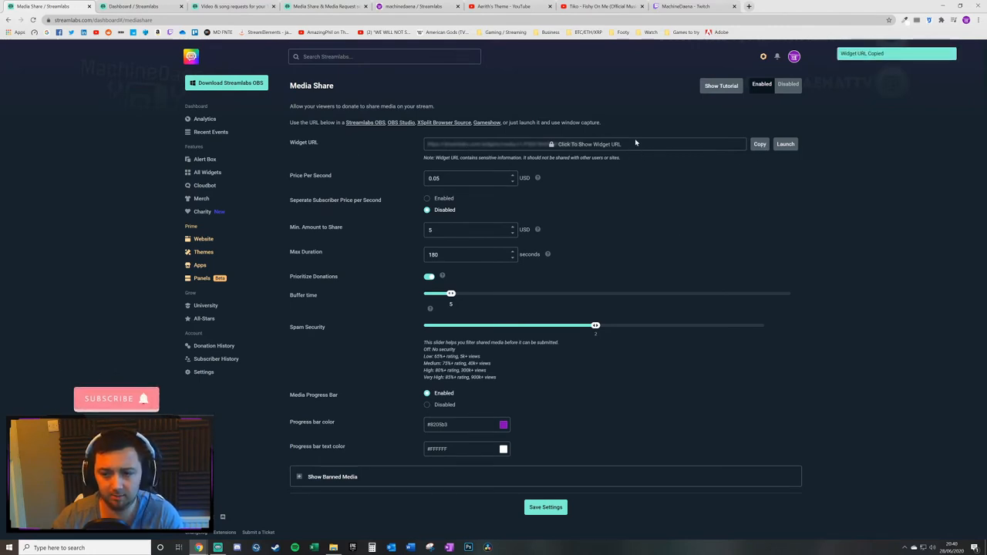
mouse_move(461, 132)
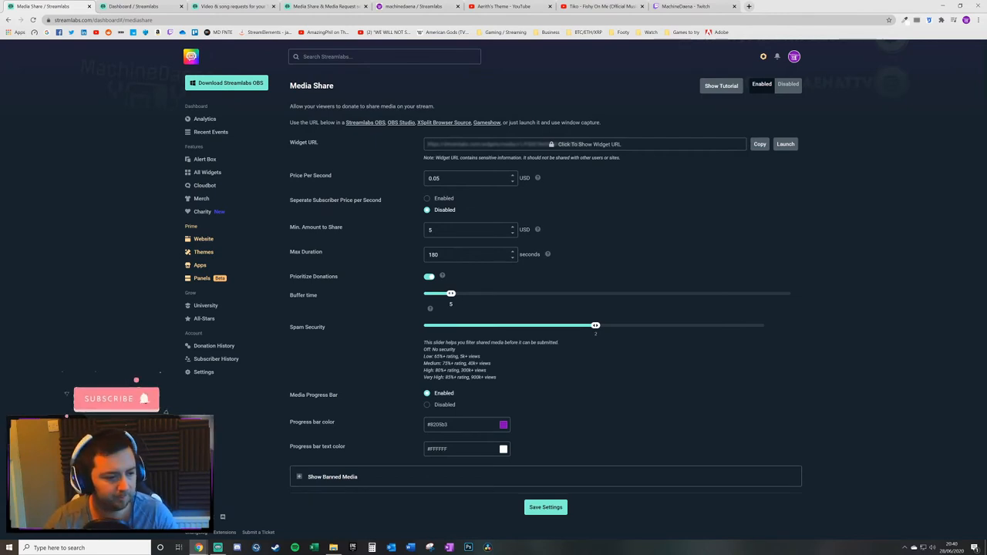
click(217, 547)
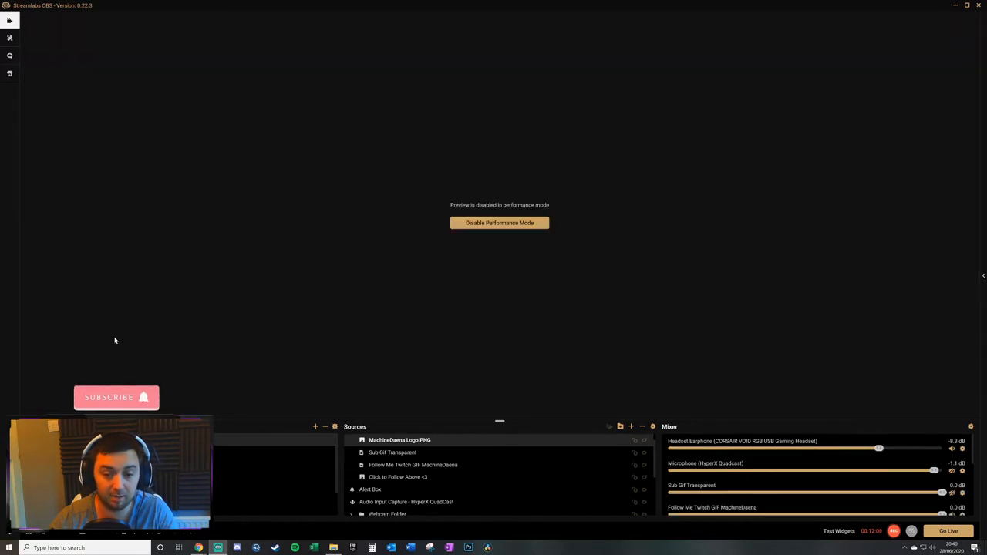
mouse_move(601, 308)
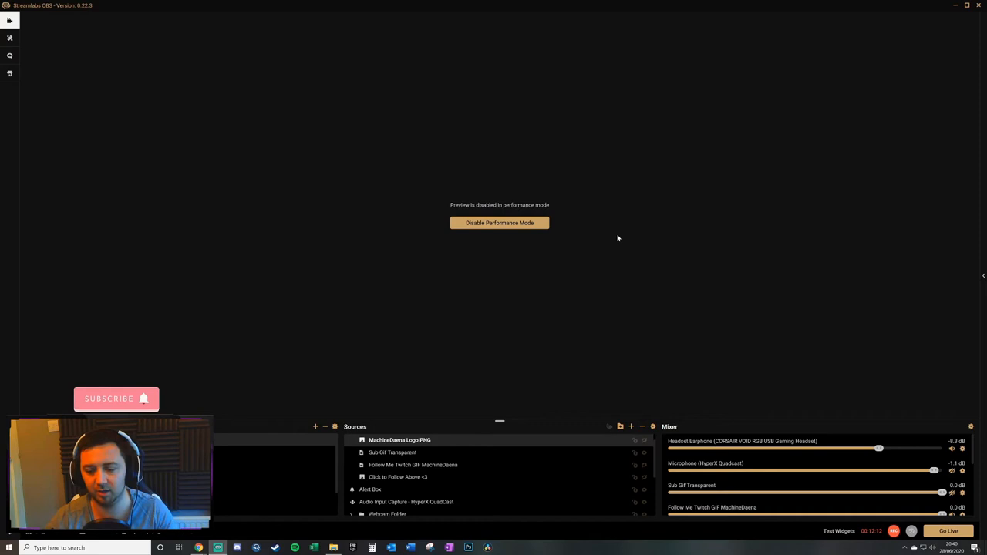
mouse_move(598, 229)
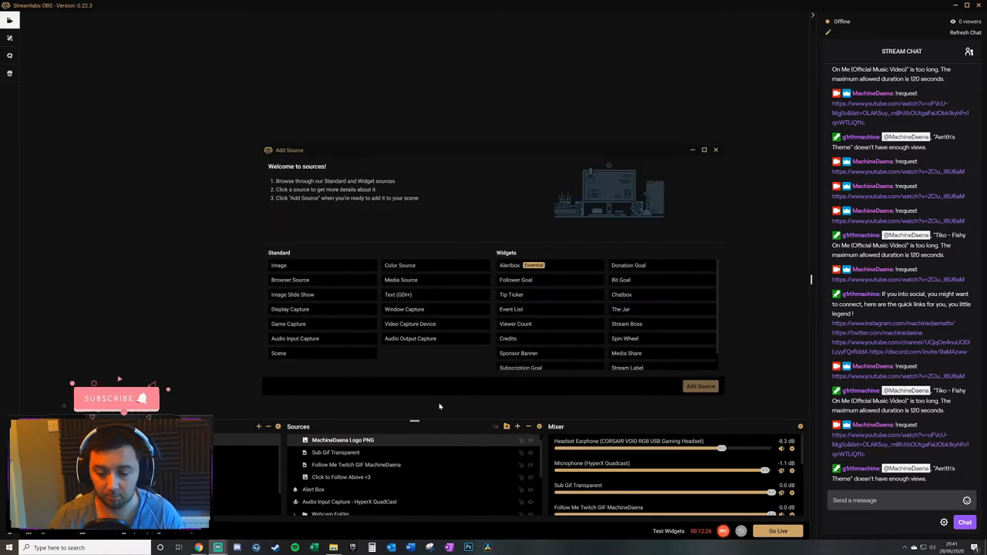
Add a new browser source named 'Media Sharing' and confirm its settings dialog.
click(291, 280)
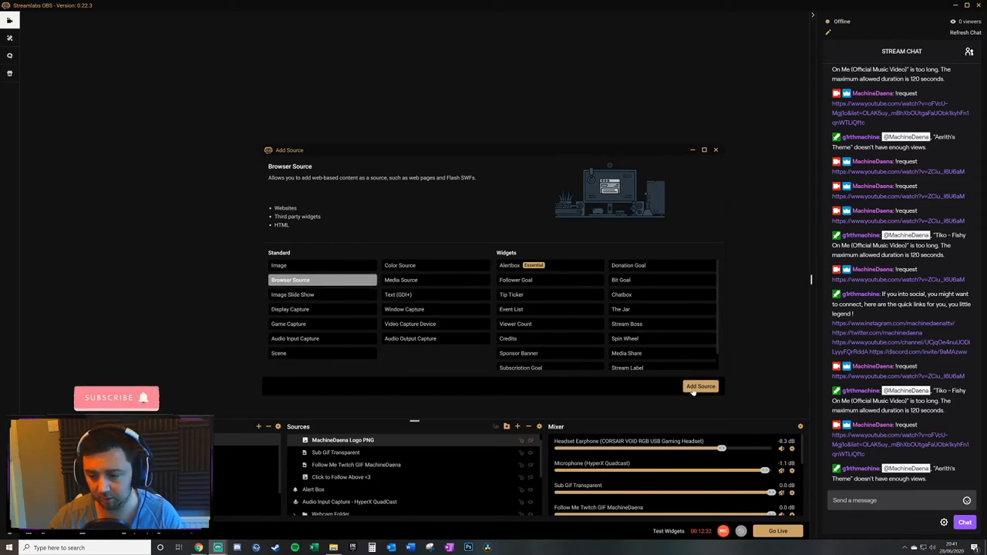
click(700, 386)
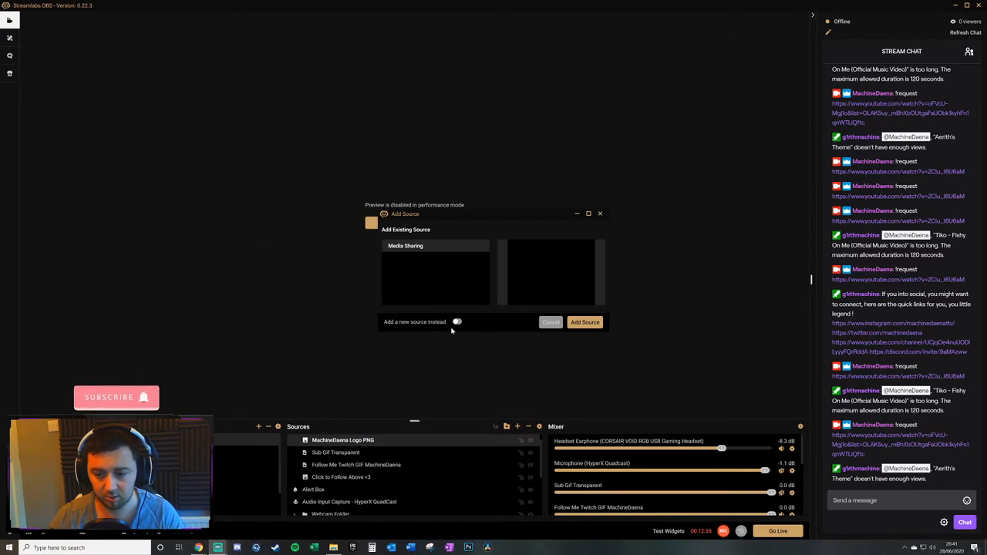
click(457, 322)
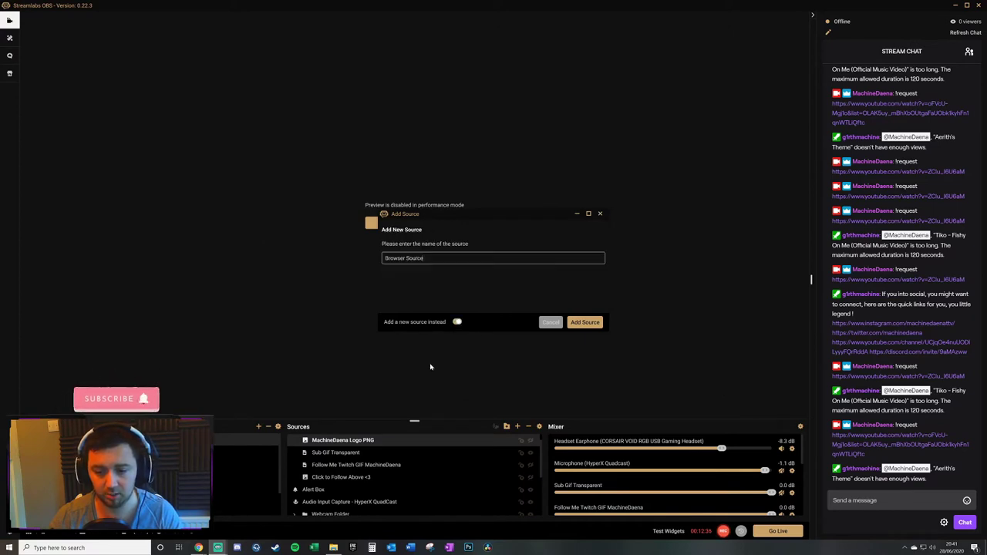
text(-)
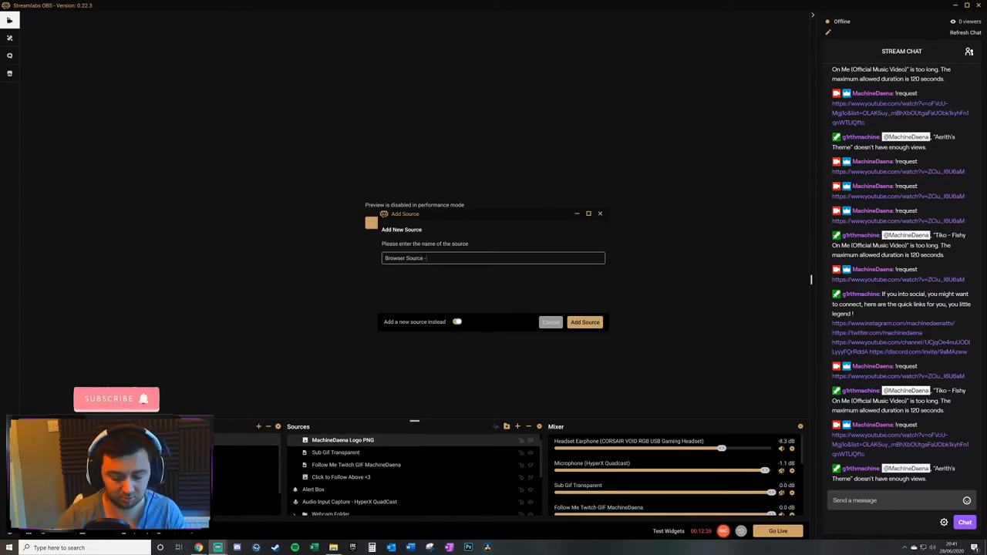
text(Media Sharing)
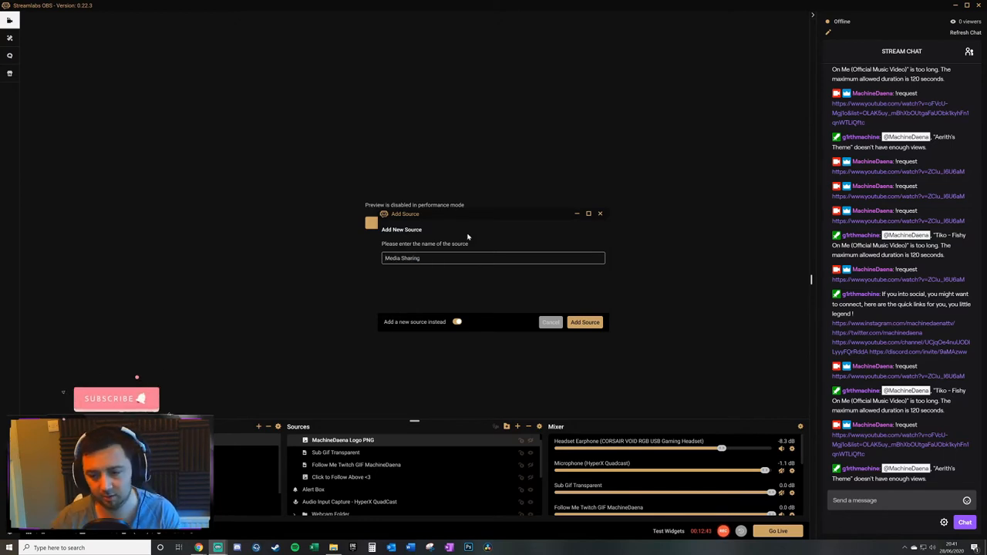
click(584, 322)
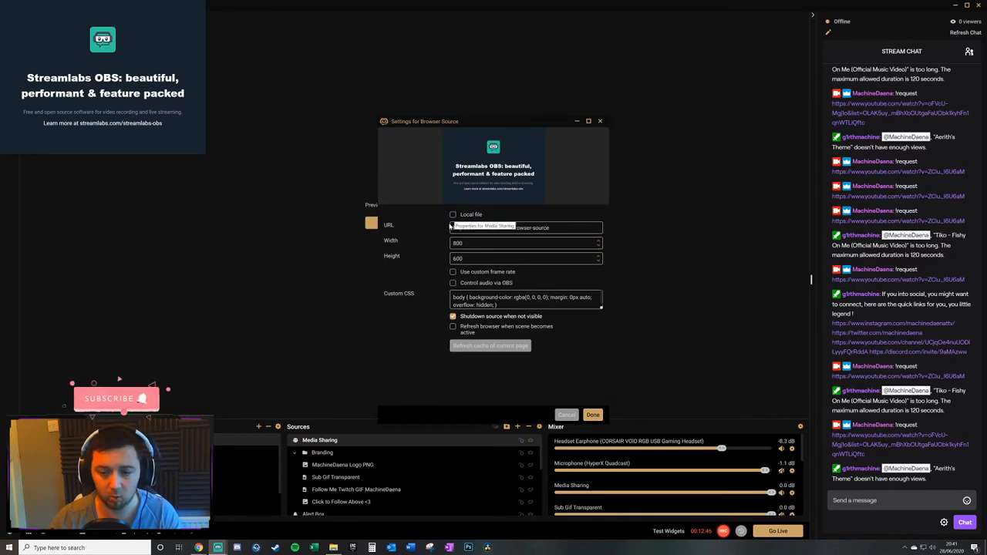
key(alt+tab)
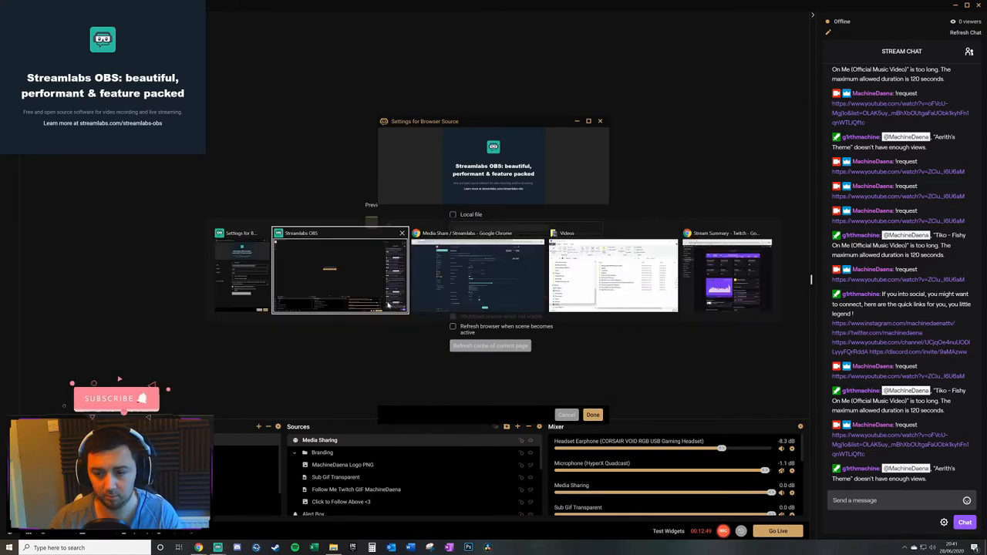
click(478, 274)
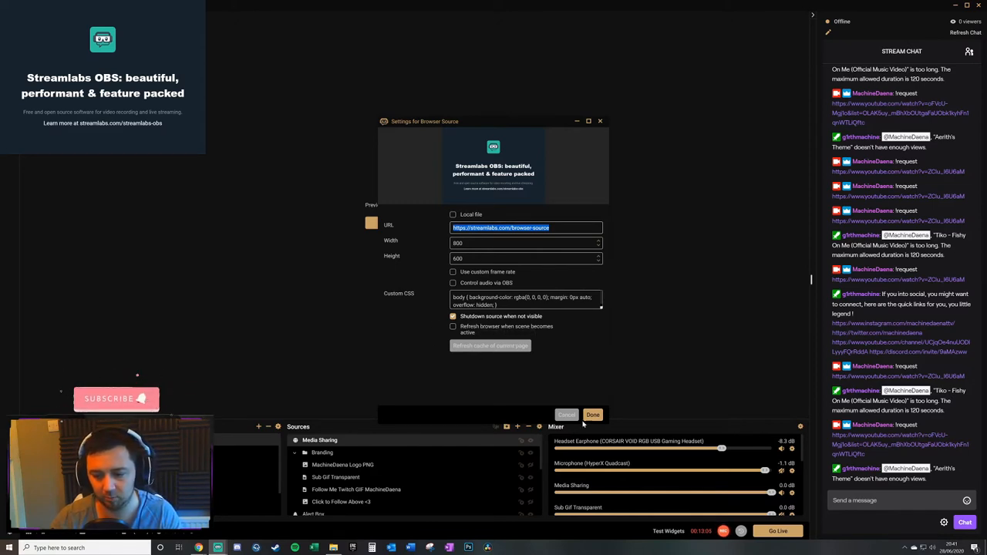
click(593, 415)
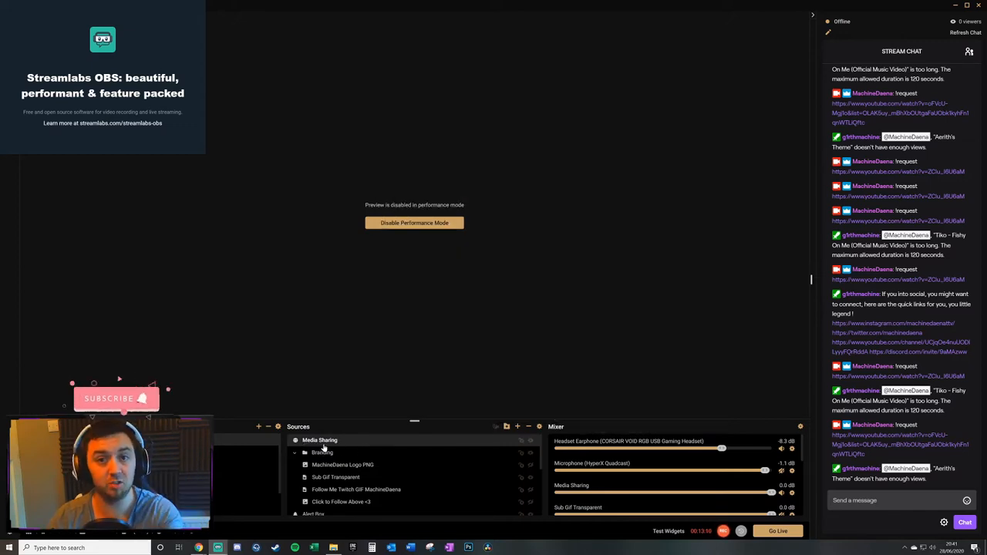
mouse_move(408, 331)
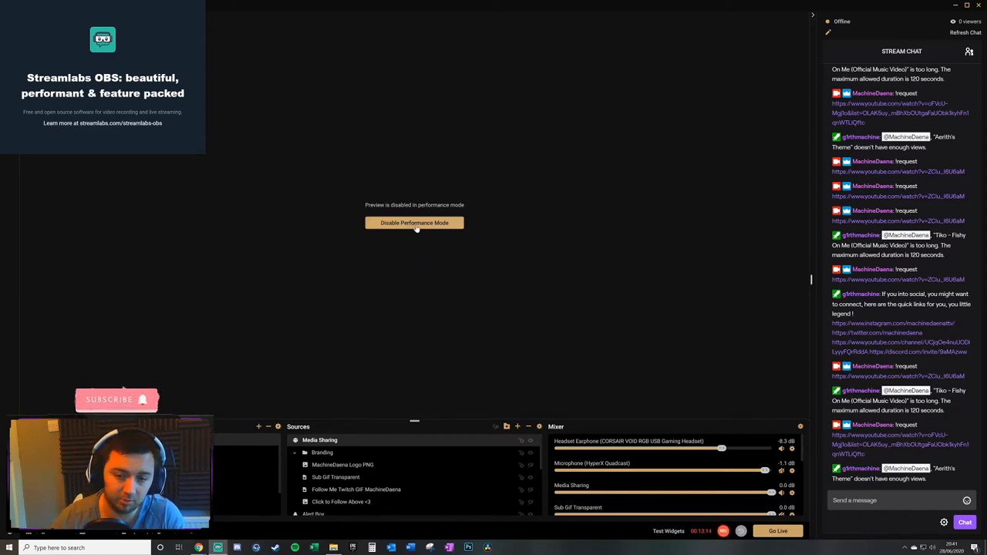
Disable Performance Mode so the Media Sharing preview is shown.
click(414, 223)
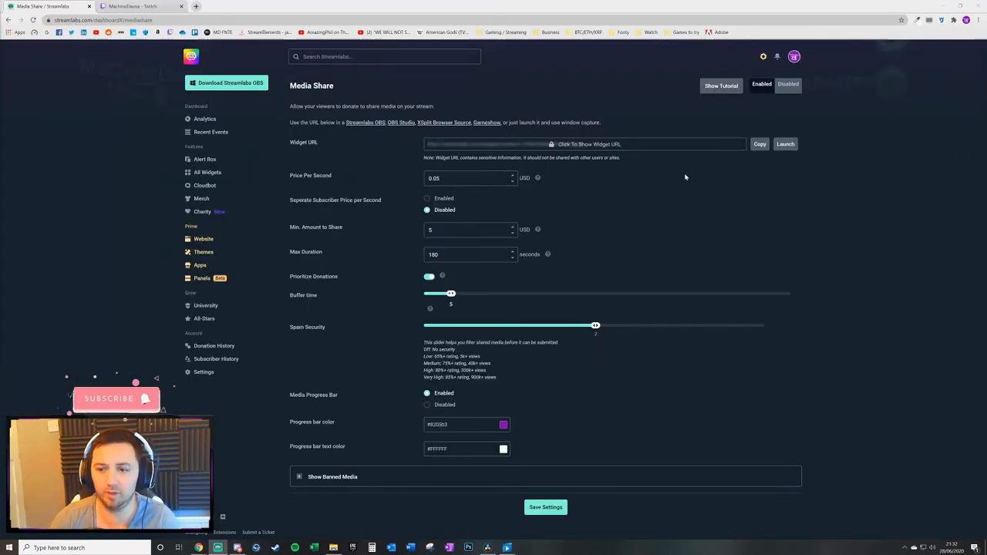
mouse_move(322, 141)
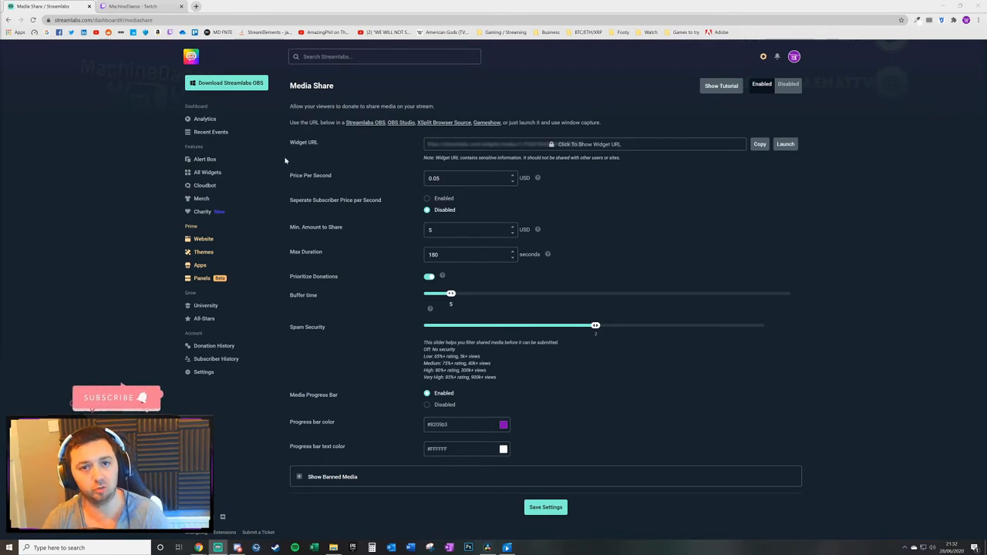
mouse_move(735, 181)
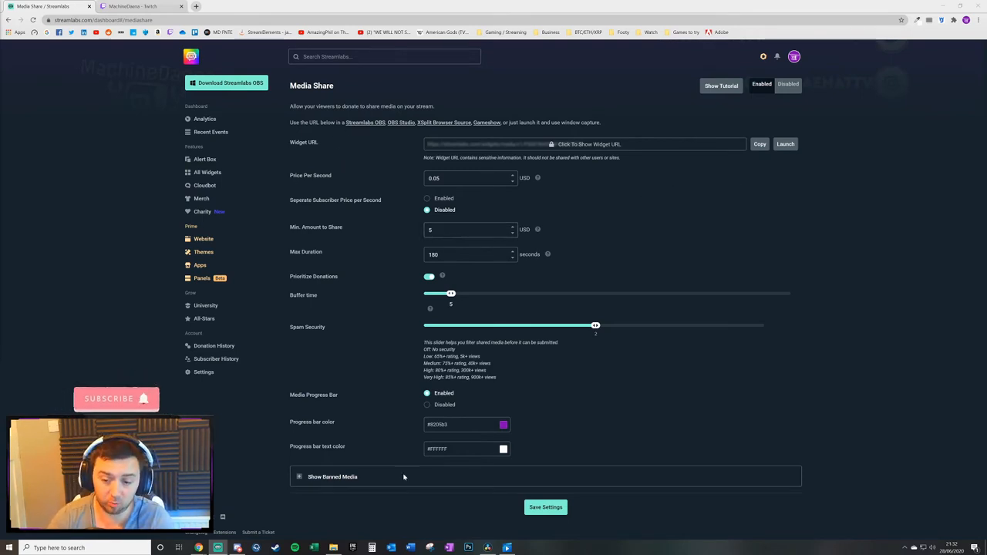
mouse_move(571, 363)
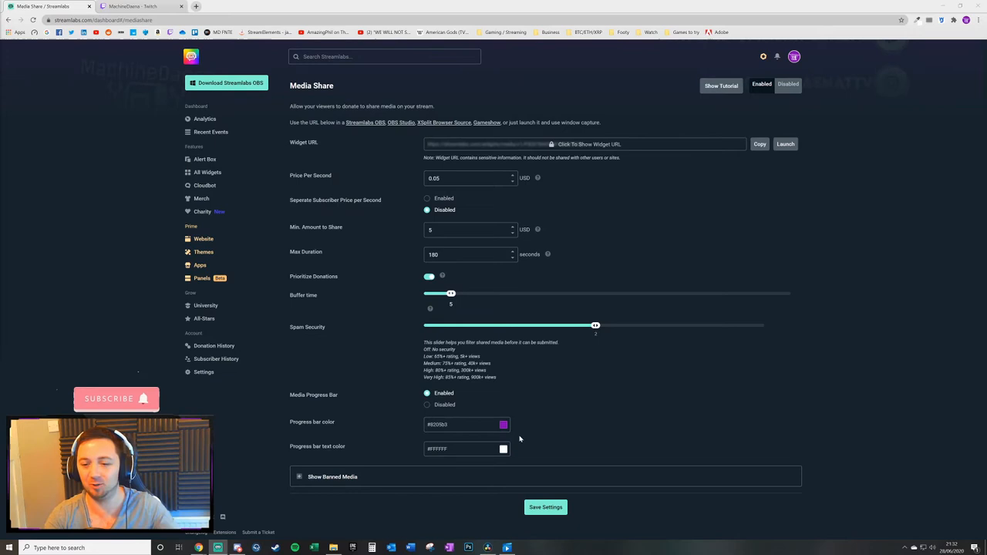
mouse_move(422, 217)
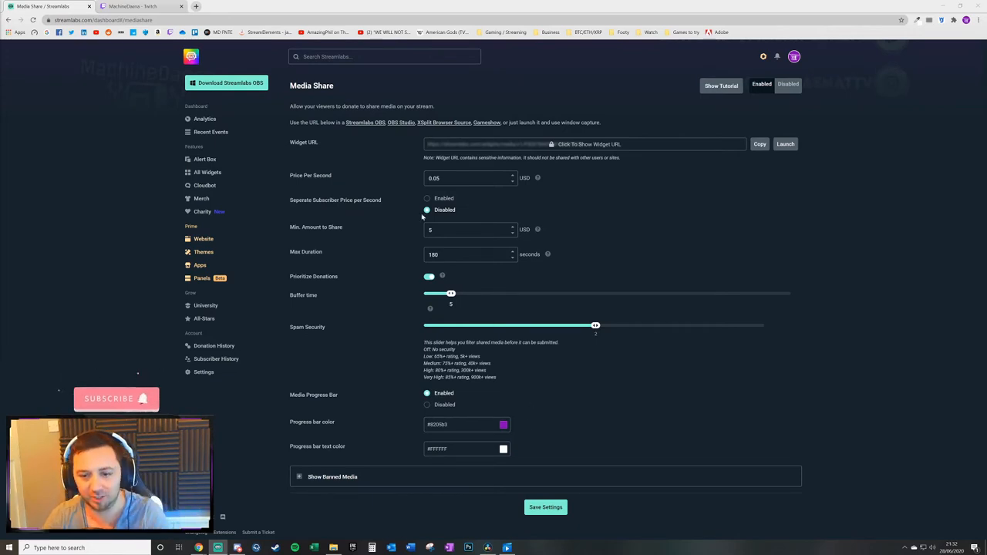
mouse_move(322, 191)
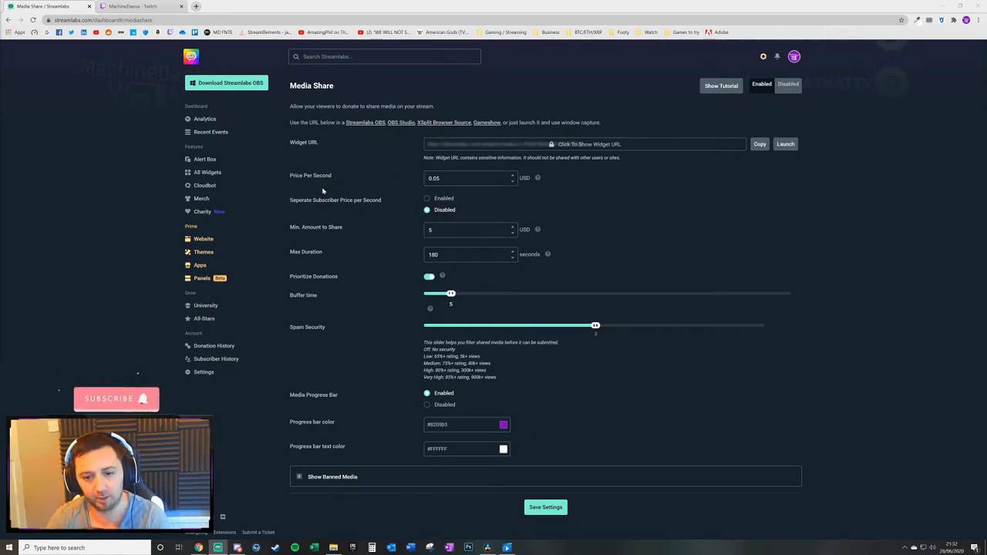
Enable a separate 0.01 USD subscriber price per second, then turn it back off.
click(470, 178)
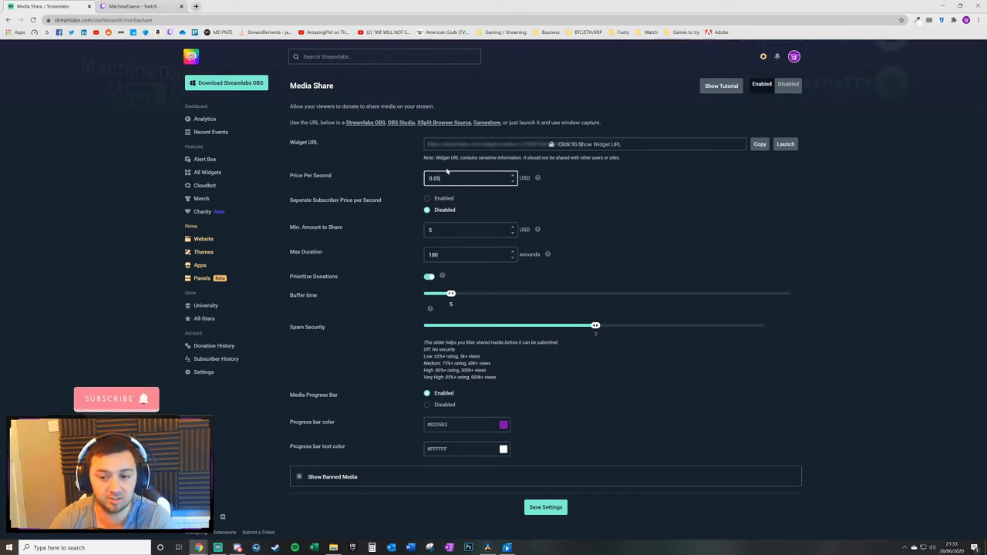
mouse_move(293, 205)
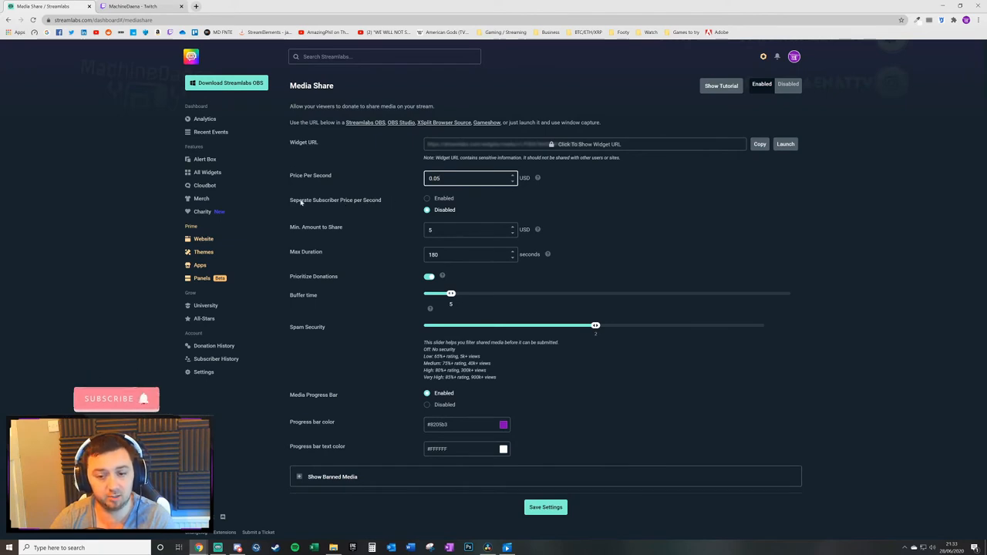
mouse_move(399, 227)
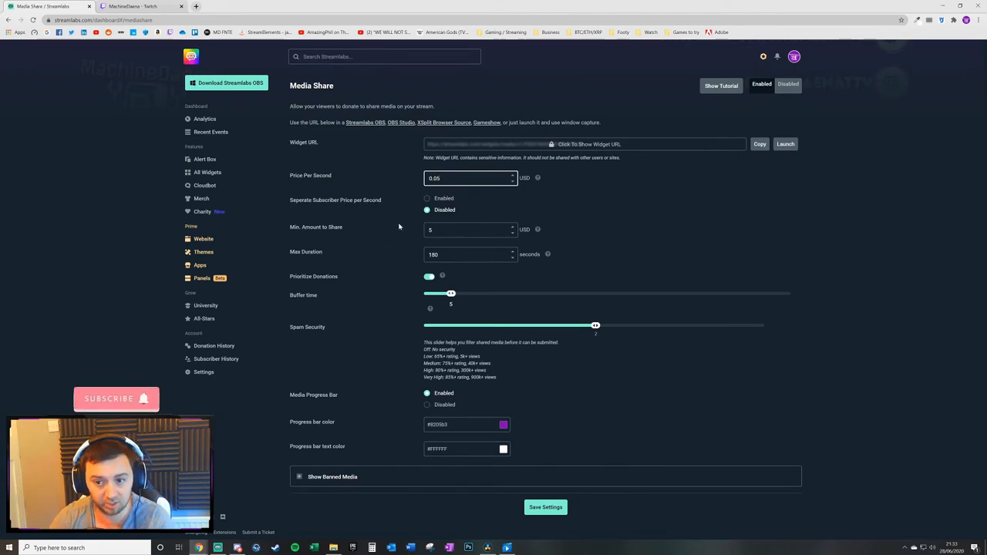
click(426, 199)
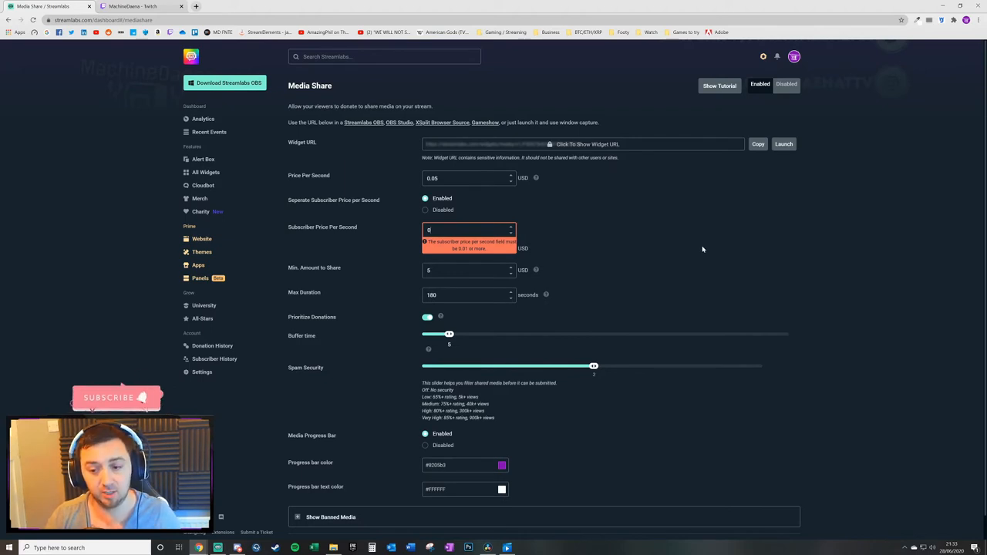
mouse_move(378, 213)
text(.01)
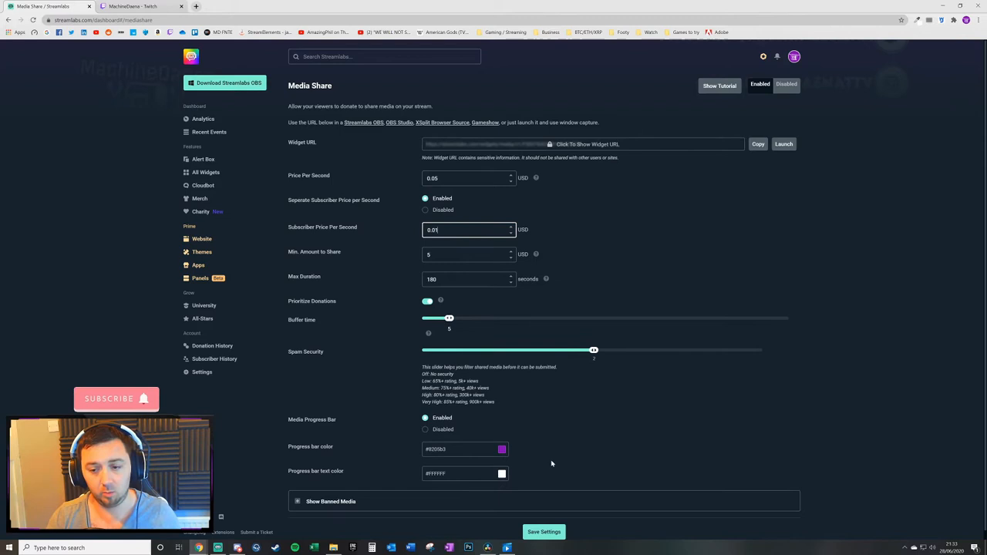
mouse_move(523, 335)
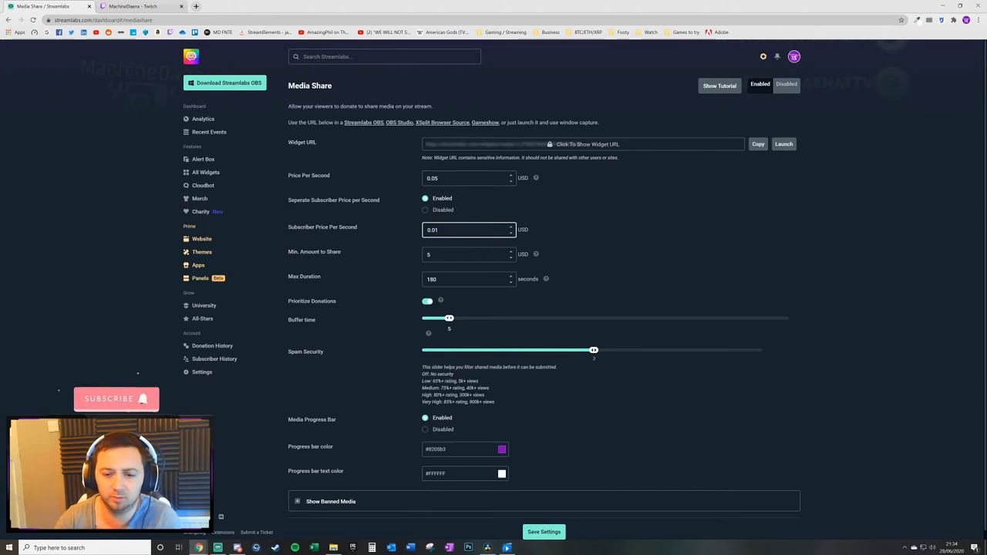
click(427, 209)
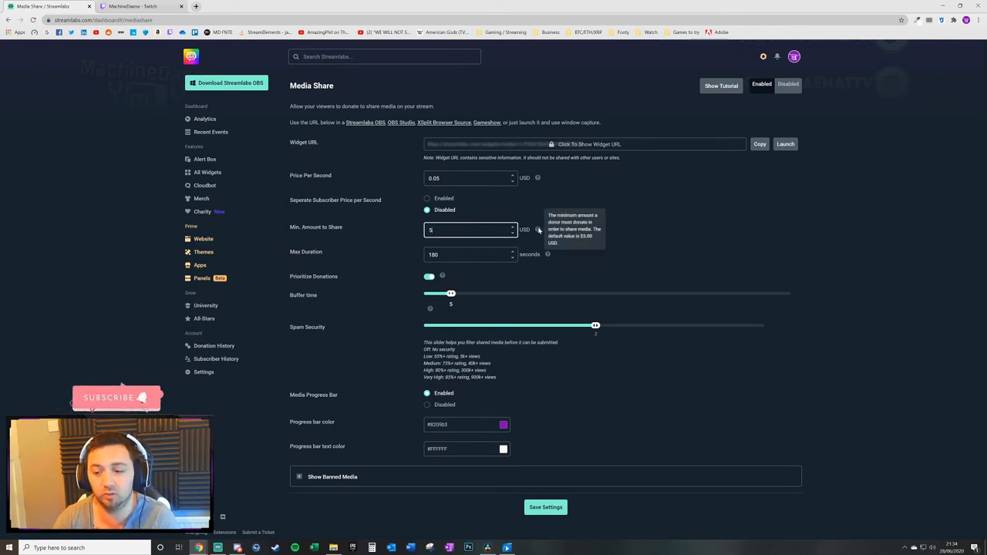
mouse_move(689, 239)
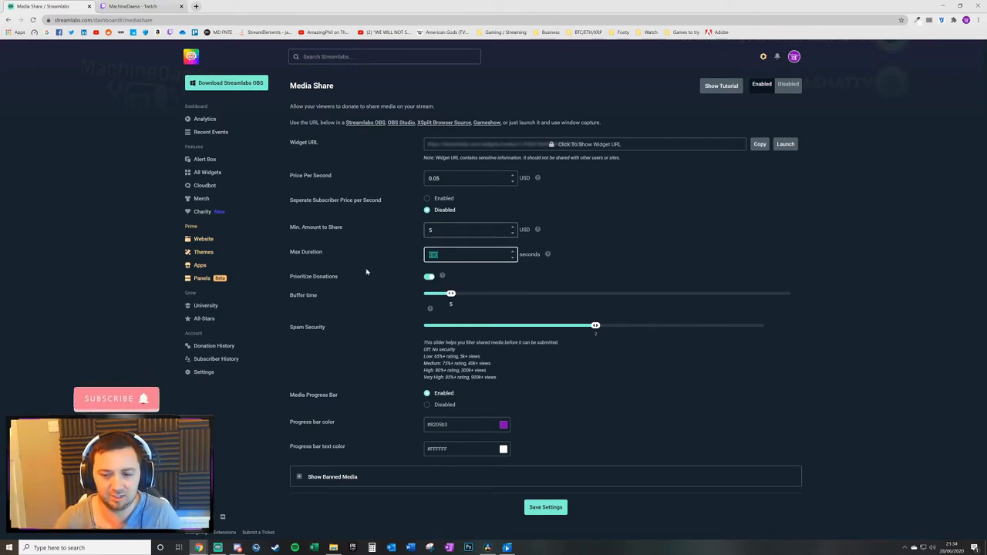
mouse_move(582, 274)
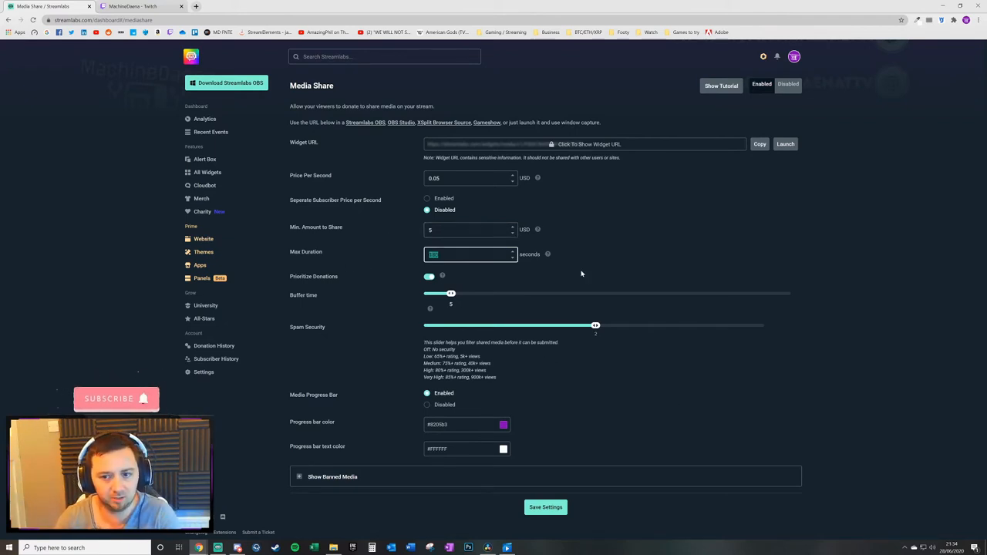
Select the Min. Amount to Share field to enter 5 USD.
click(467, 230)
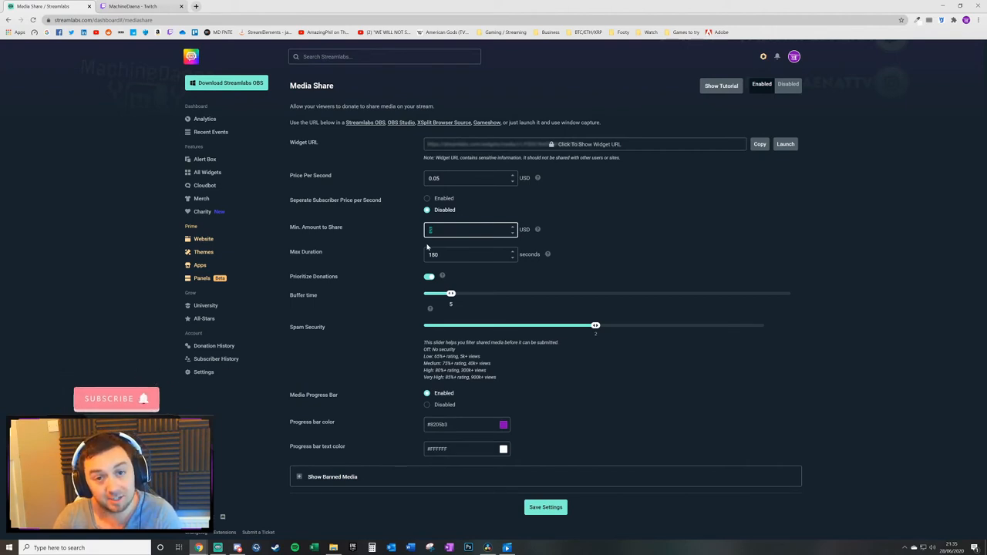
mouse_move(447, 311)
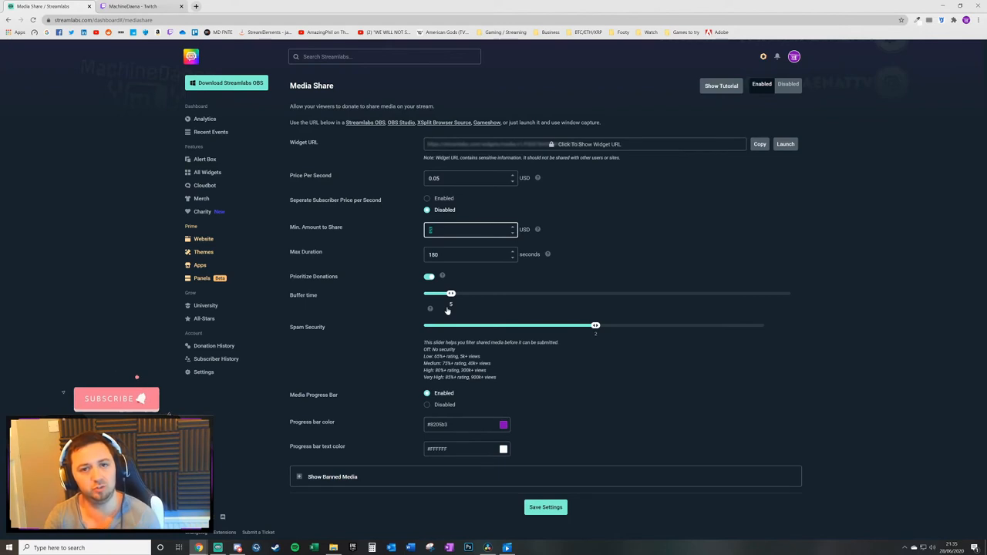
mouse_move(455, 322)
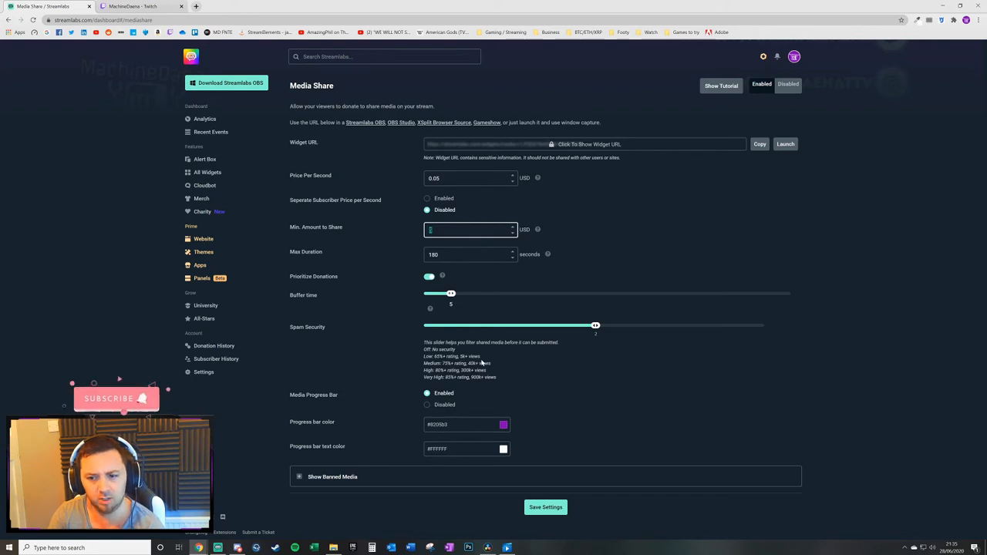
mouse_move(474, 293)
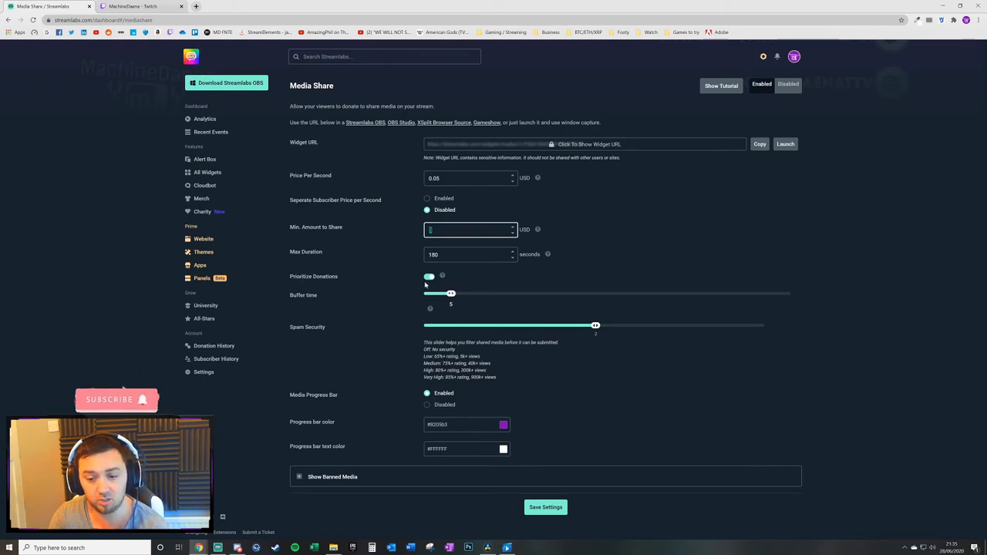
mouse_move(442, 276)
text(5)
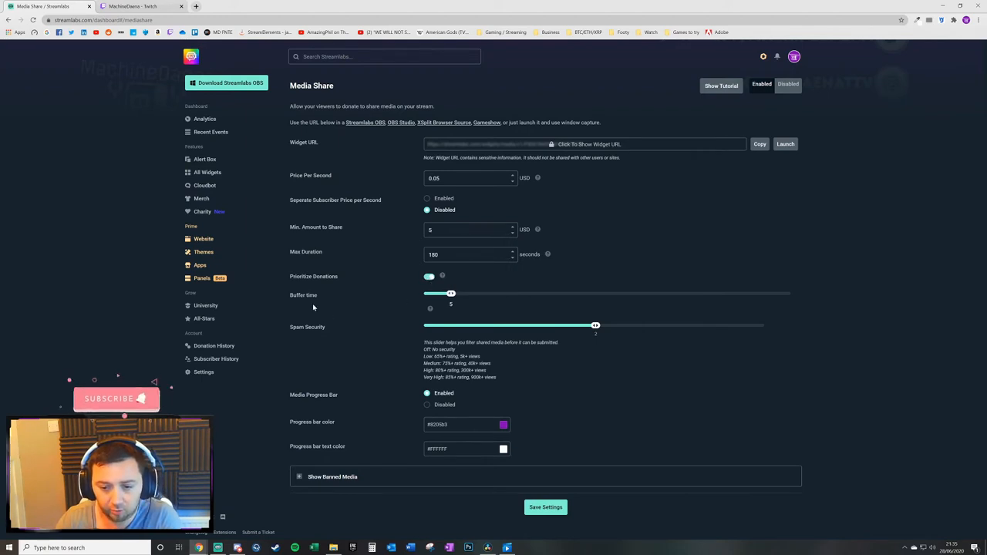
mouse_move(361, 353)
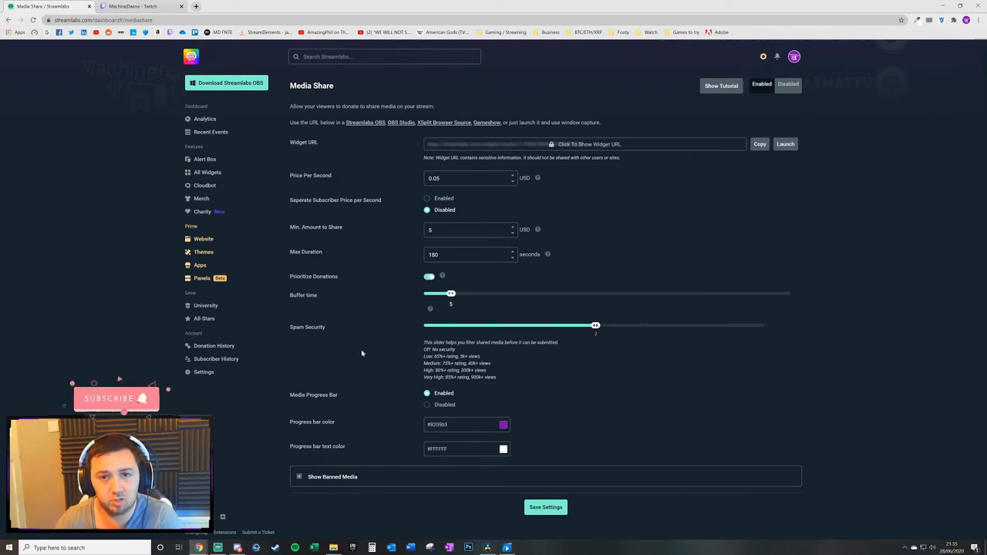
mouse_move(295, 332)
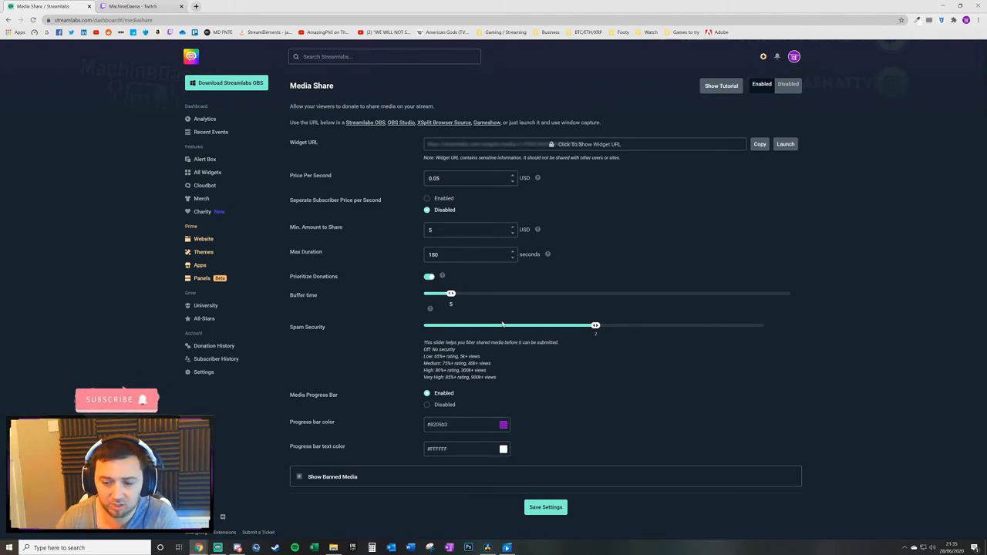
Drag the Spam Security slider one level lower.
drag(595, 325, 510, 325)
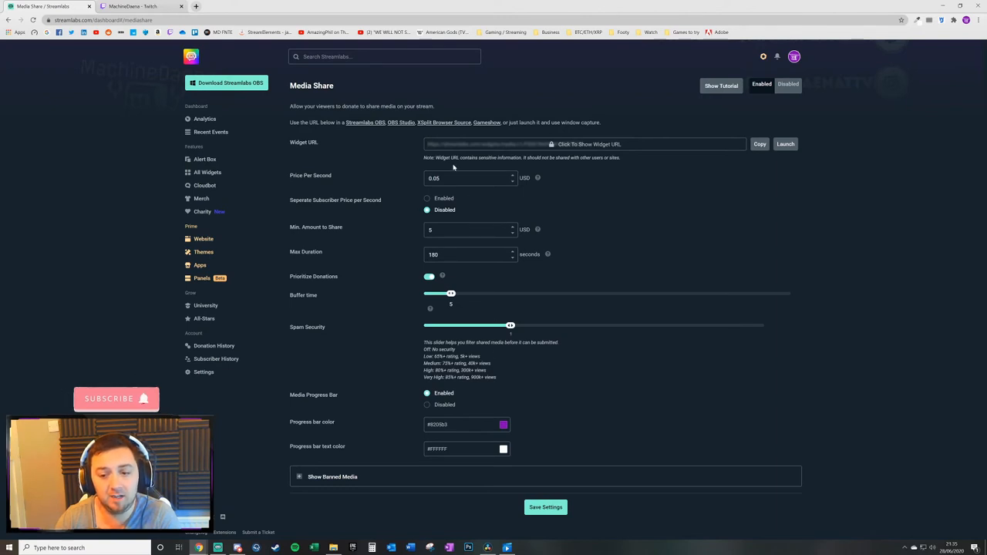
mouse_move(765, 339)
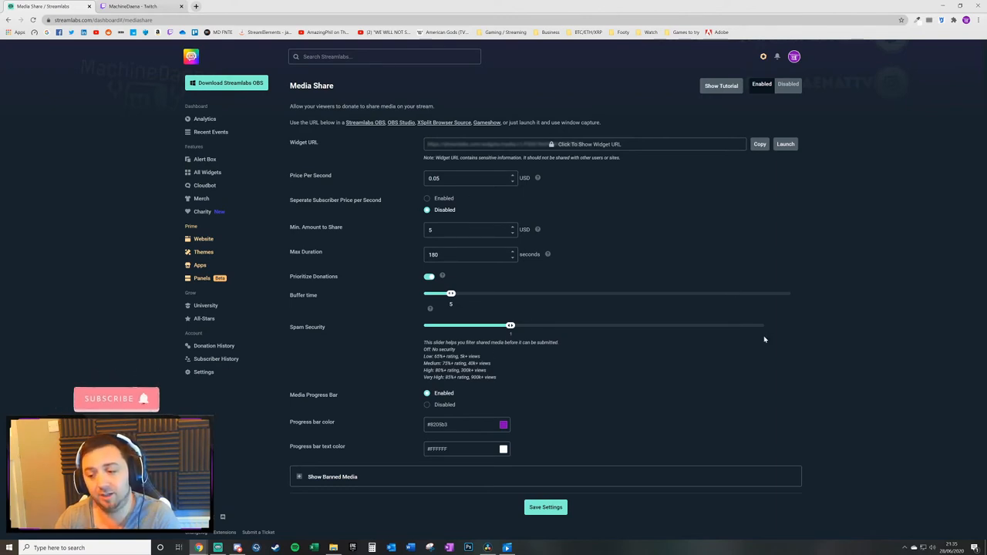
mouse_move(476, 388)
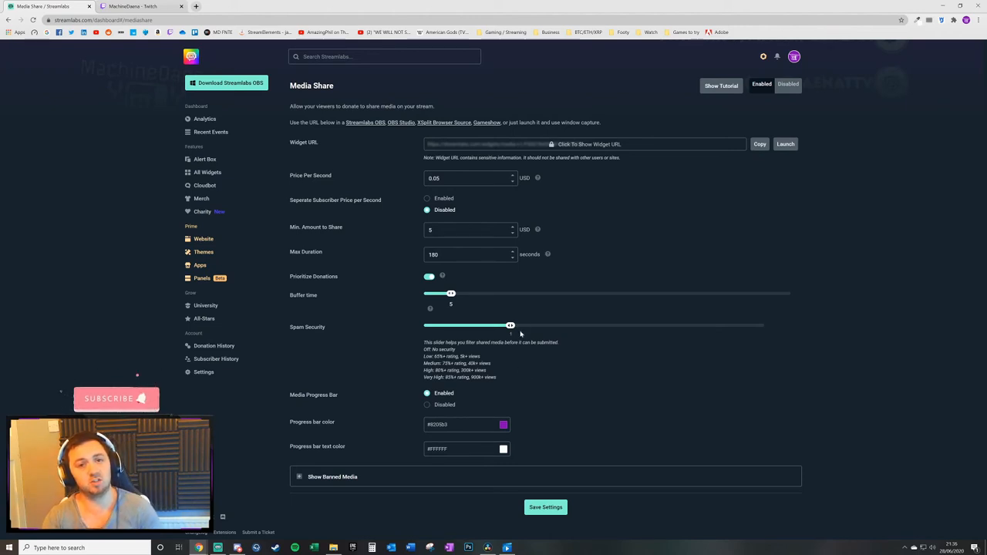
mouse_move(504, 374)
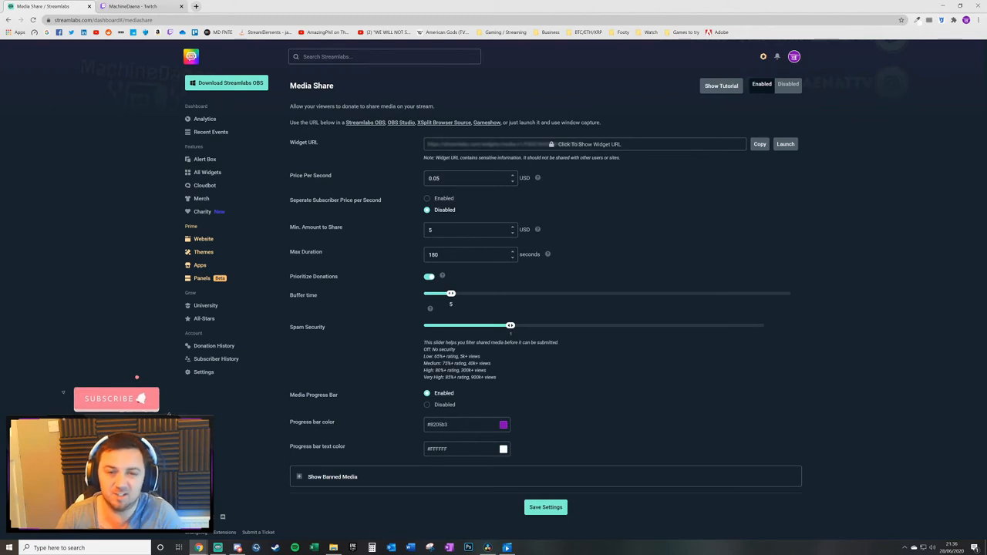
mouse_move(534, 331)
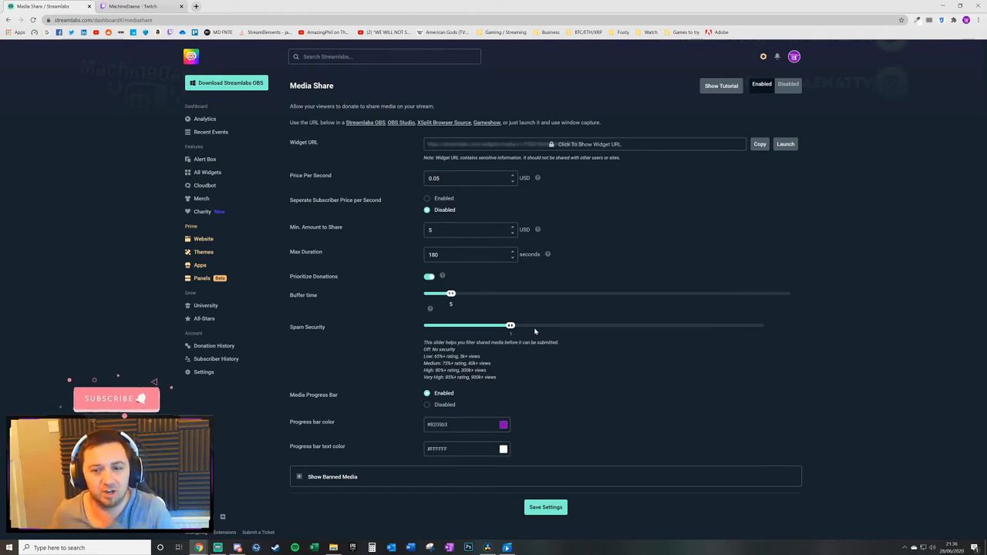
mouse_move(483, 336)
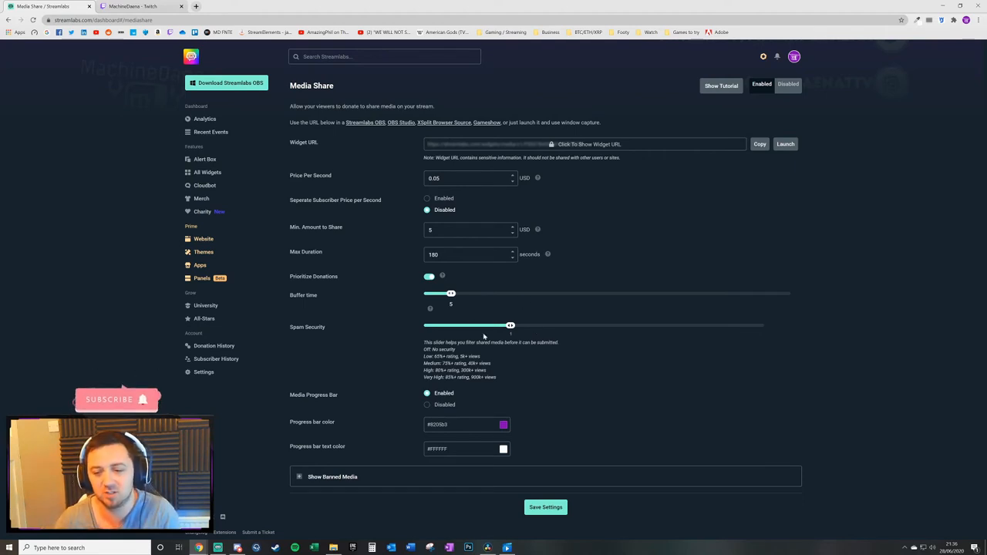
mouse_move(511, 325)
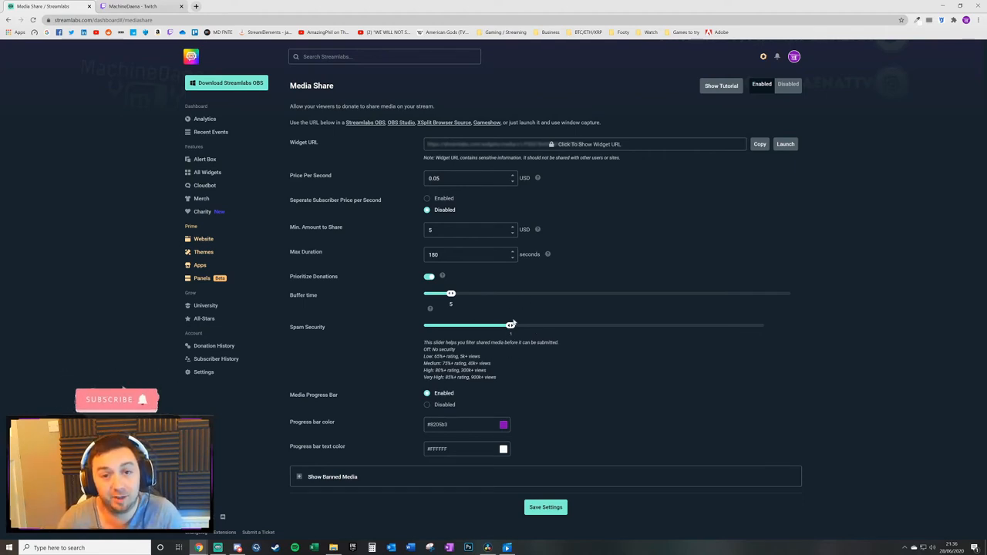
mouse_move(538, 298)
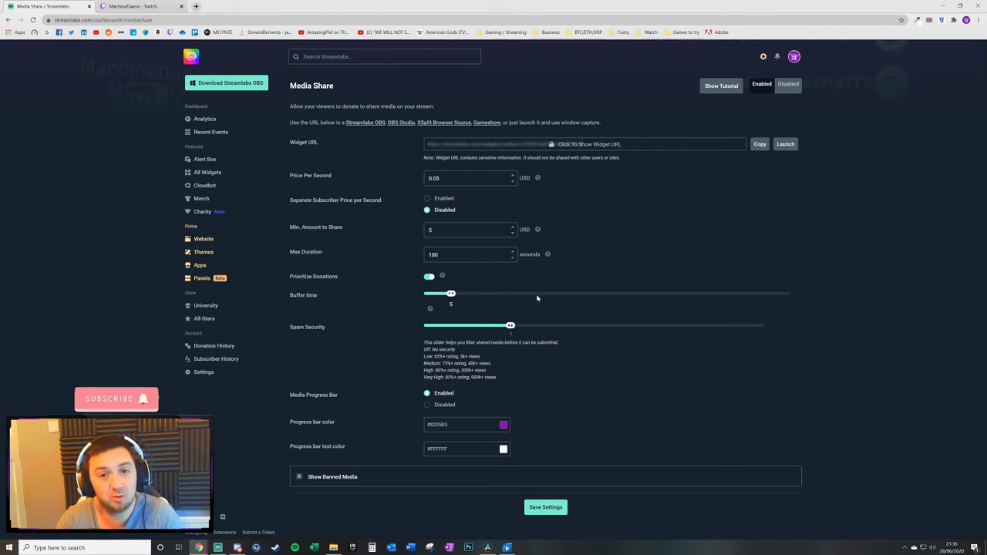
mouse_move(537, 389)
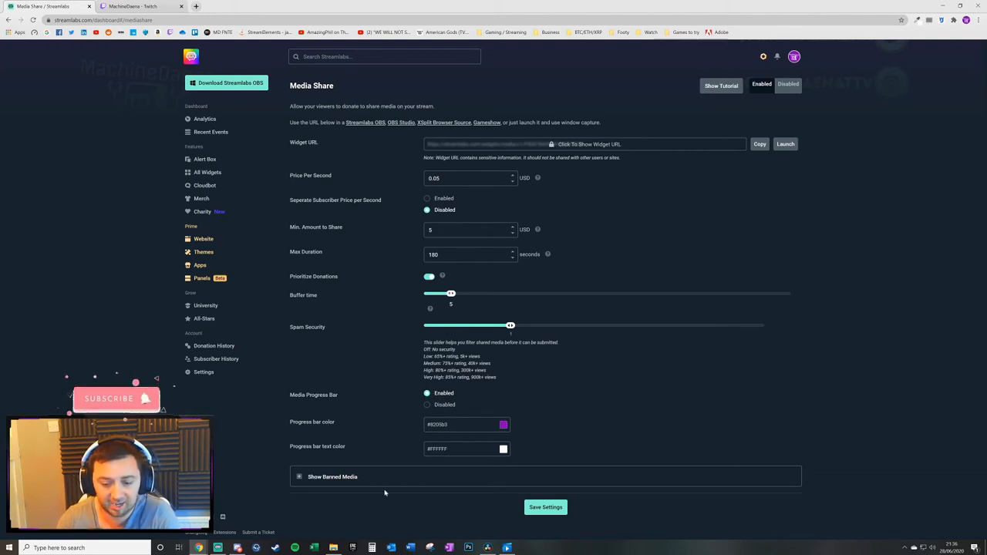
Expand the empty banned media list and save the Media Share settings.
click(299, 477)
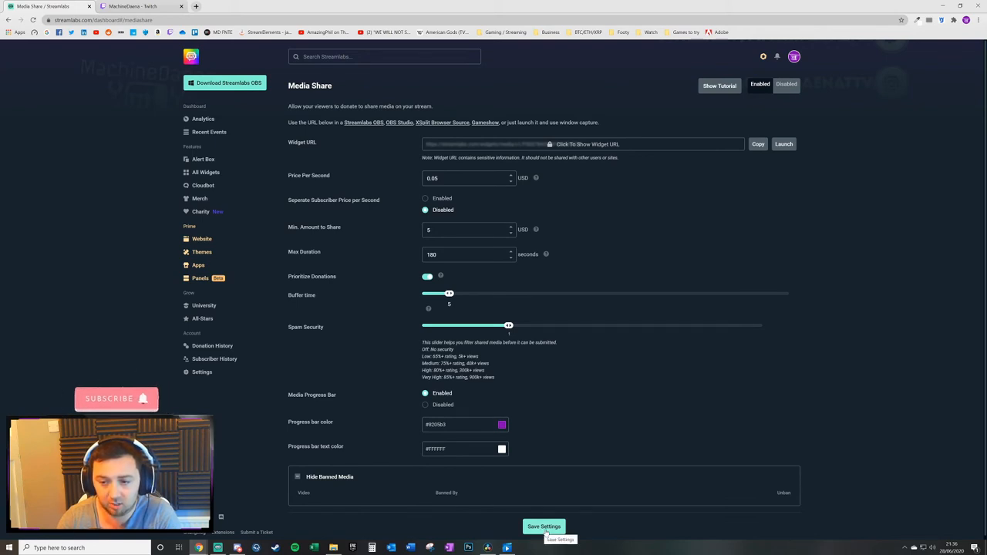
click(543, 526)
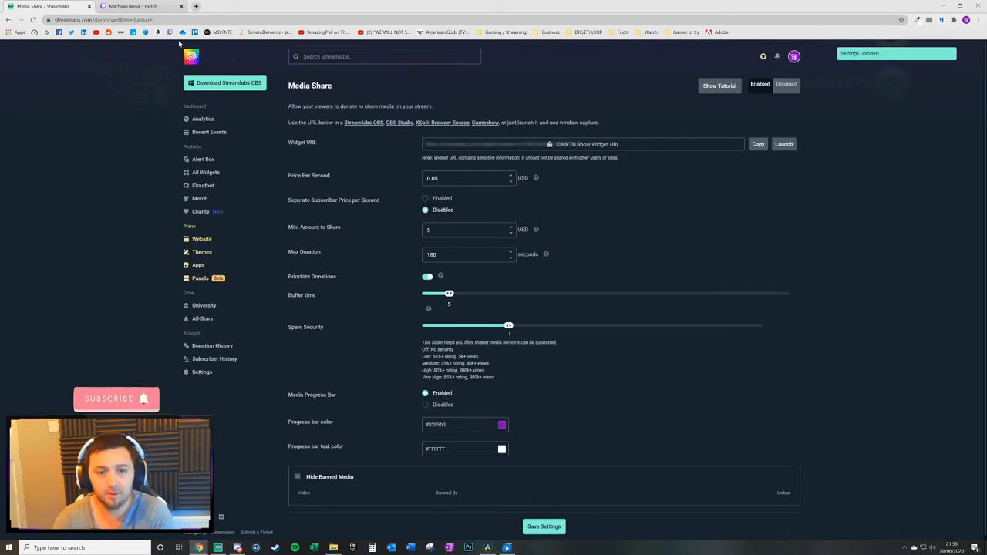
mouse_move(139, 7)
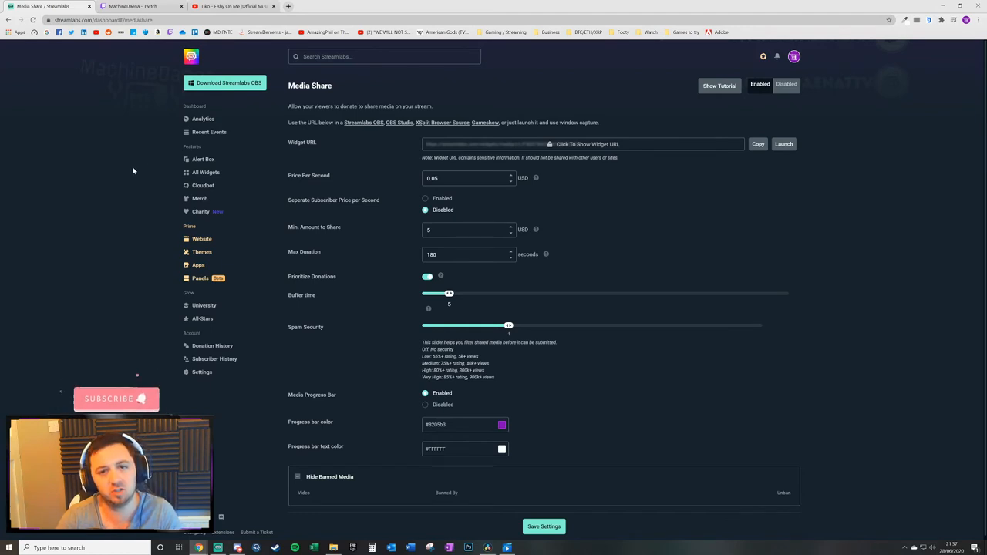
mouse_move(687, 275)
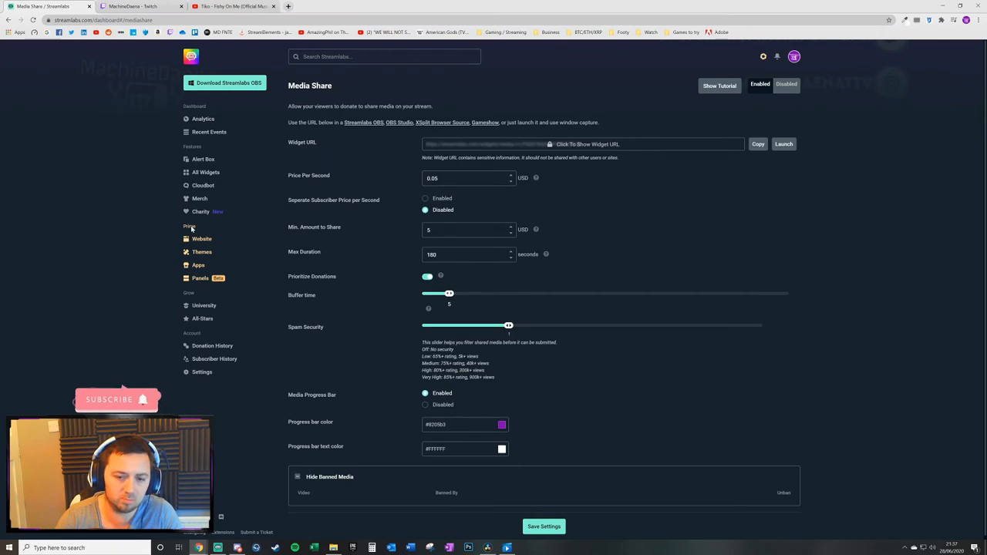
mouse_move(243, 276)
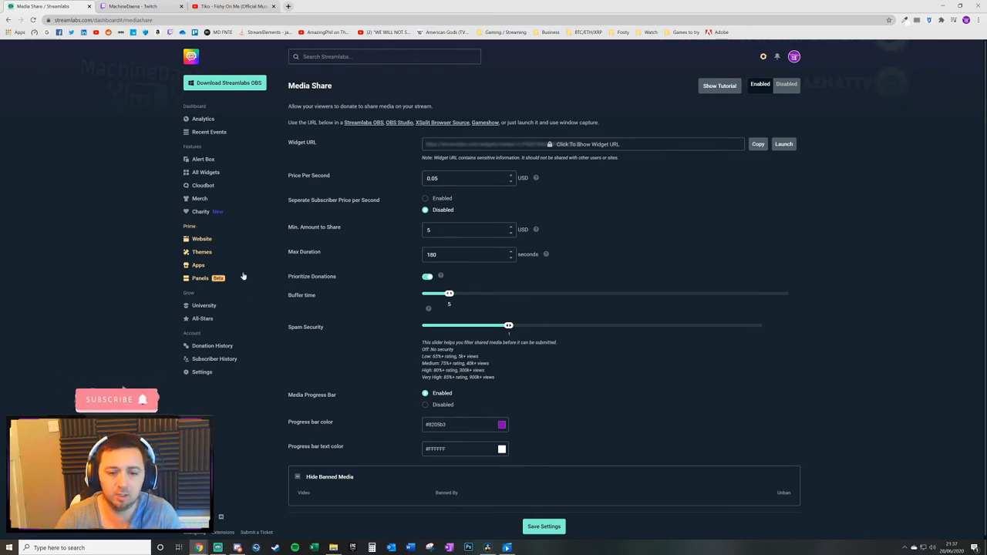
mouse_move(201, 239)
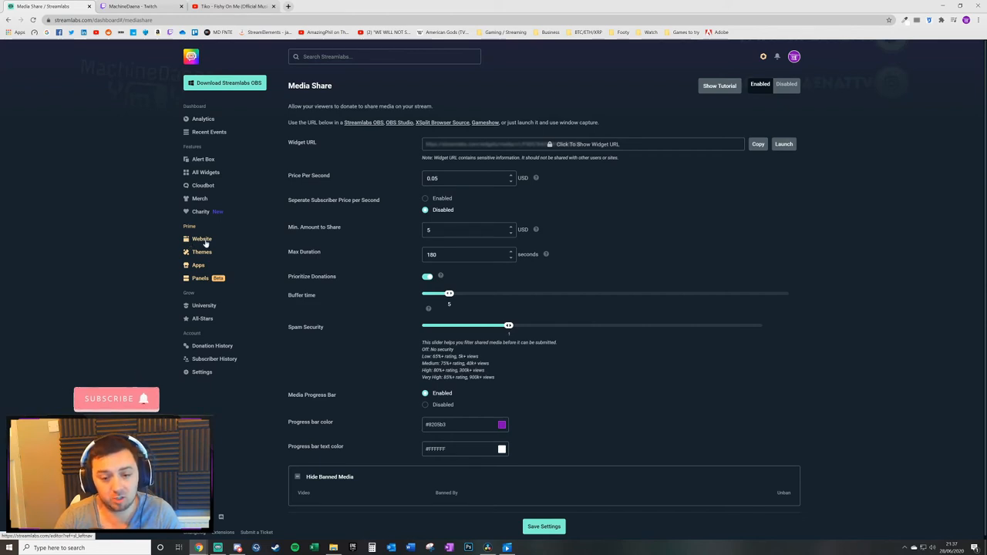
Open the Website Site Editor and scroll to the machinedaena.live donation form.
click(201, 239)
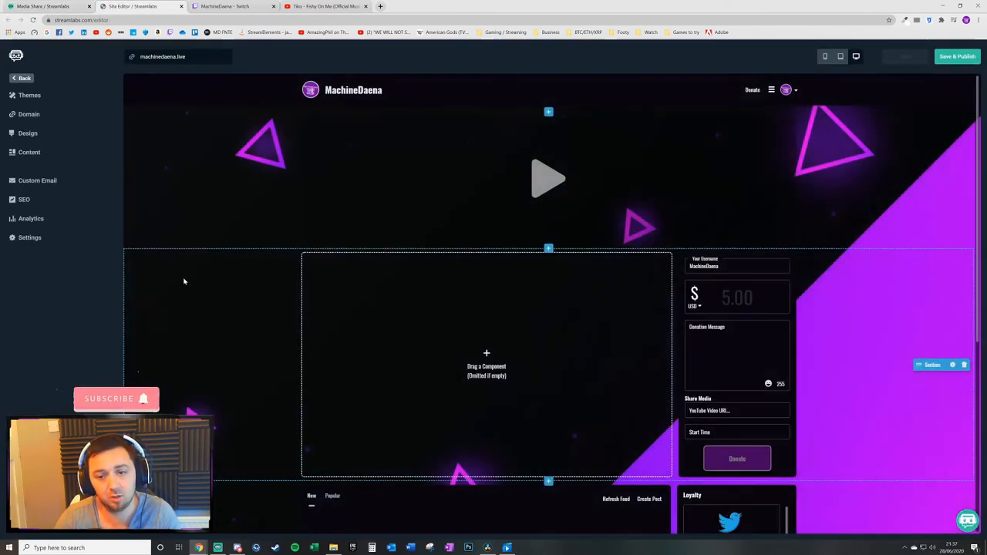
click(401, 163)
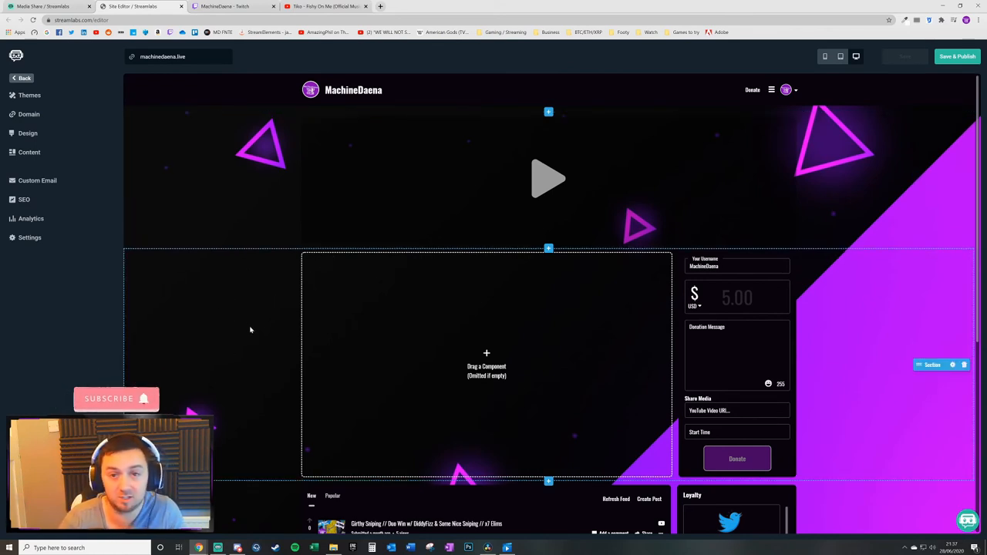
mouse_move(235, 344)
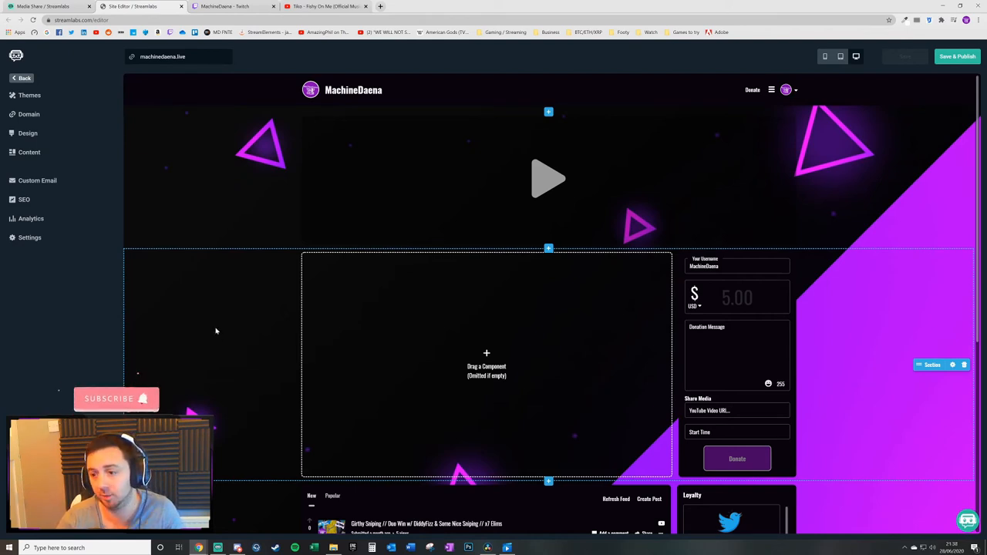
mouse_move(226, 301)
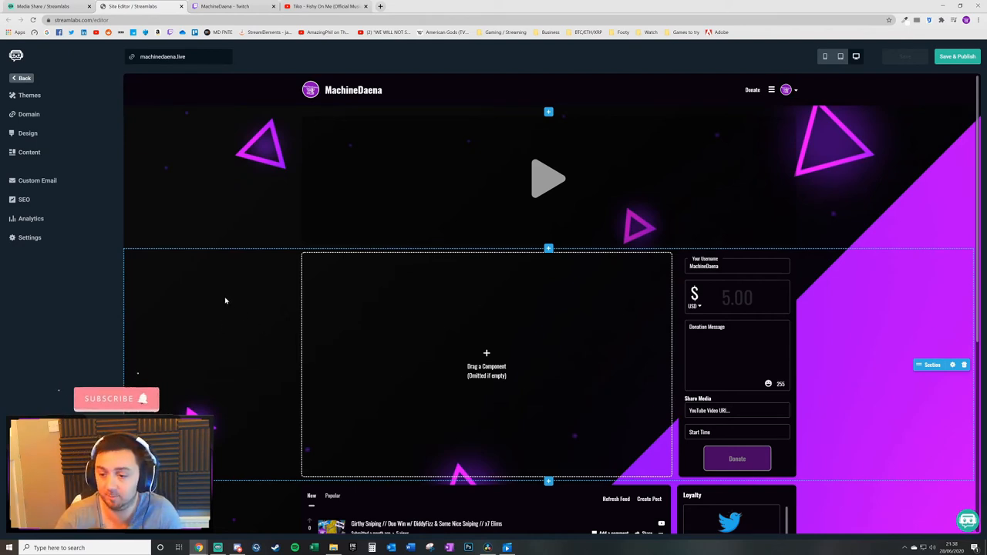
mouse_move(217, 304)
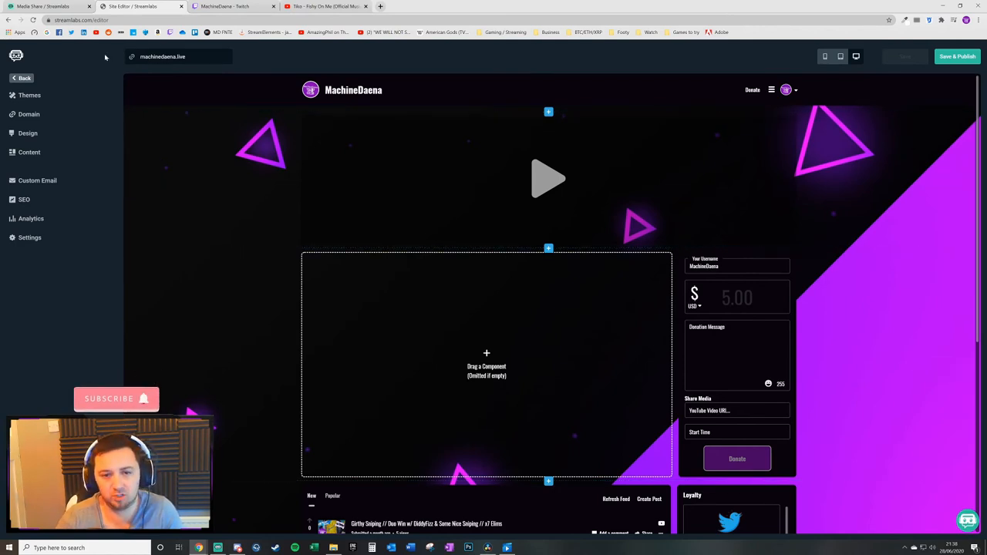
mouse_move(177, 62)
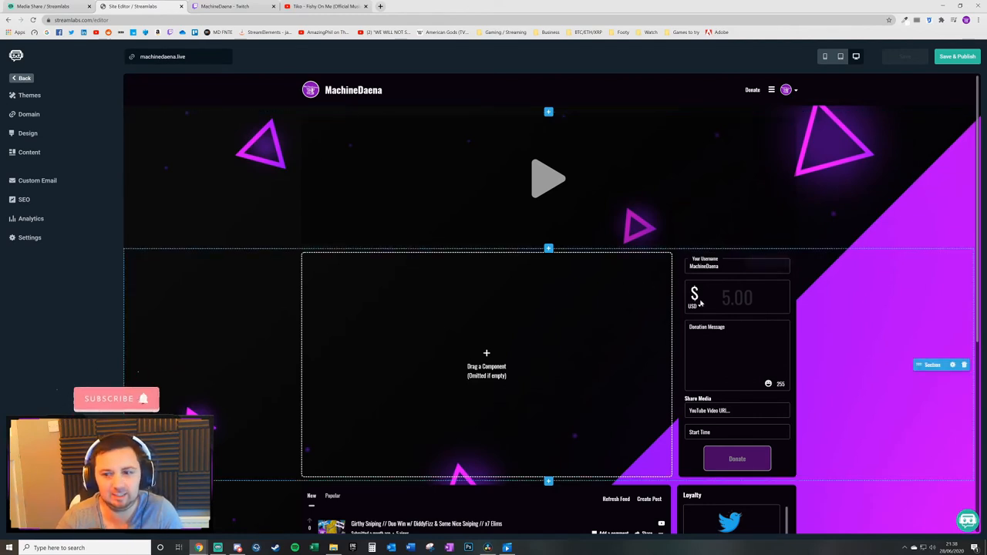
mouse_move(481, 180)
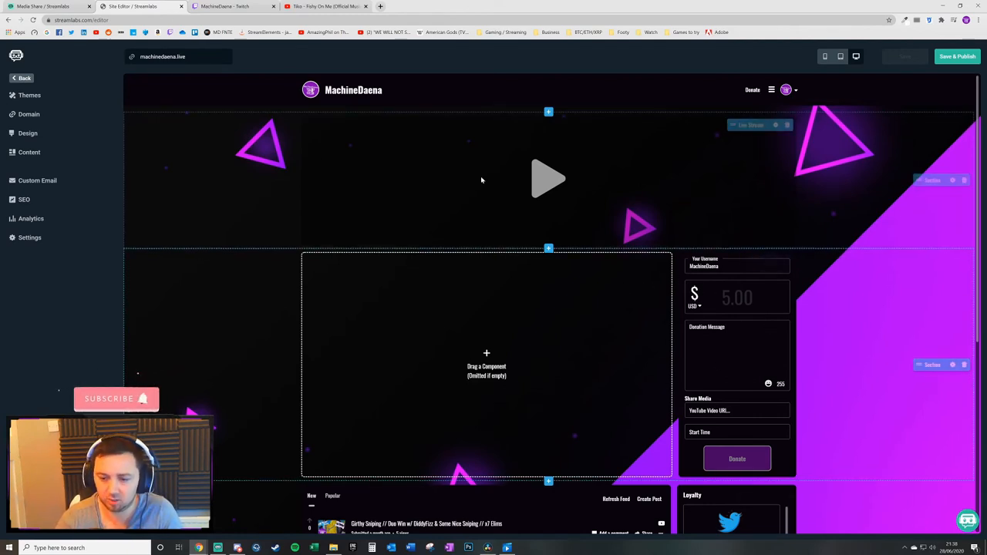
scroll(down, 3)
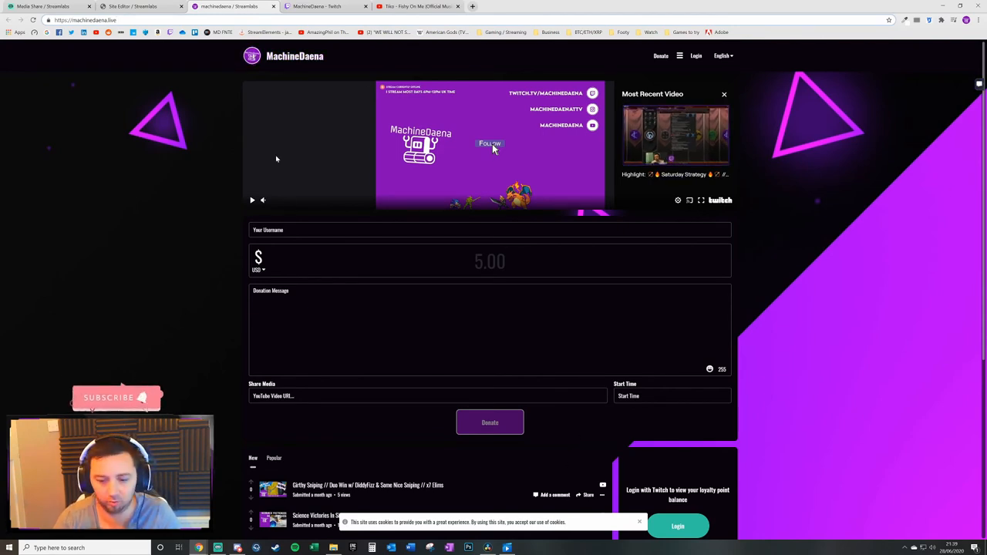
mouse_move(246, 390)
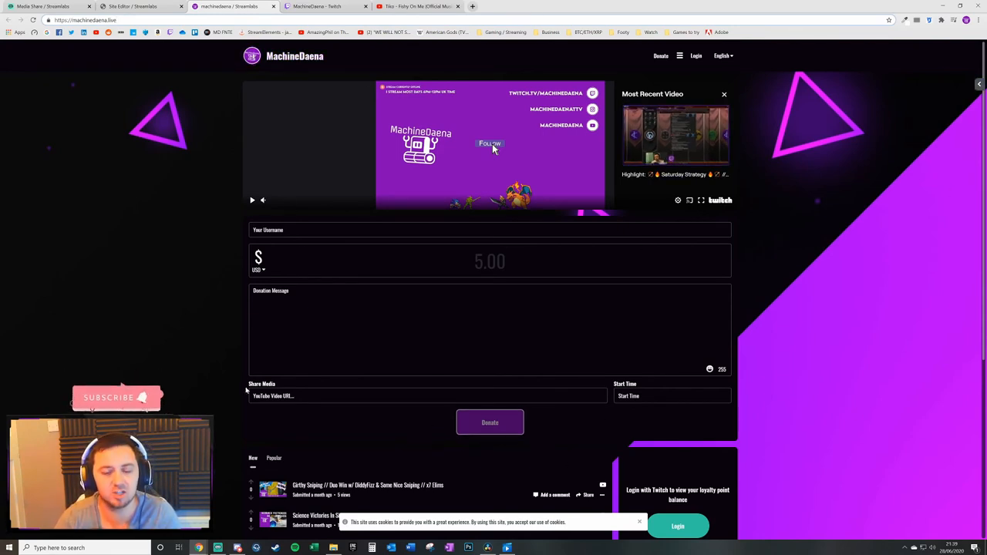
mouse_move(508, 276)
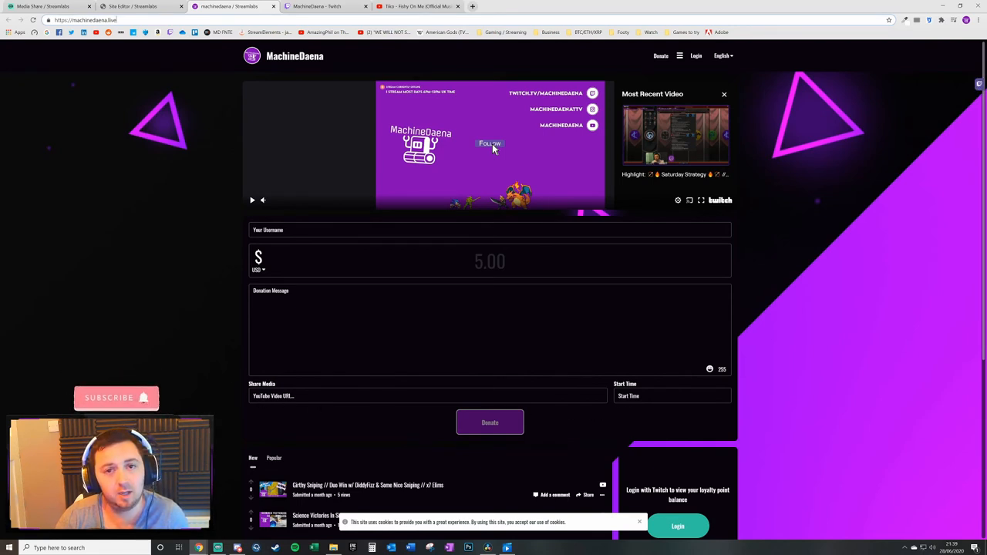
mouse_move(285, 401)
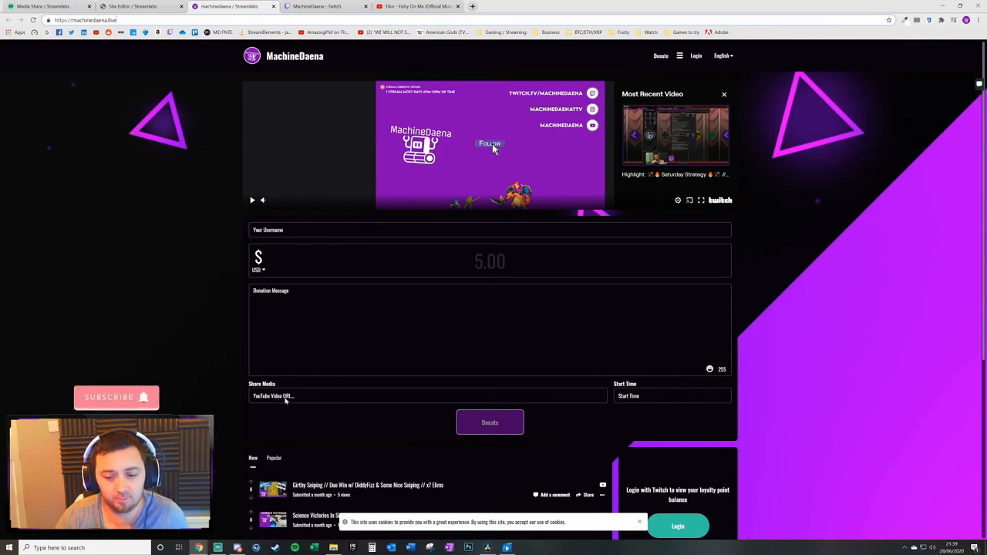
Enter username MachineDaena and a donation message ending 'I'm sharing!', then go to the Tiko video.
click(490, 229)
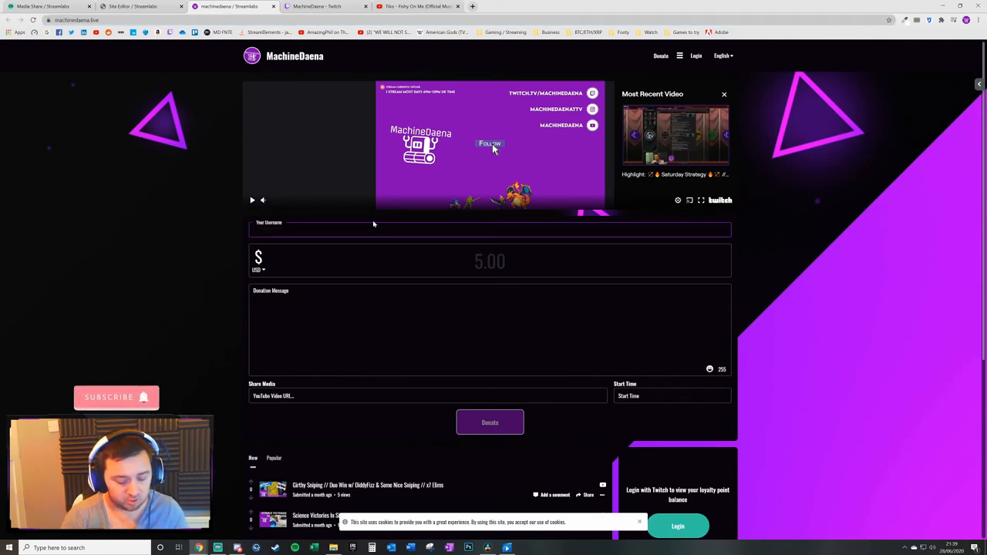
text(MachineDaena)
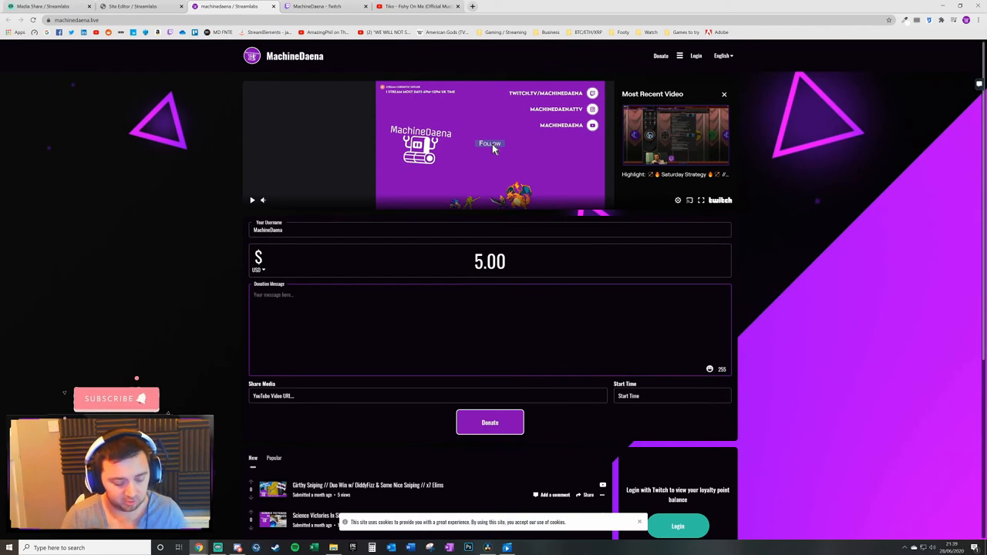
text(Enjoying the stream - hope you enjoy this silly media that)
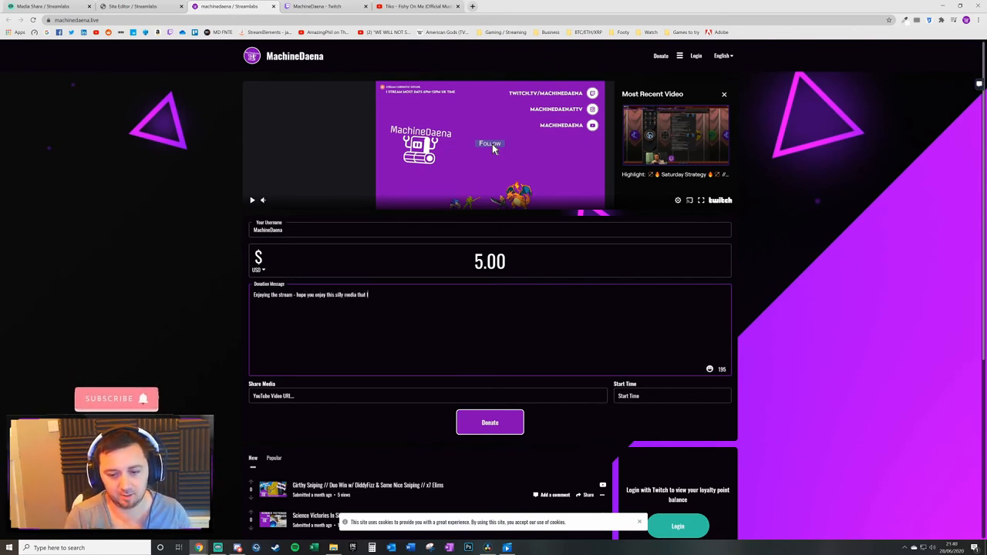
text(I'm sharing!)
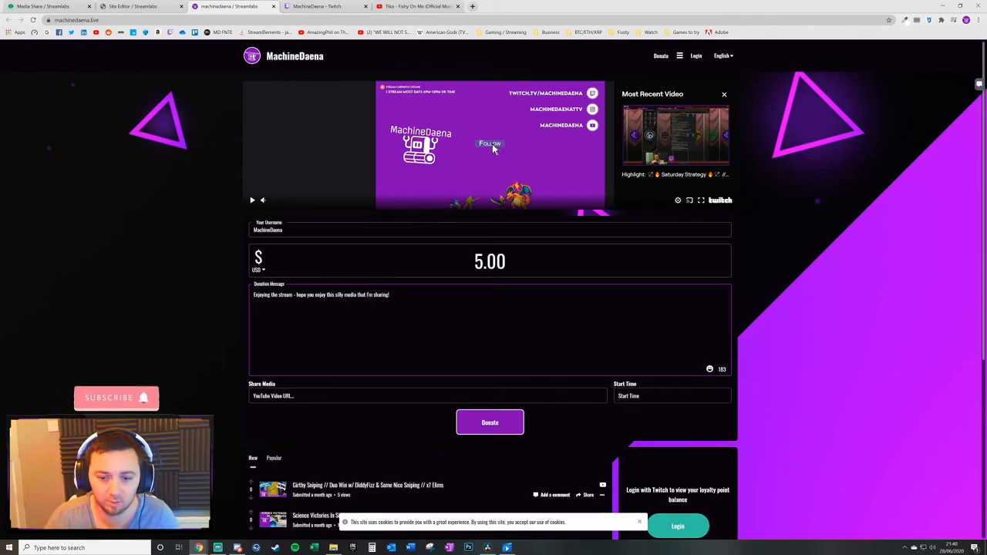
click(416, 6)
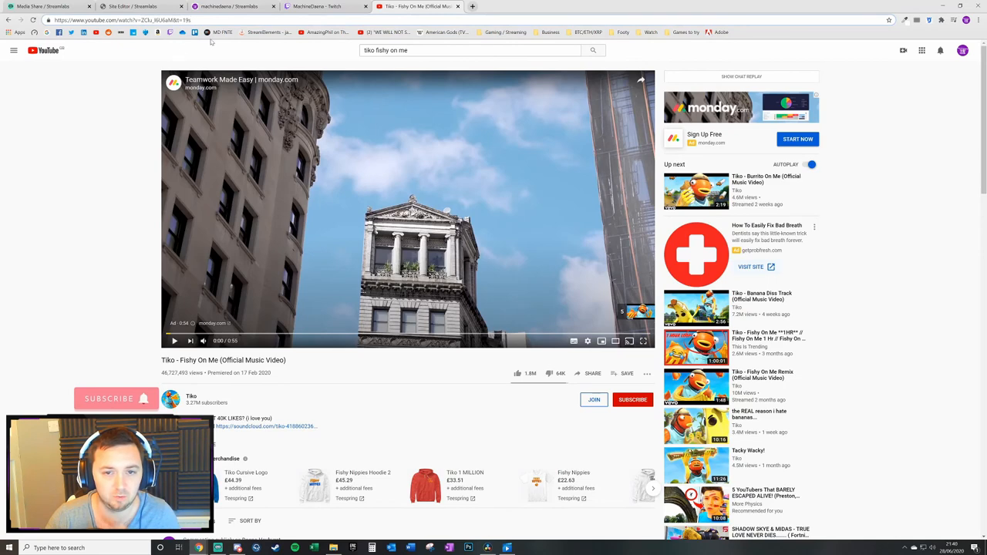
Select the Fishy On Me video's address-bar URL to copy it.
click(231, 6)
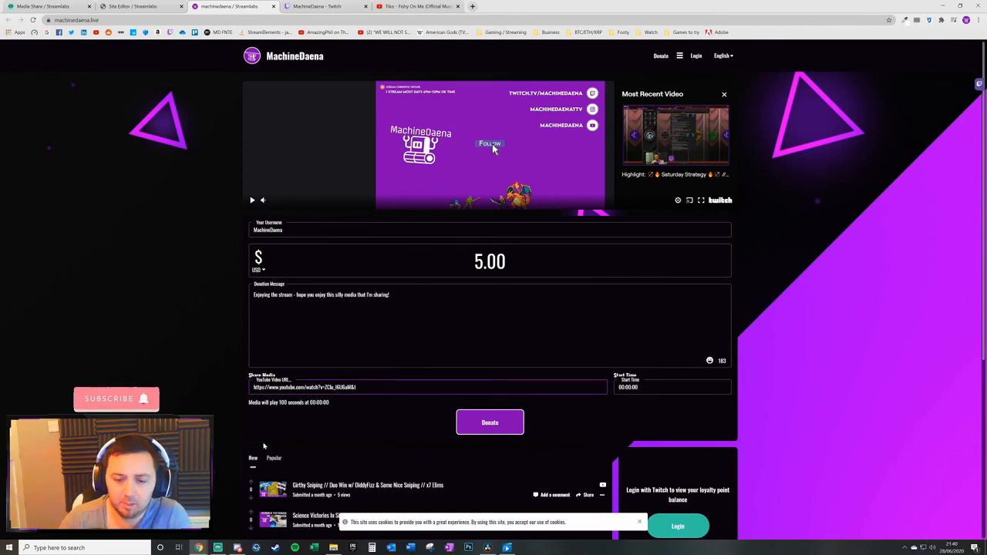
mouse_move(236, 379)
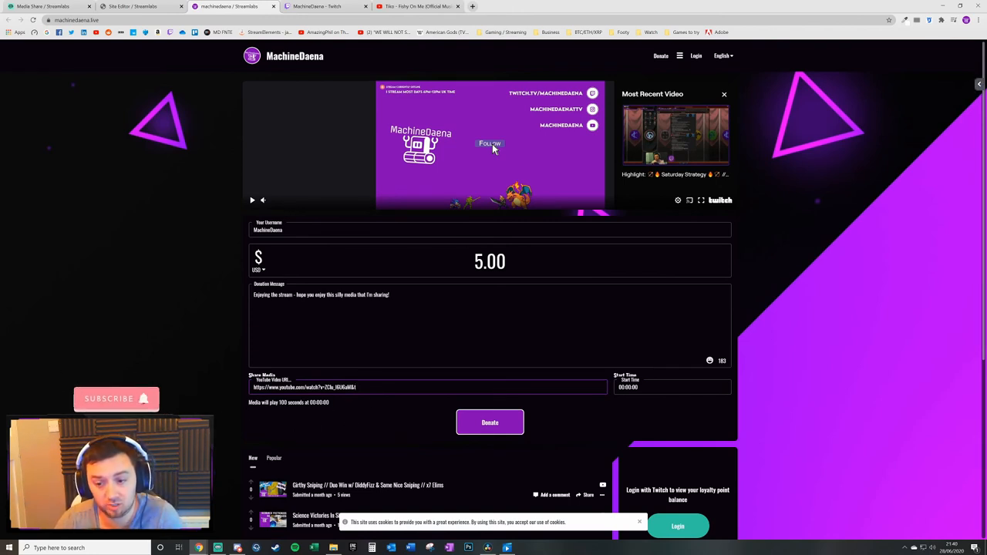
mouse_move(37, 365)
text(0.1)
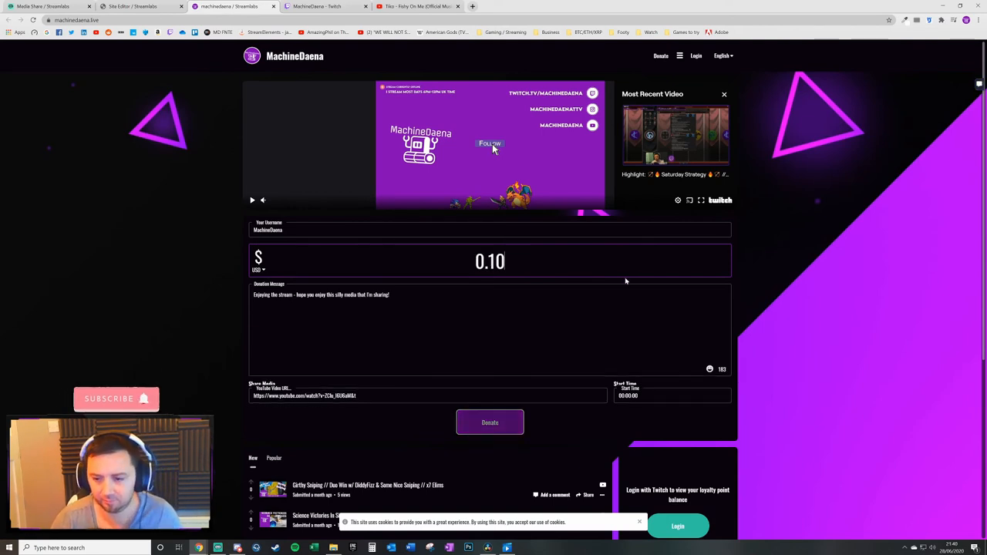
Enter 100.00 USD as the tip amount and select the Start Time field.
click(490, 260)
text(100)
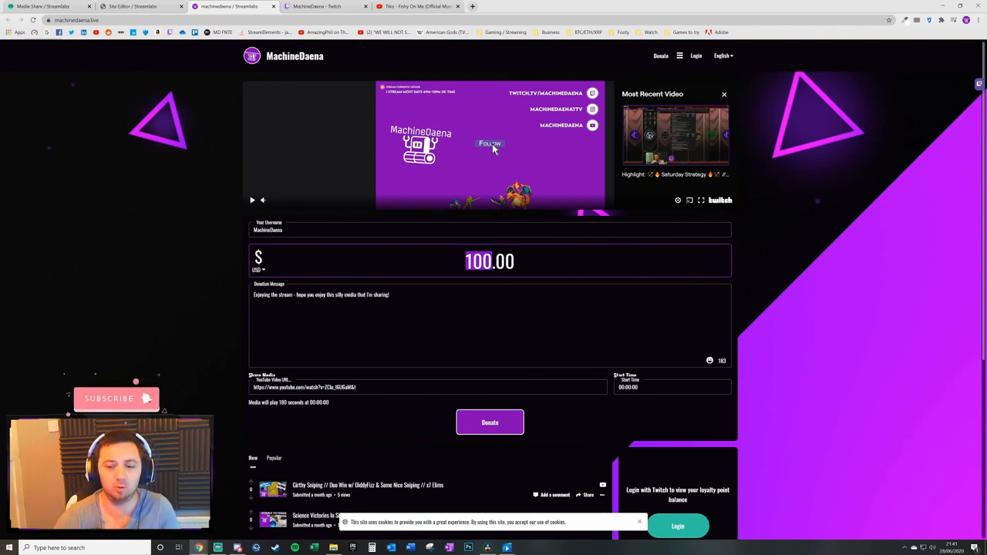
click(671, 387)
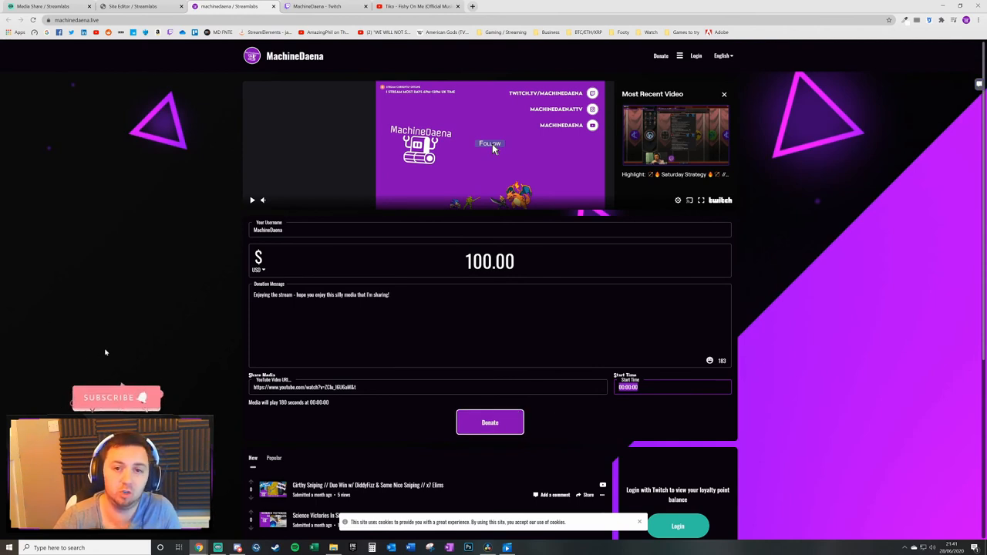
mouse_move(145, 319)
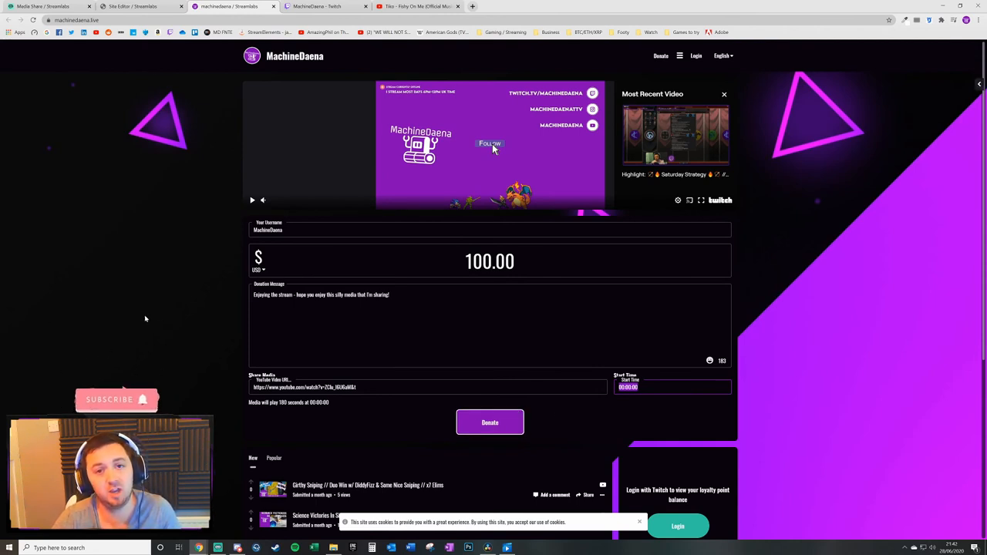
mouse_move(155, 274)
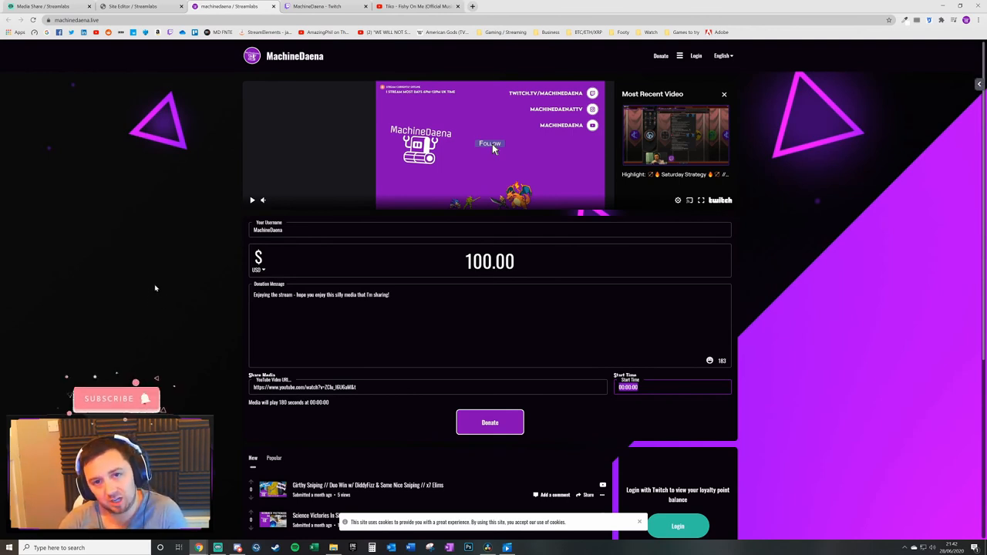
Switch back to the Media Share settings tab showing 0.05 USD per second and 5 USD minimum.
click(51, 6)
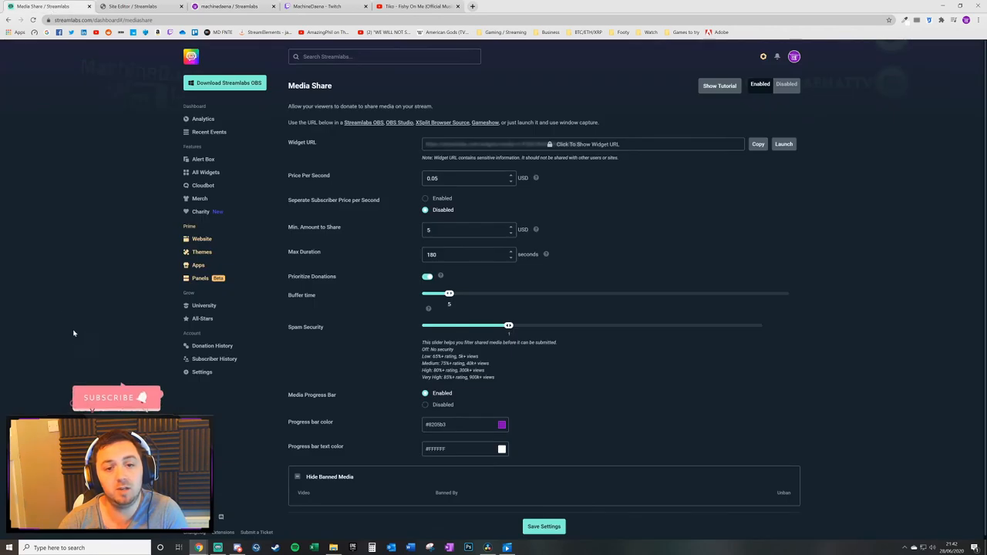
mouse_move(84, 323)
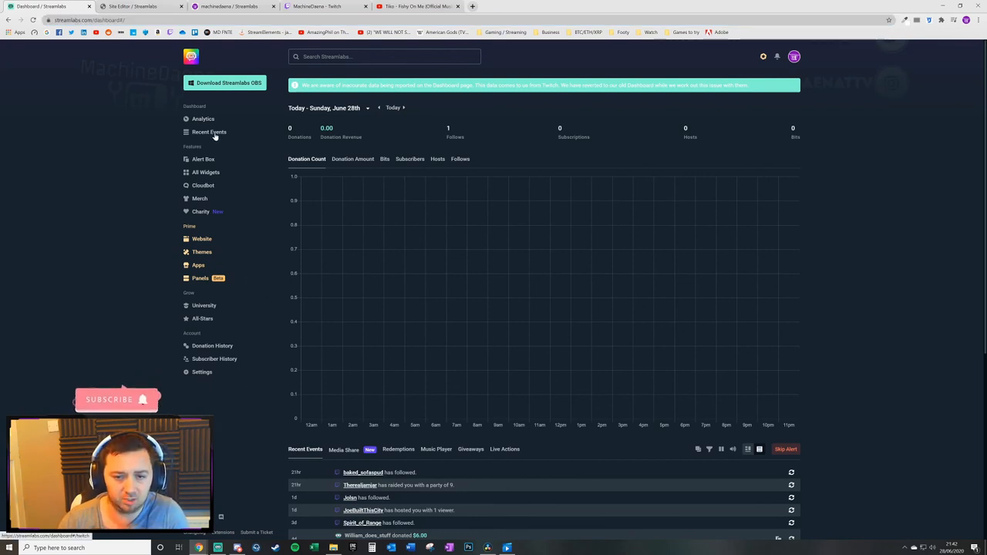
Open the Recent Events feed listing follows, raids, hosts and past donations.
click(210, 132)
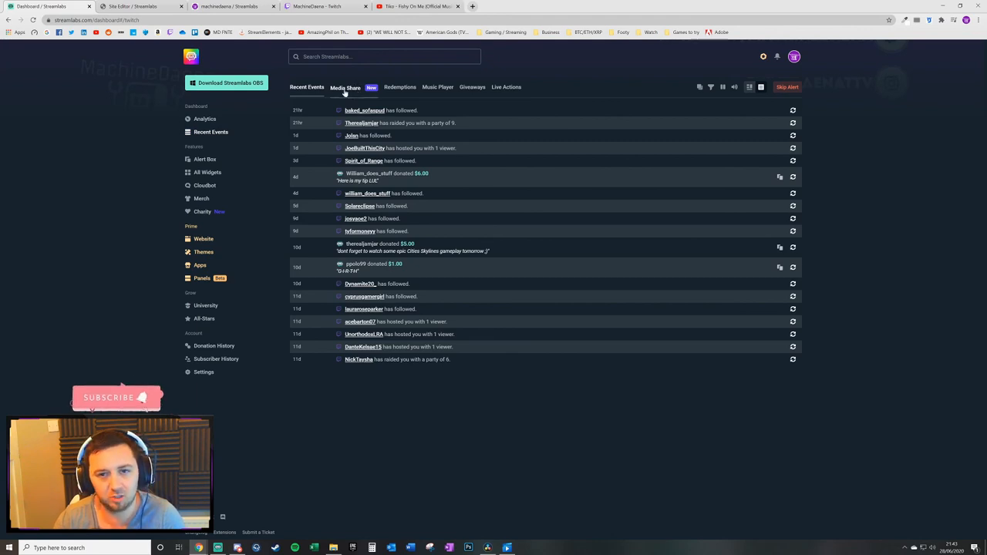
Switch to the Media Share tab, showing an empty player with no pending media.
click(344, 86)
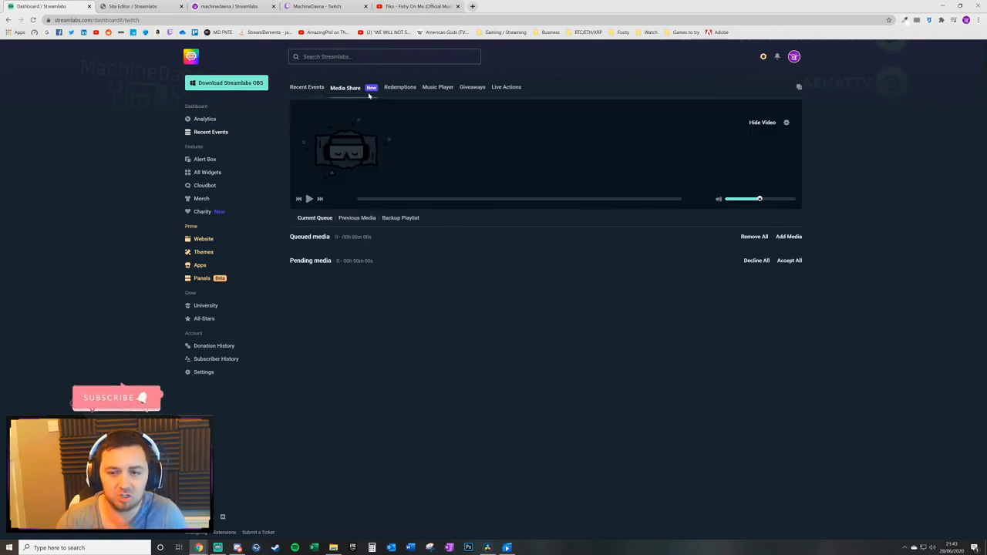
mouse_move(498, 326)
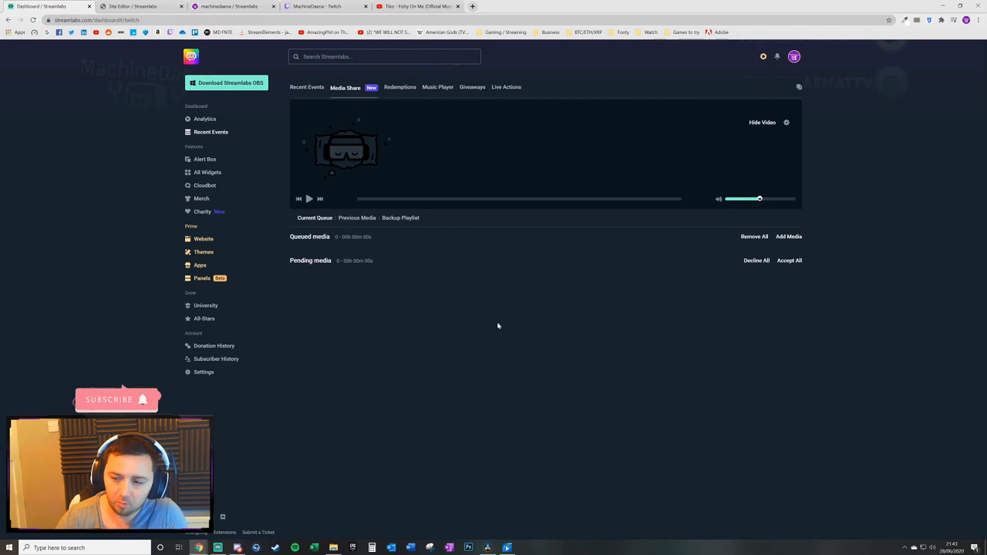
mouse_move(341, 278)
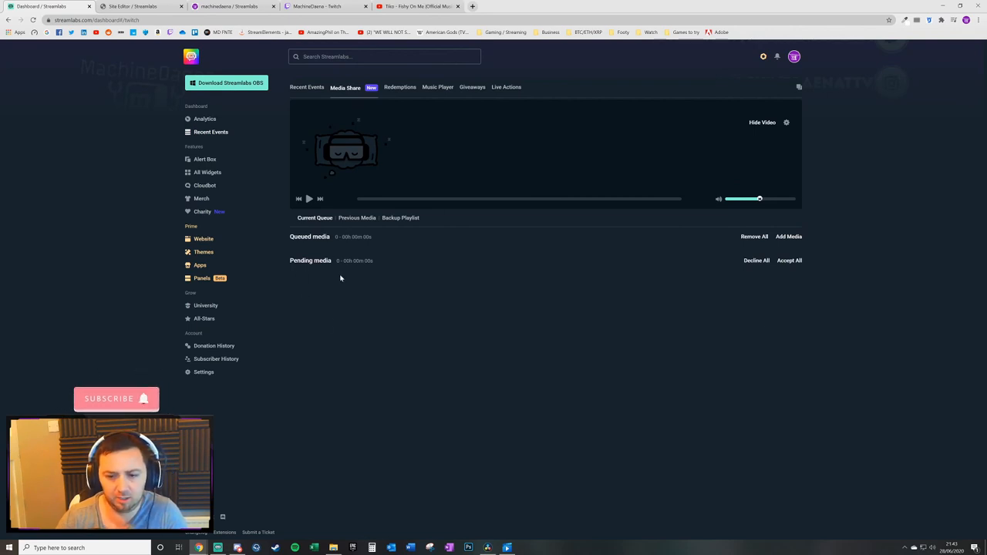
mouse_move(419, 136)
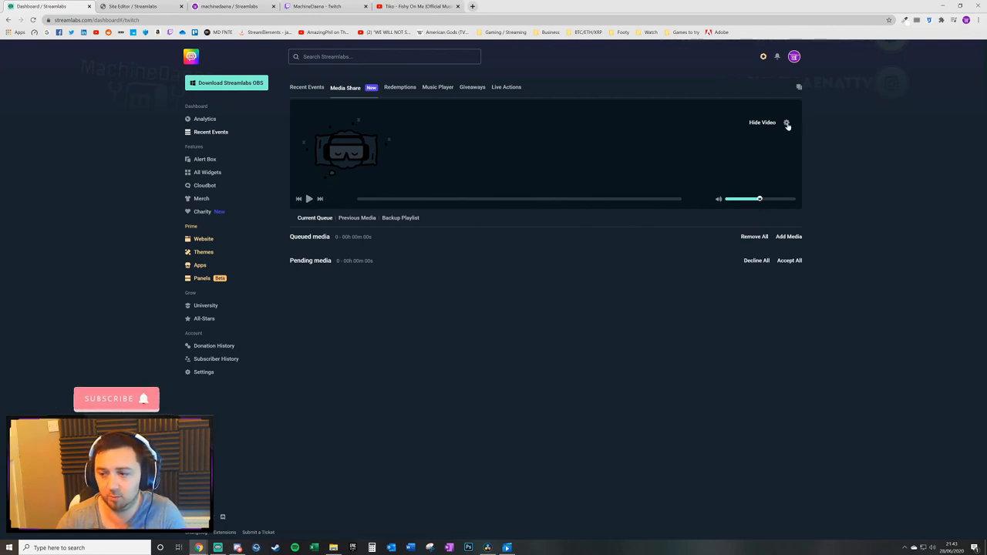
Open Go to Settings from the gear menu in a new tab, then return to the empty queue.
click(786, 122)
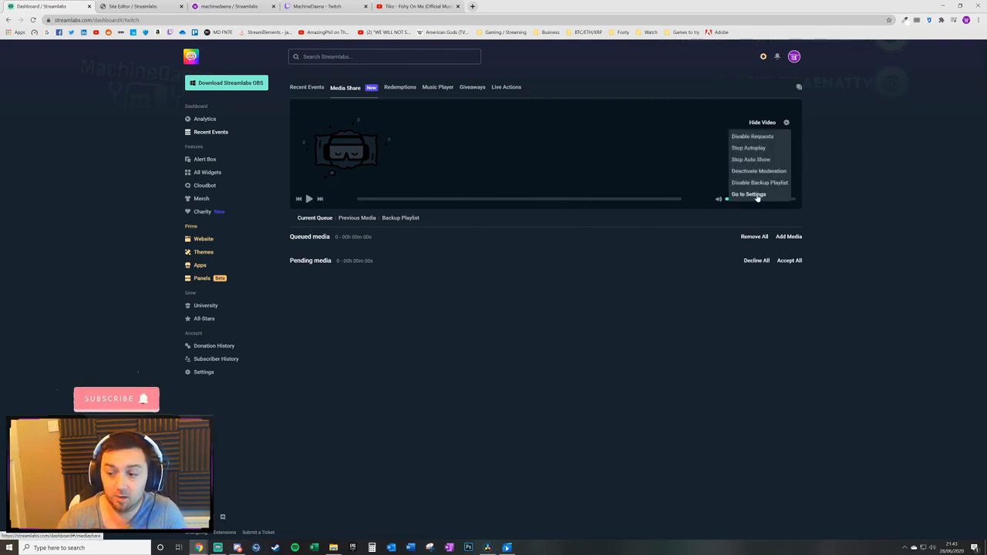
right_click(748, 194)
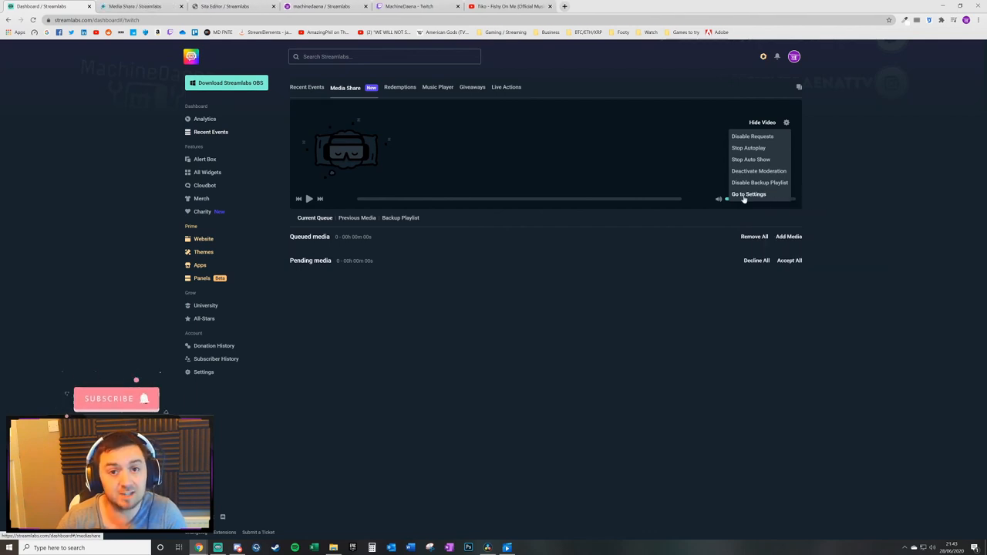
mouse_move(168, 79)
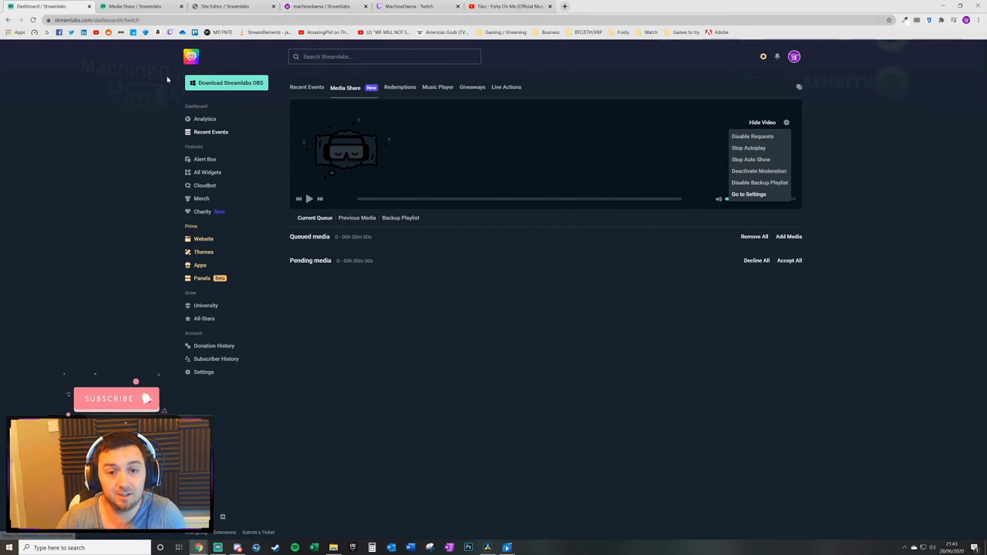
click(748, 193)
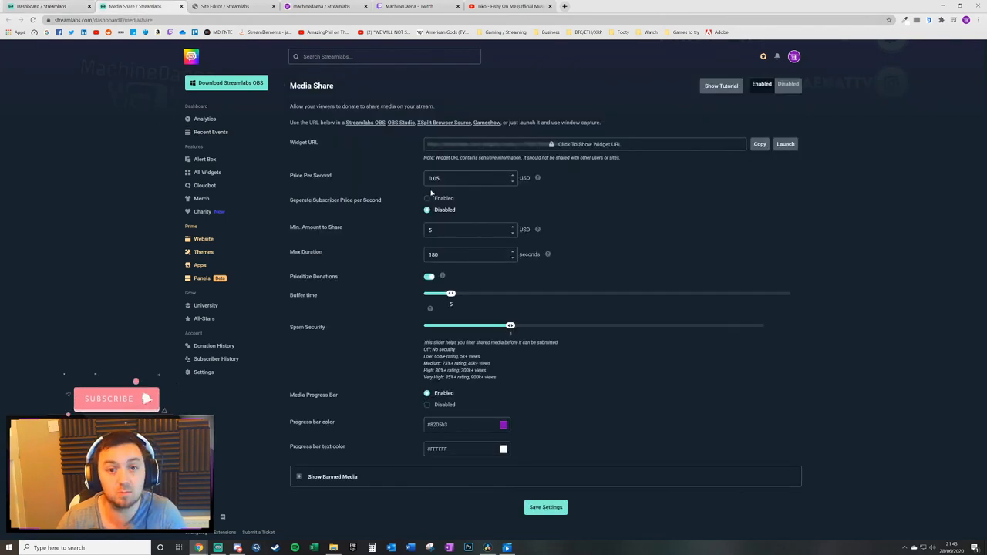
click(345, 87)
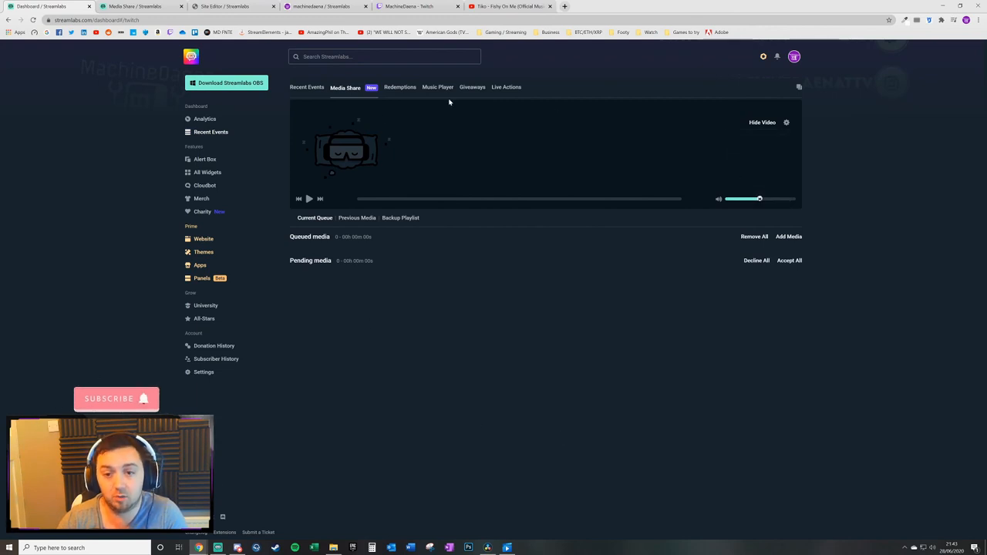
mouse_move(629, 37)
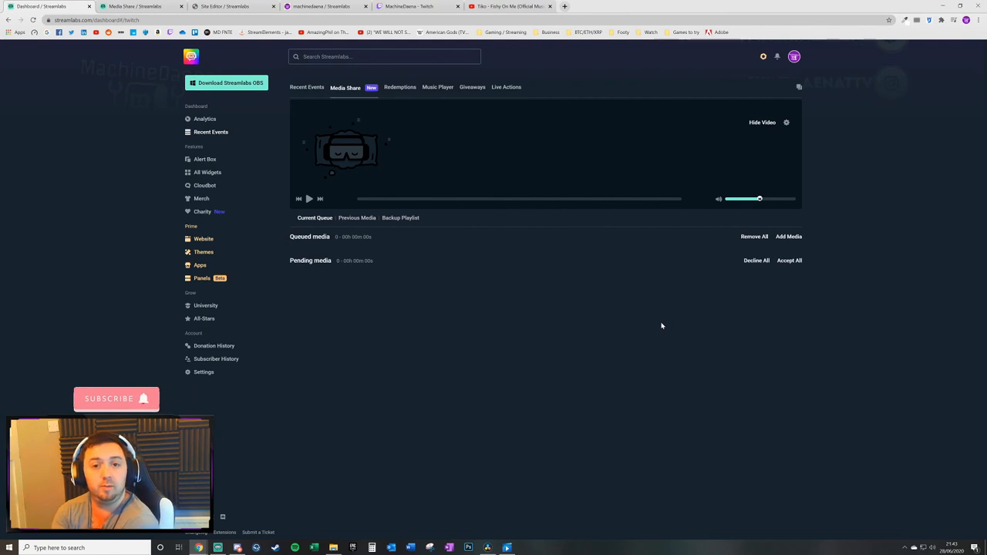
mouse_move(466, 366)
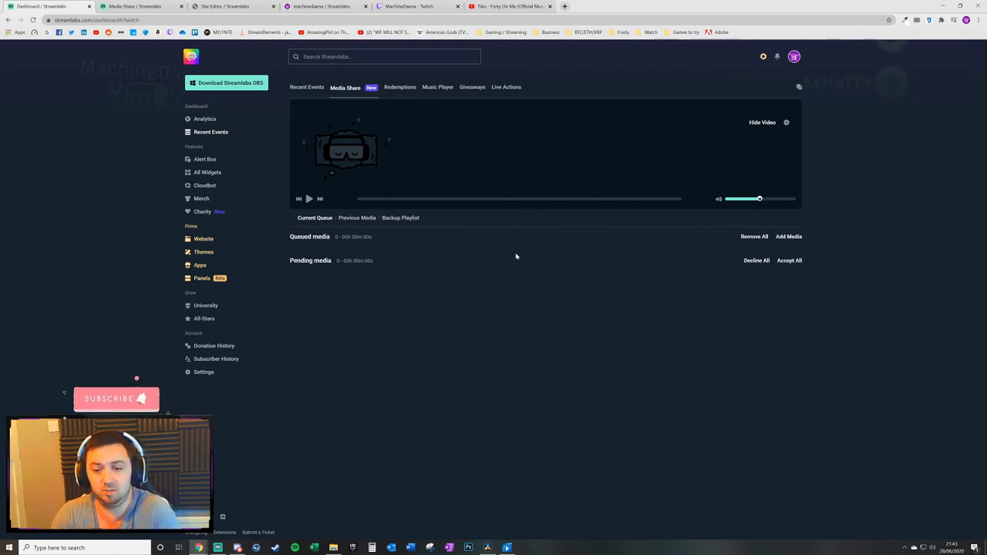
mouse_move(444, 294)
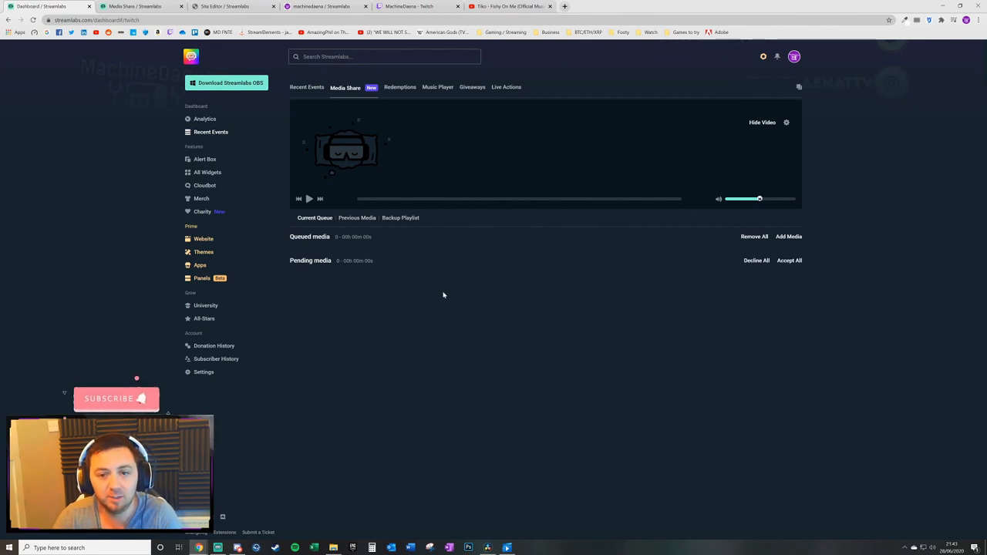
mouse_move(519, 304)
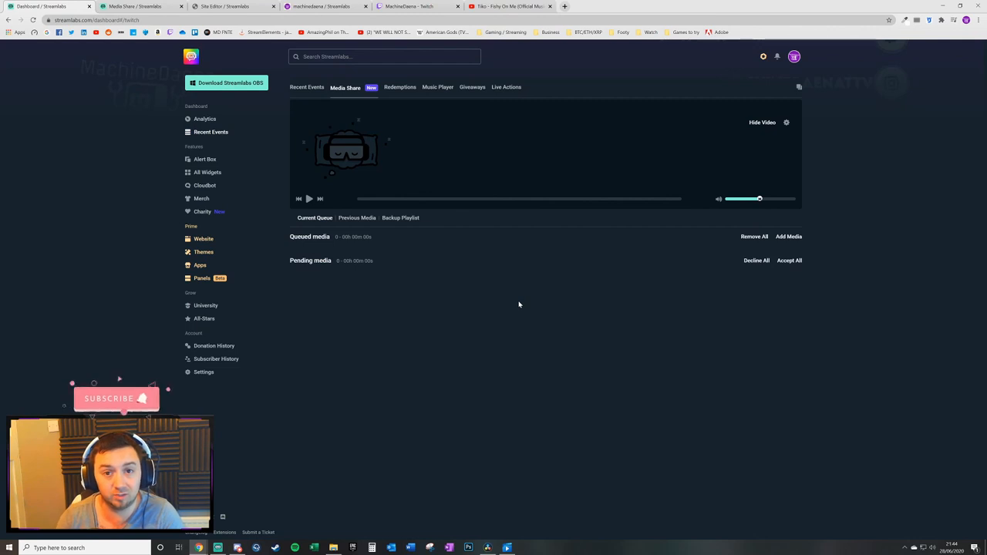
mouse_move(492, 355)
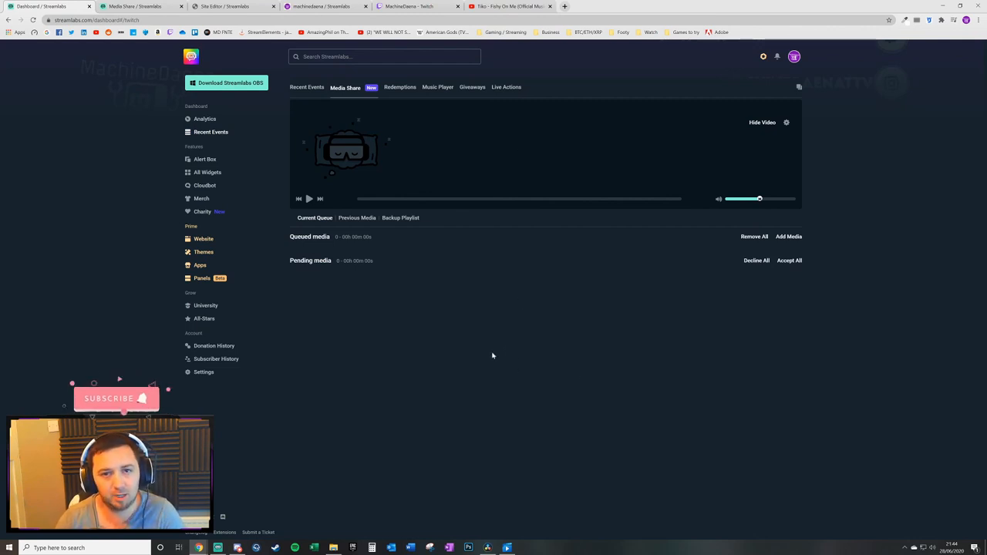
mouse_move(476, 370)
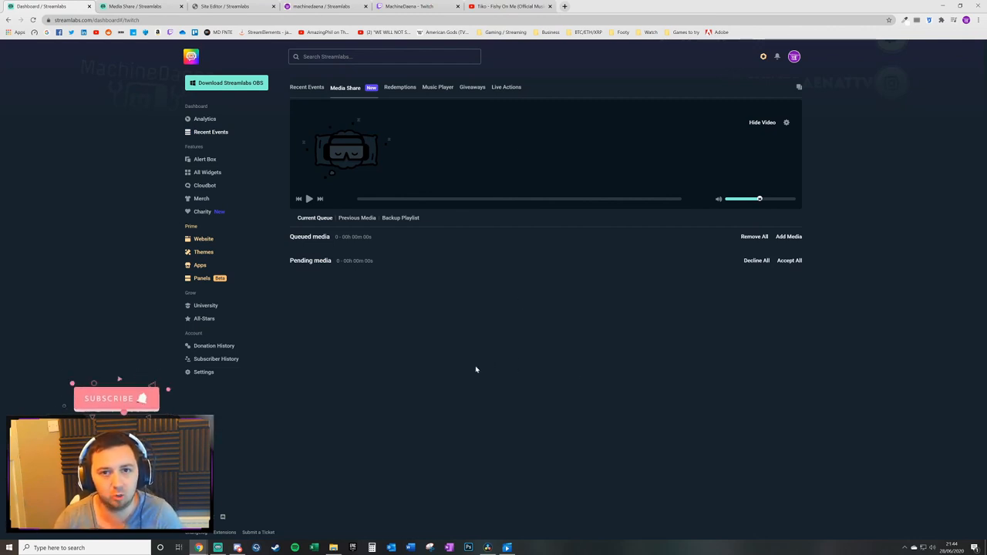
mouse_move(449, 354)
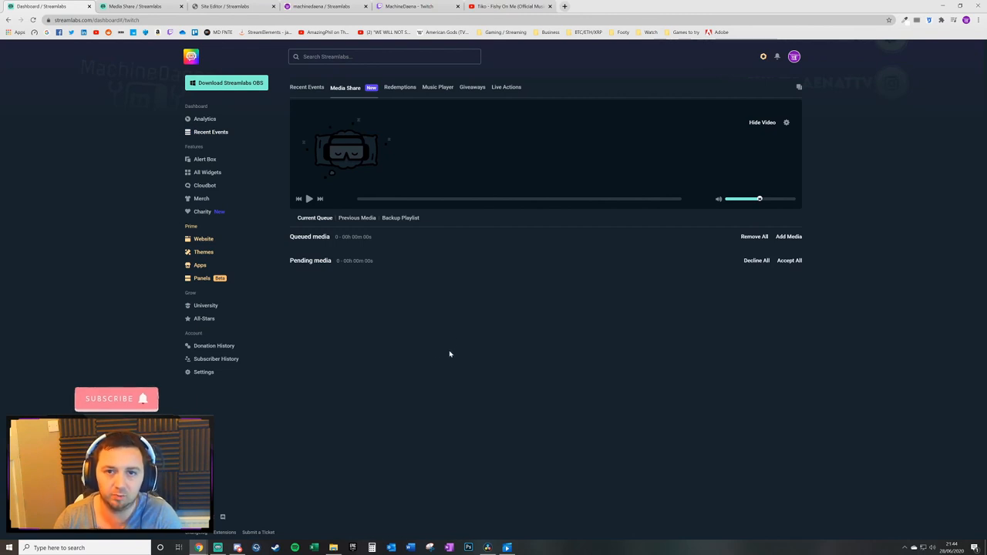
mouse_move(414, 335)
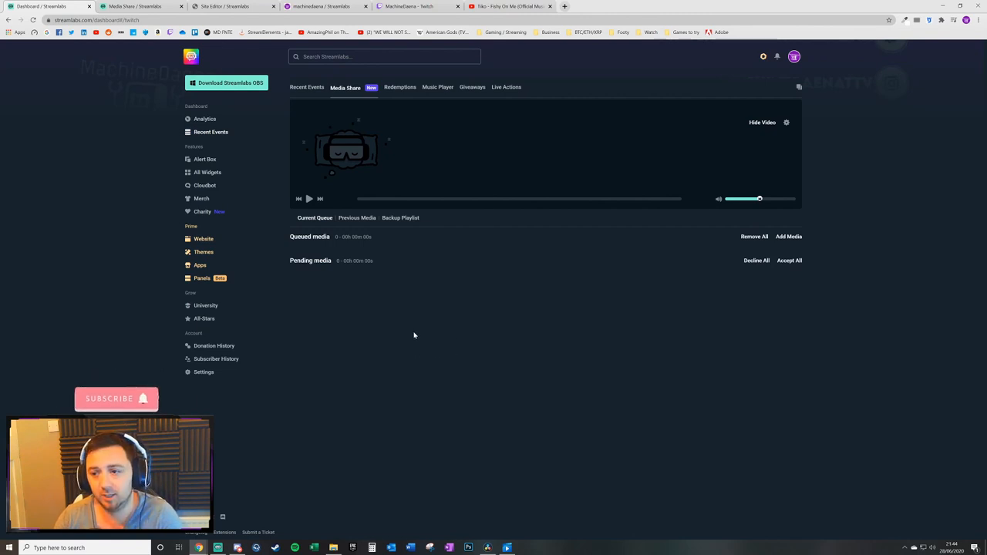
mouse_move(409, 352)
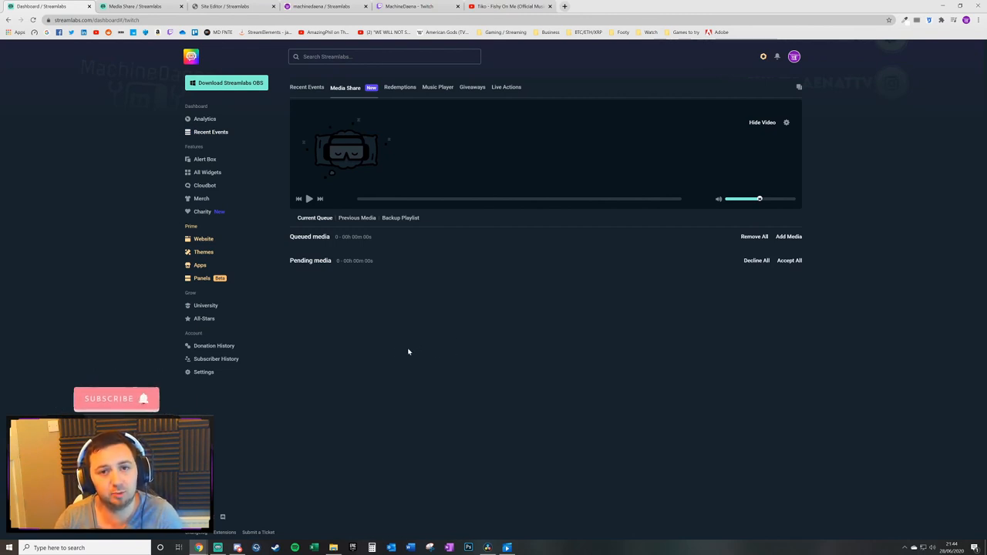